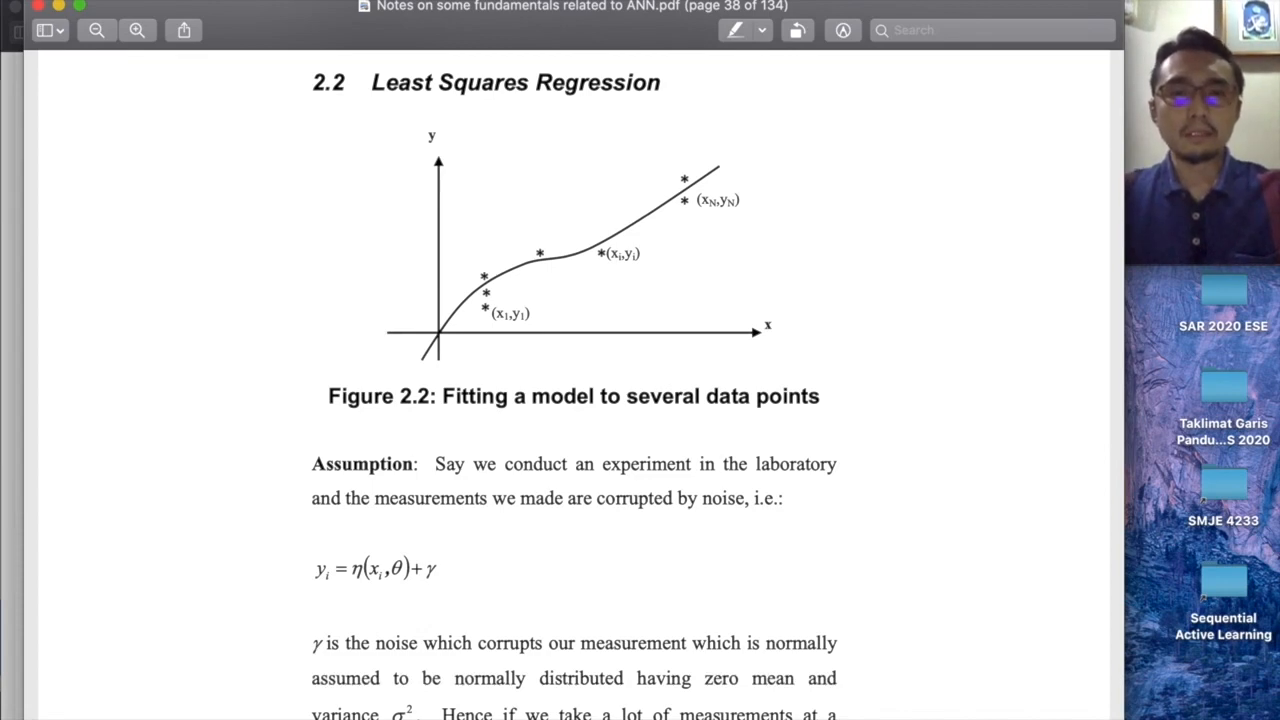
mouse_move(900, 394)
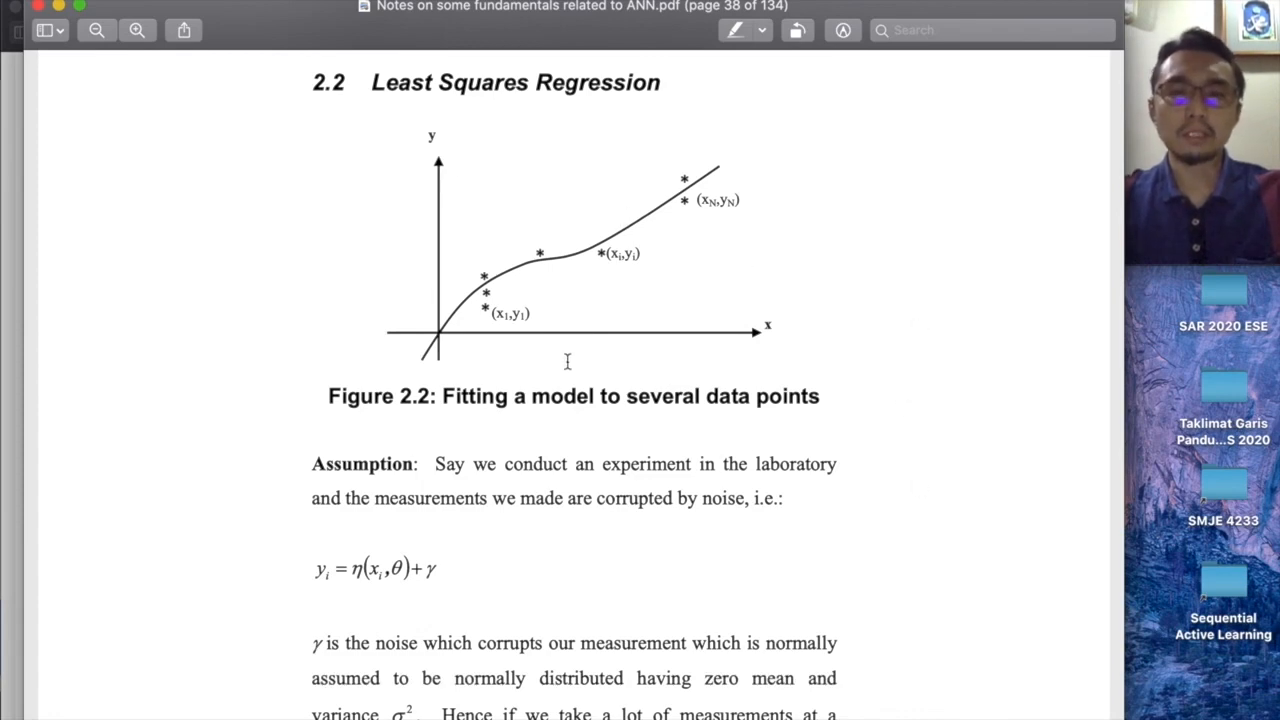
mouse_move(640, 176)
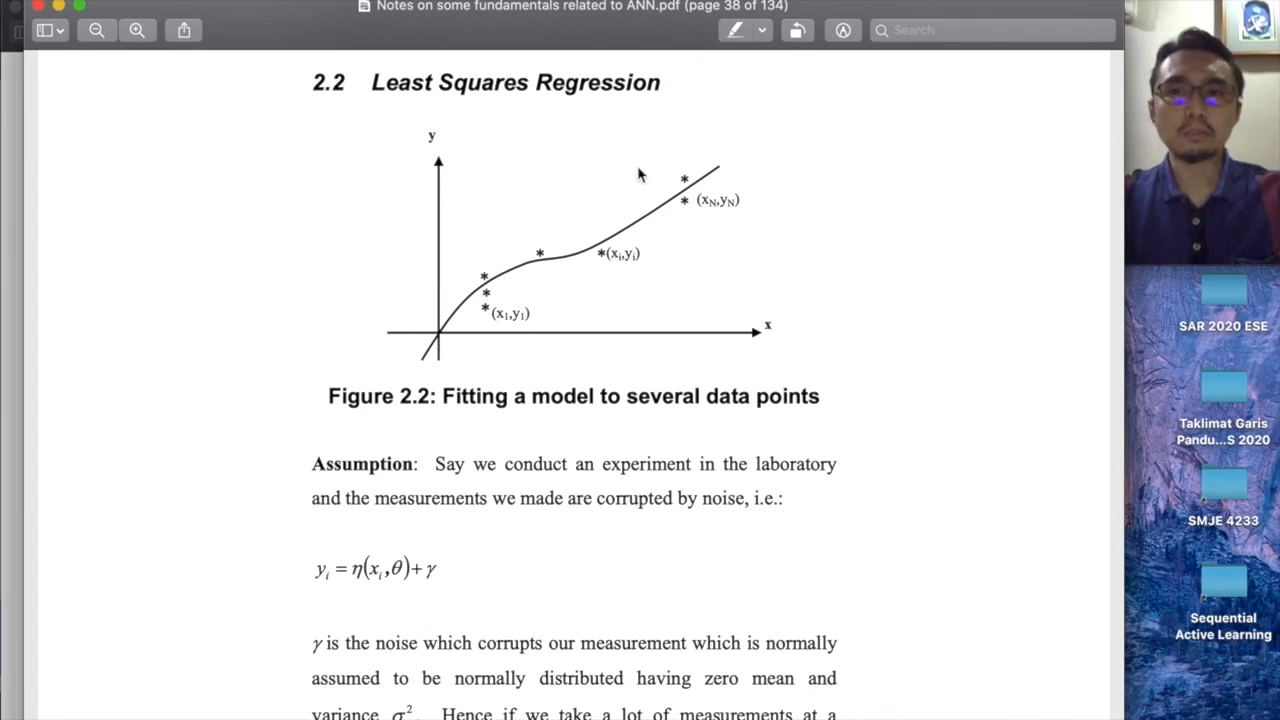
mouse_move(806, 416)
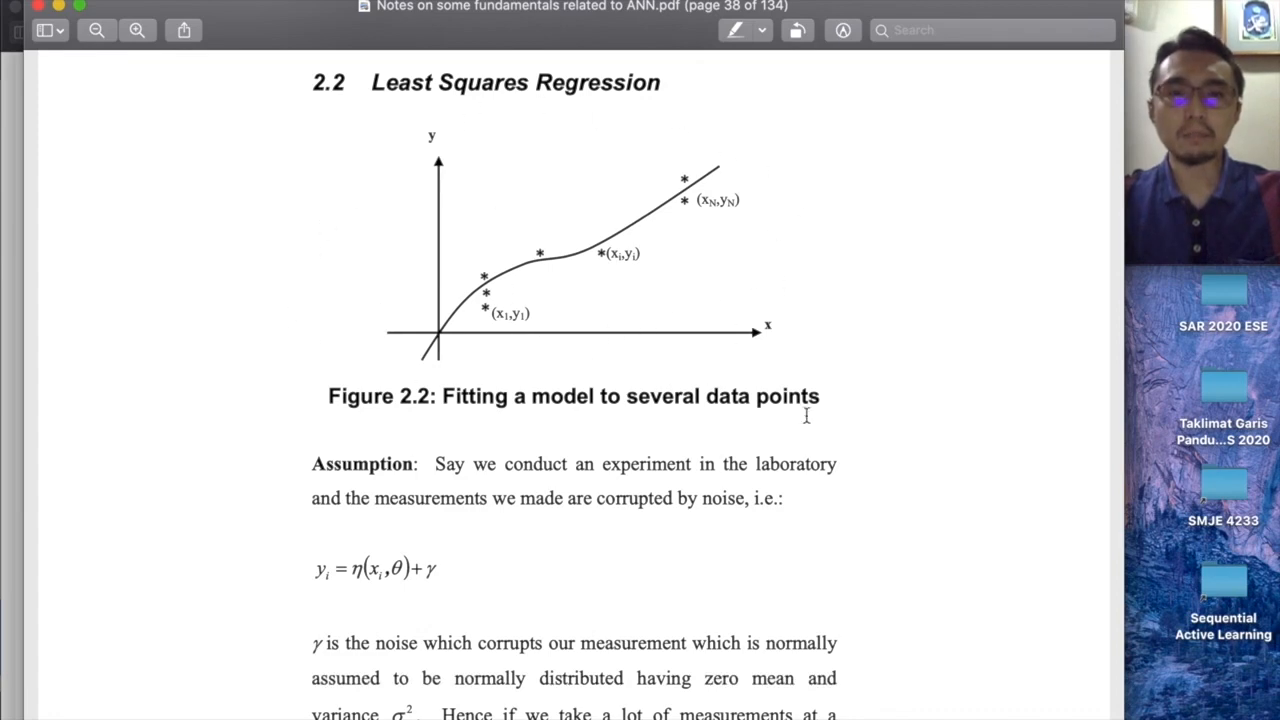
mouse_move(688, 276)
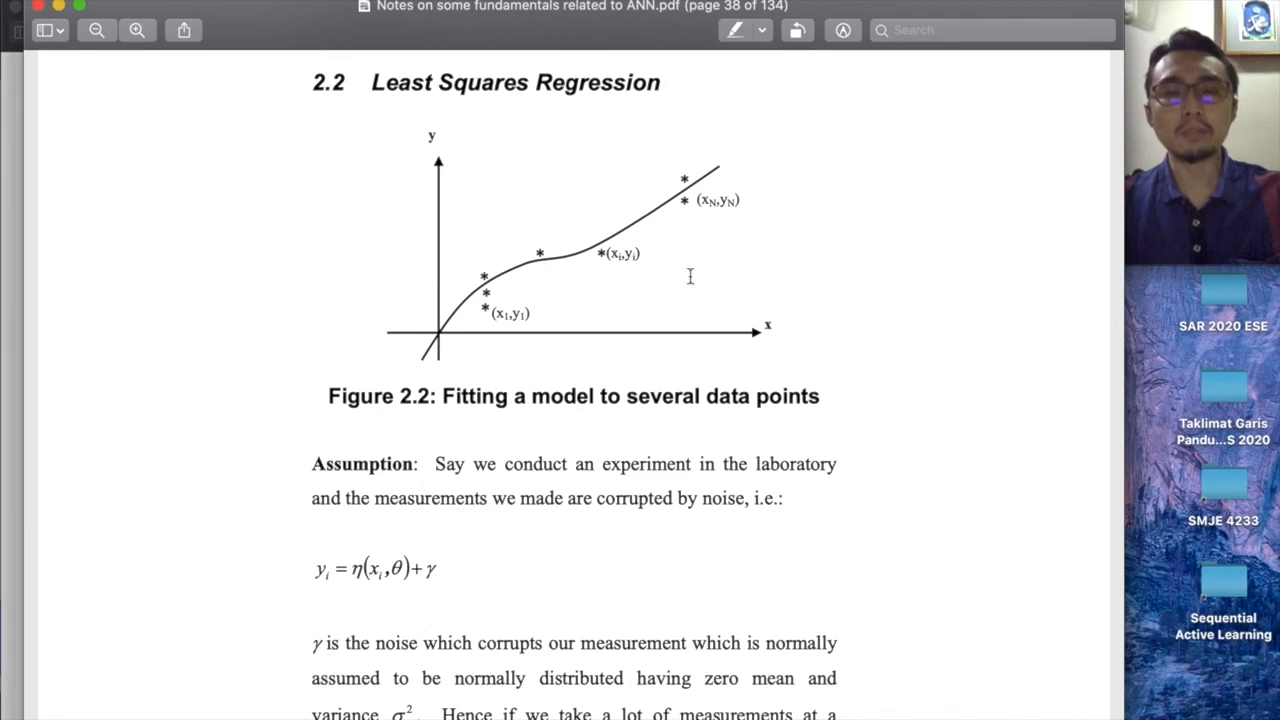
mouse_move(436, 344)
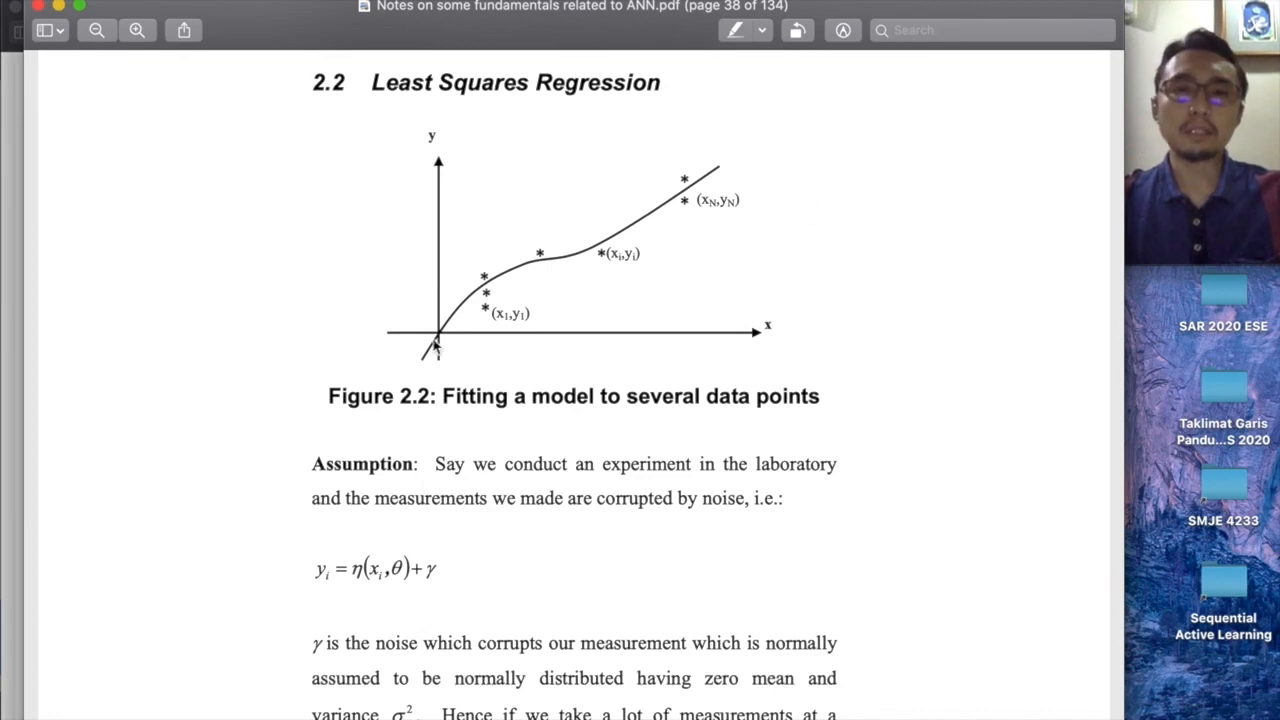
mouse_move(812, 414)
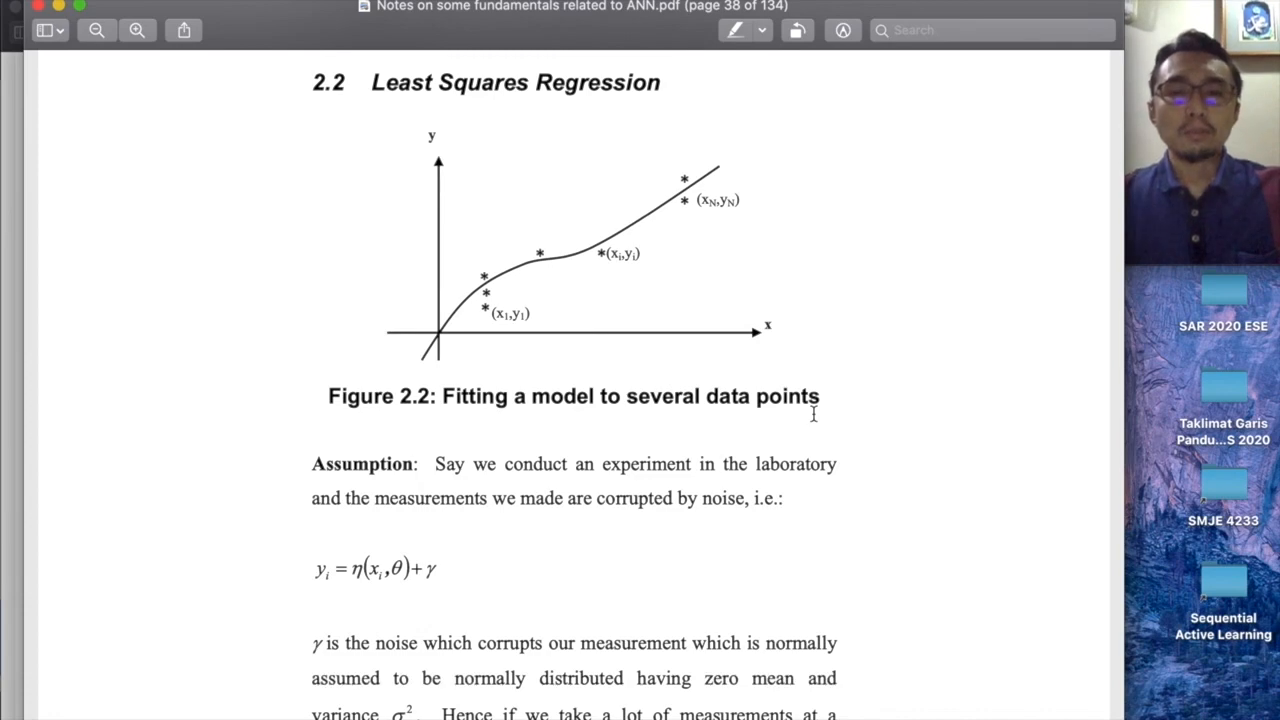
mouse_move(658, 178)
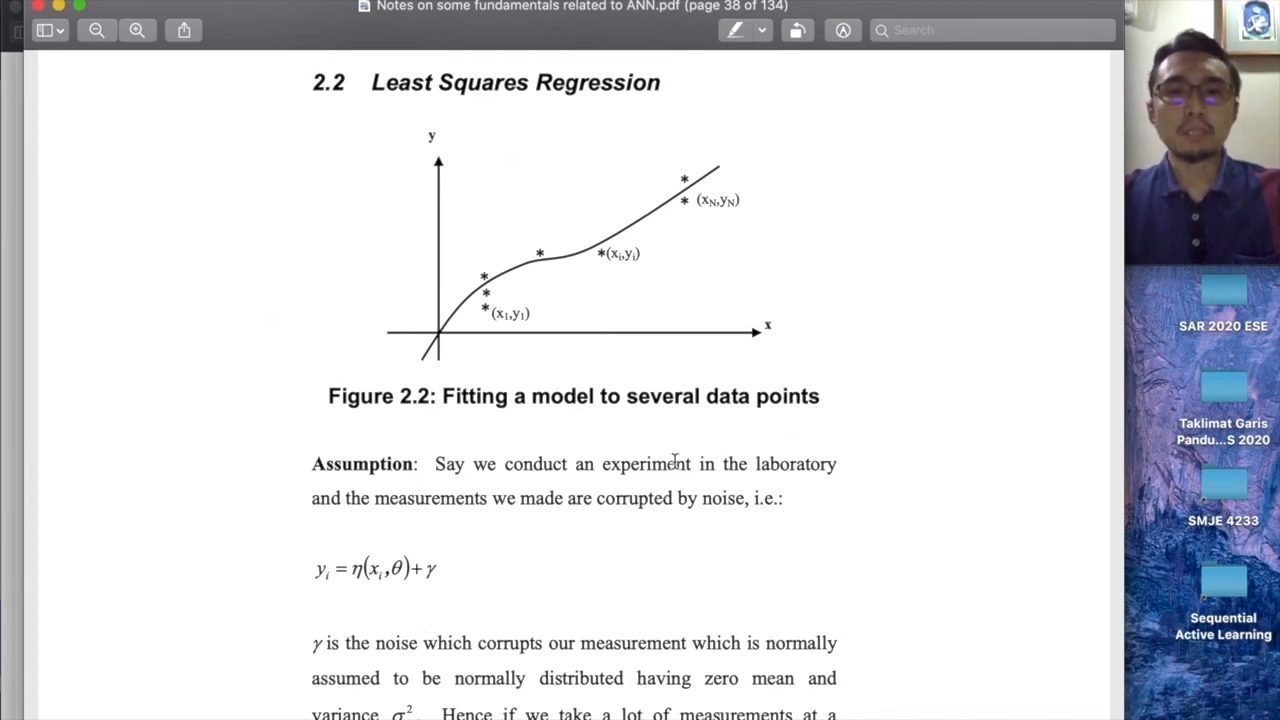
mouse_move(756, 350)
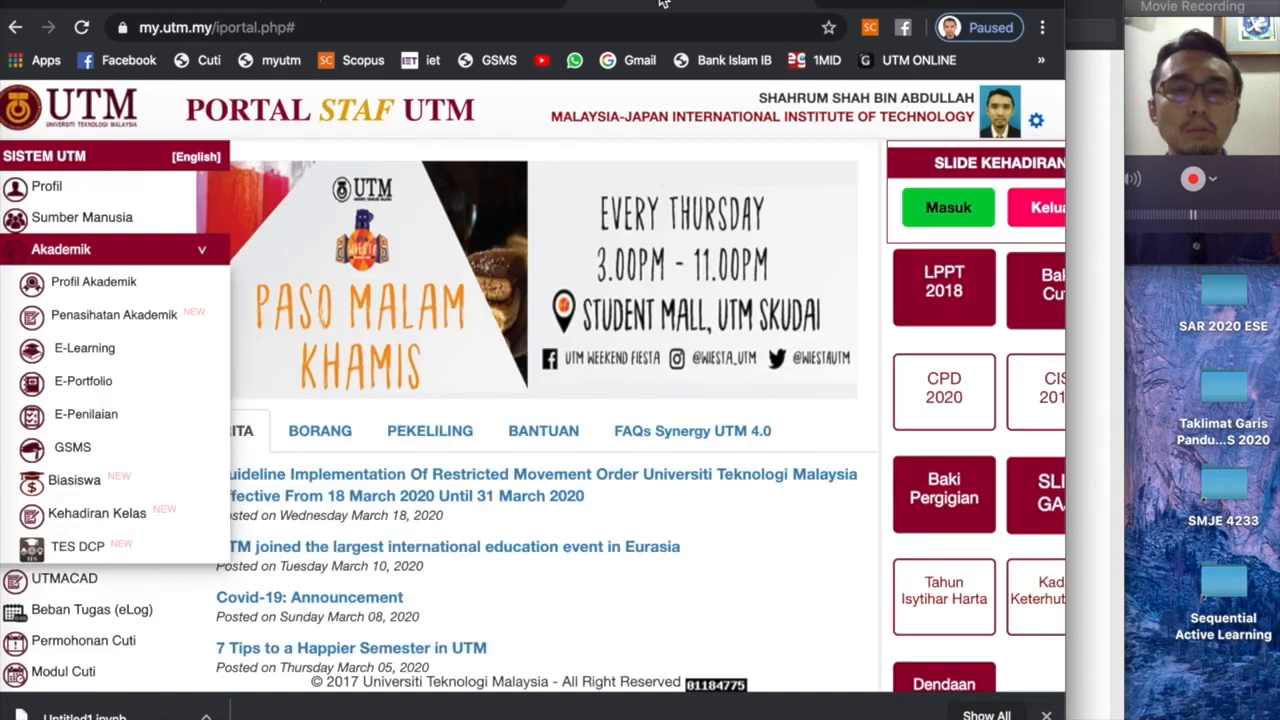
mouse_move(84, 348)
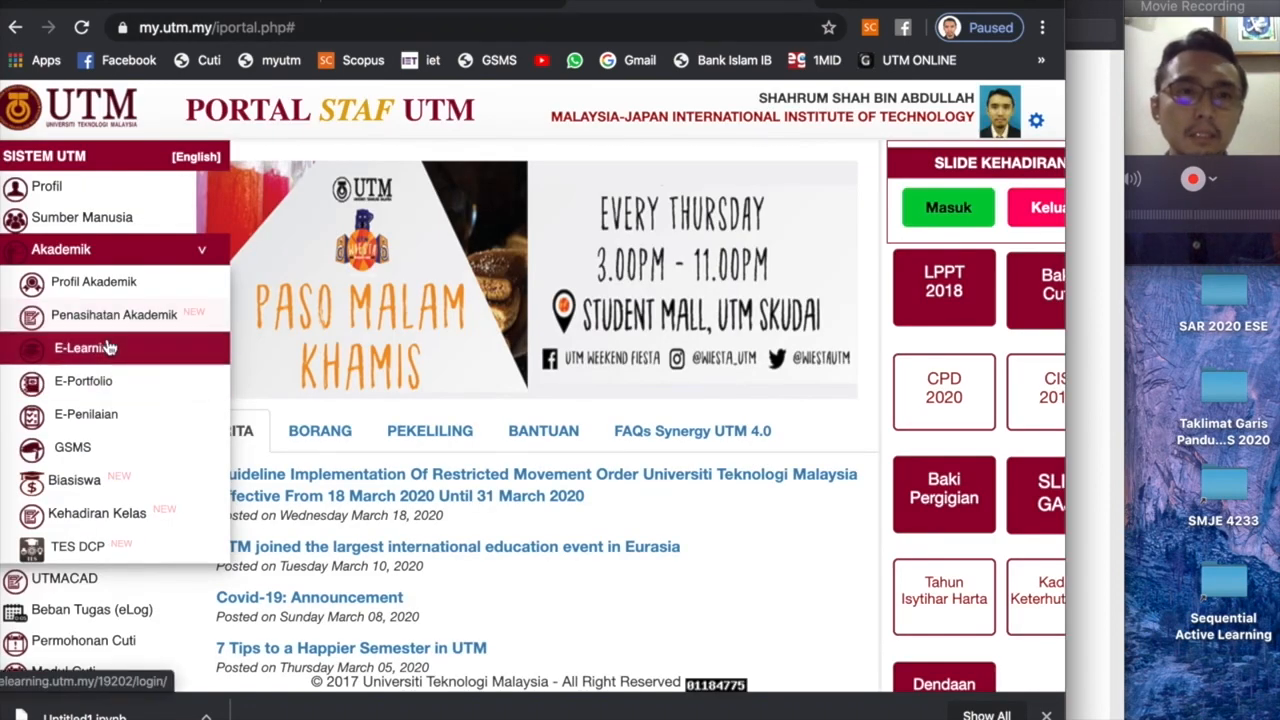
- Go to the UTM e-Learning course page and open the Sample Python curve-fitting code resource
left_click(84, 348)
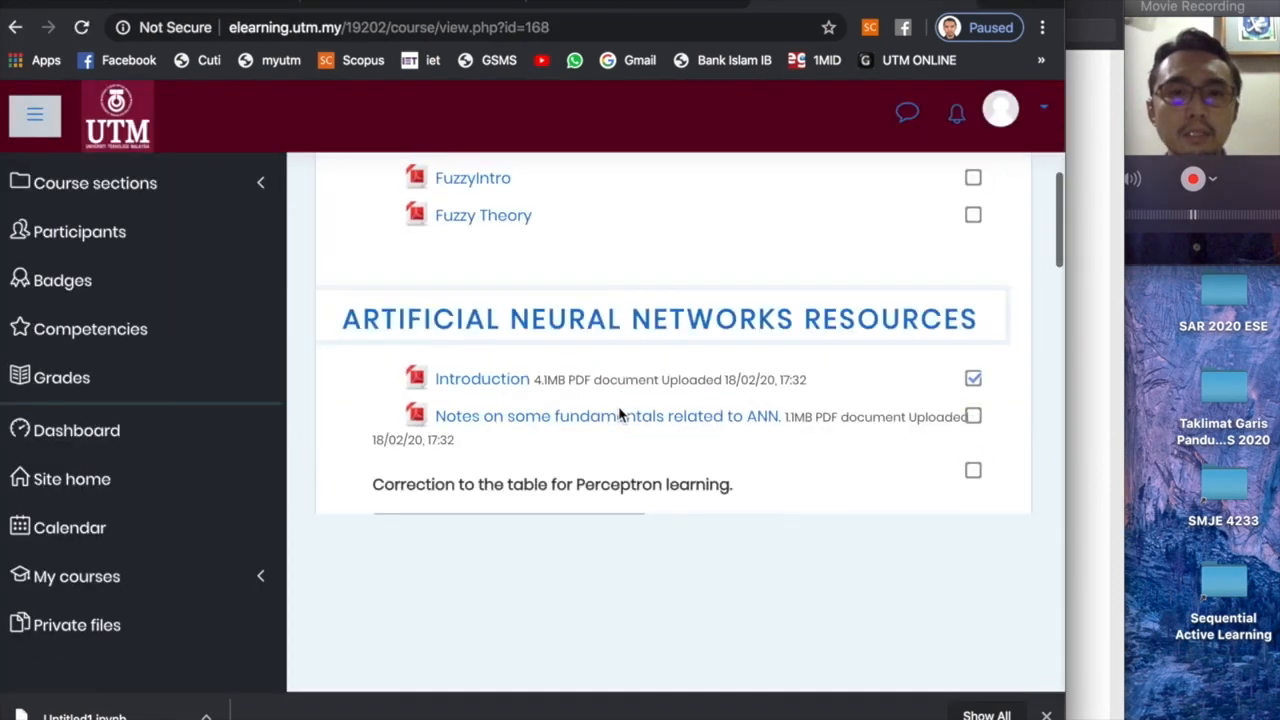
scroll("down", 3)
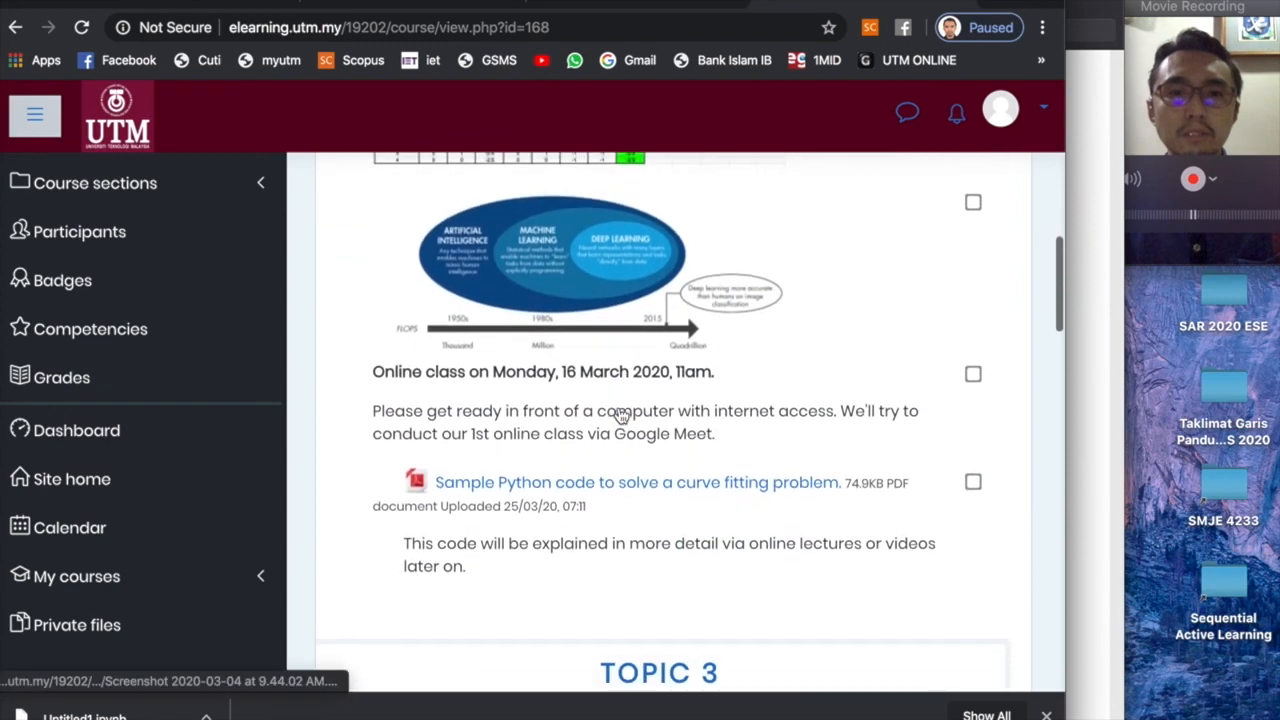
mouse_move(636, 482)
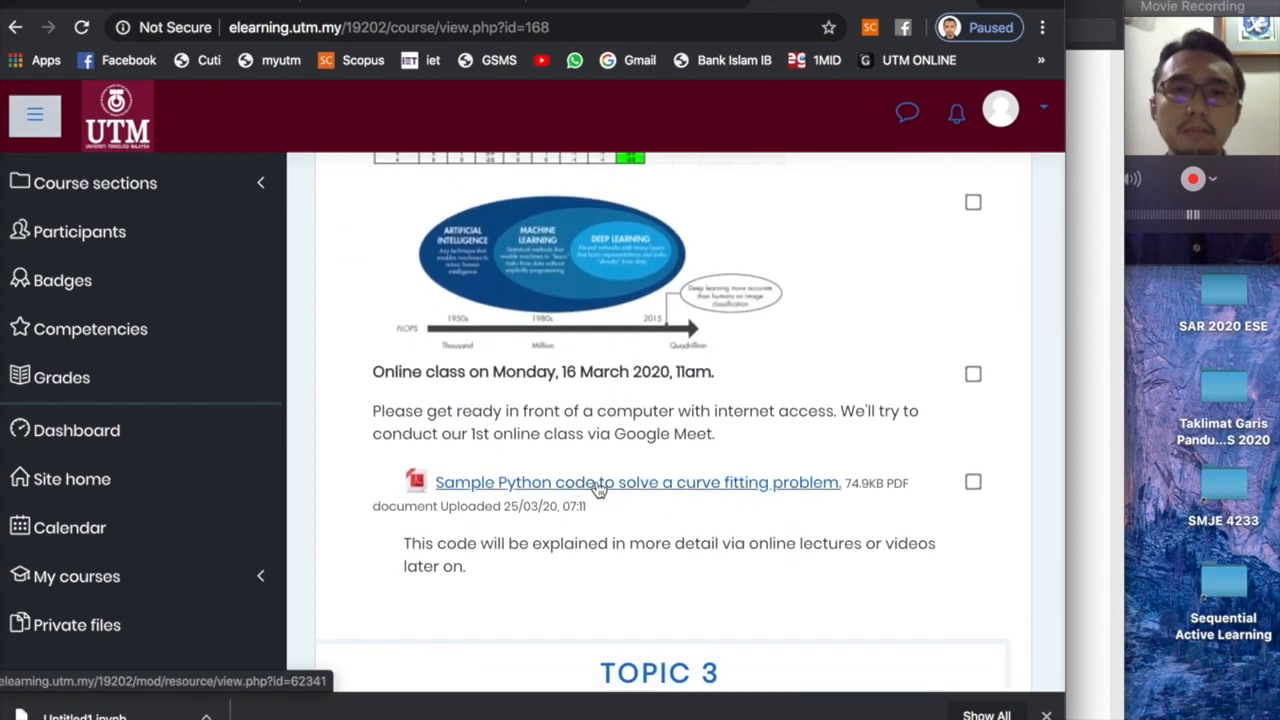
mouse_move(1078, 420)
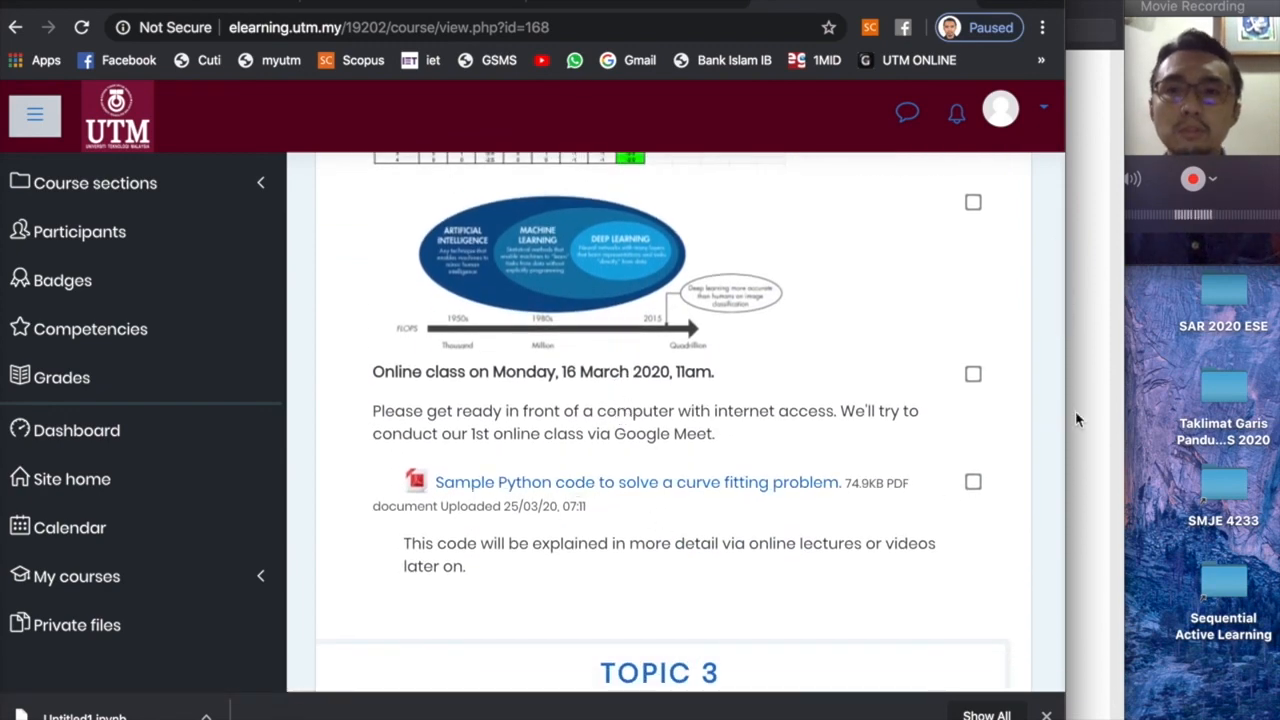
mouse_move(680, 488)
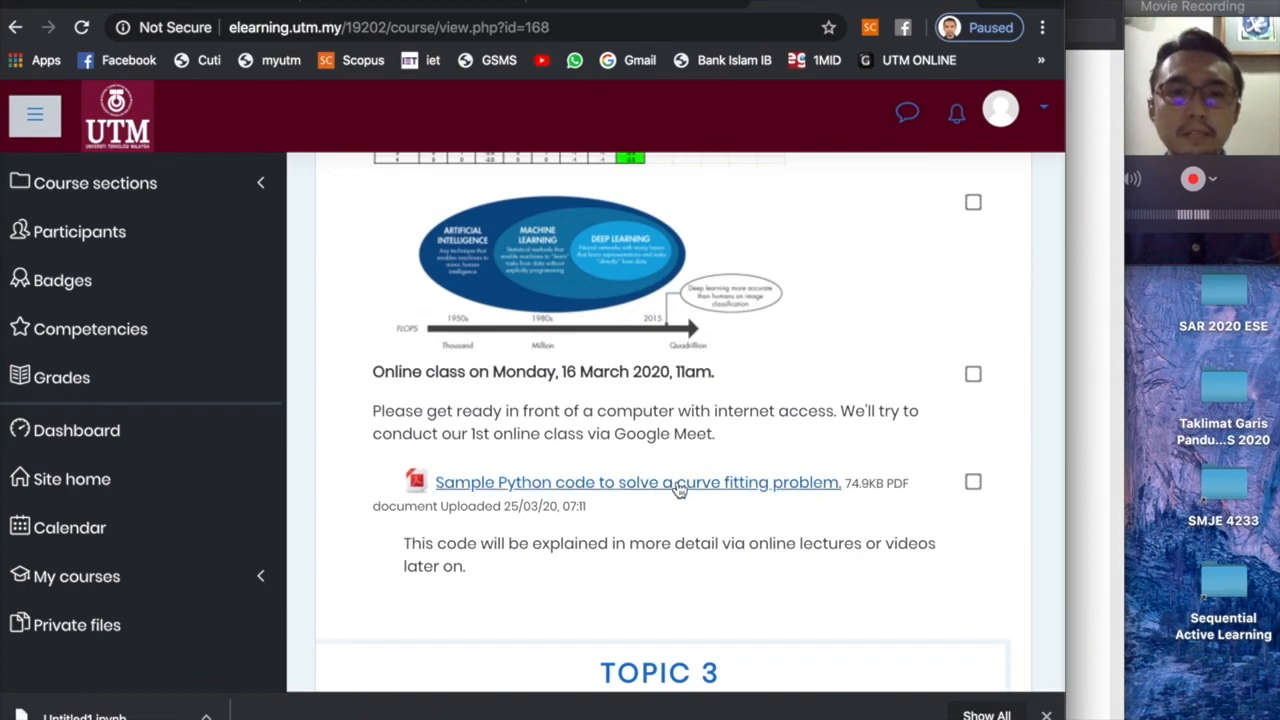
left_click(636, 482)
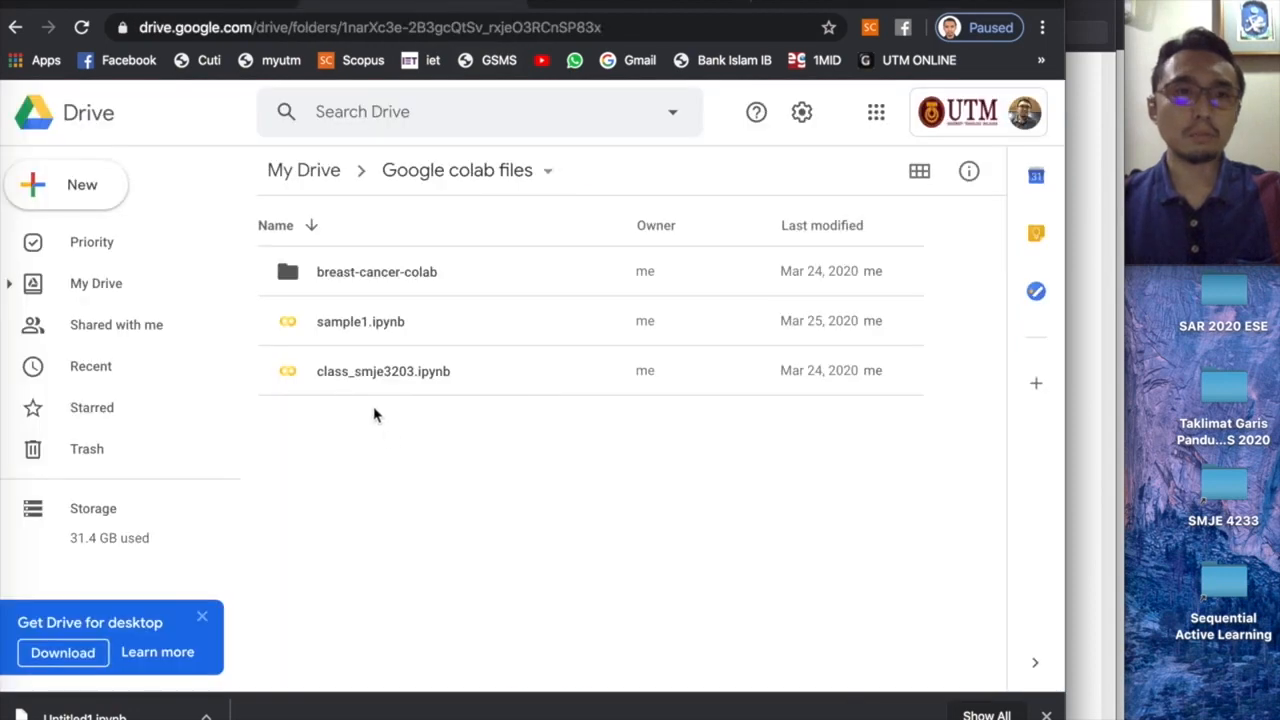
mouse_move(456, 432)
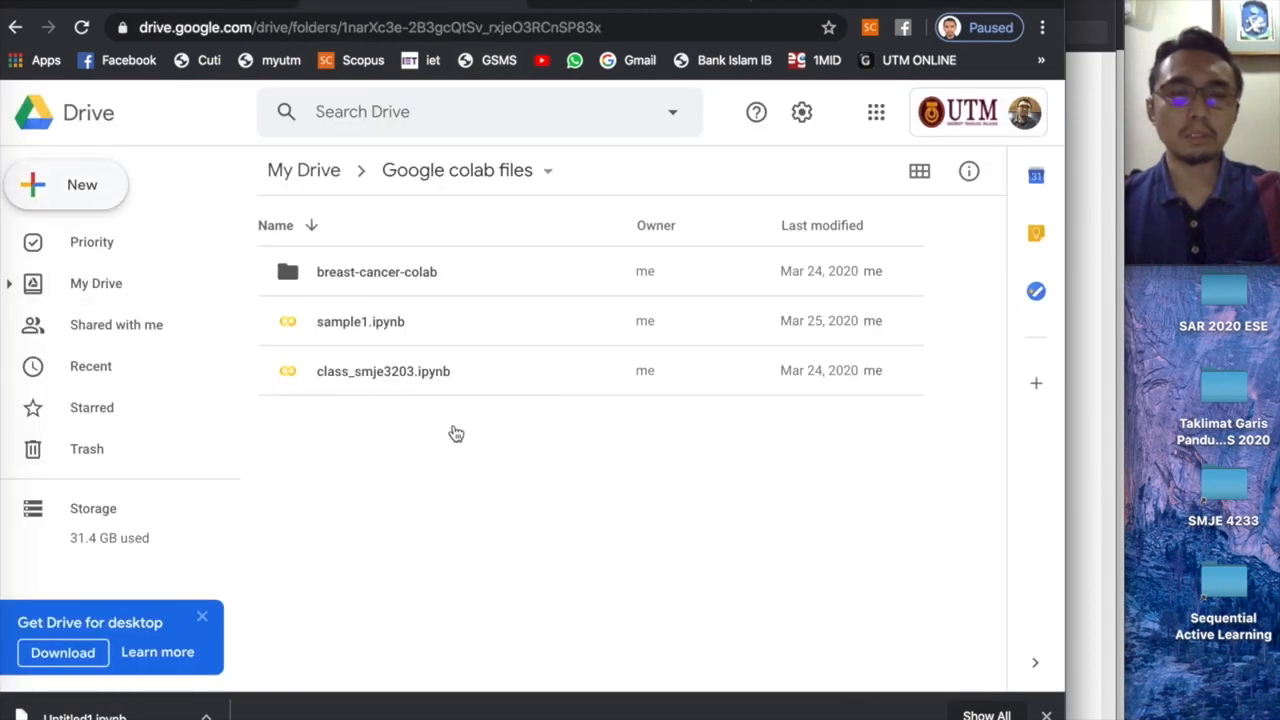
mouse_move(148, 248)
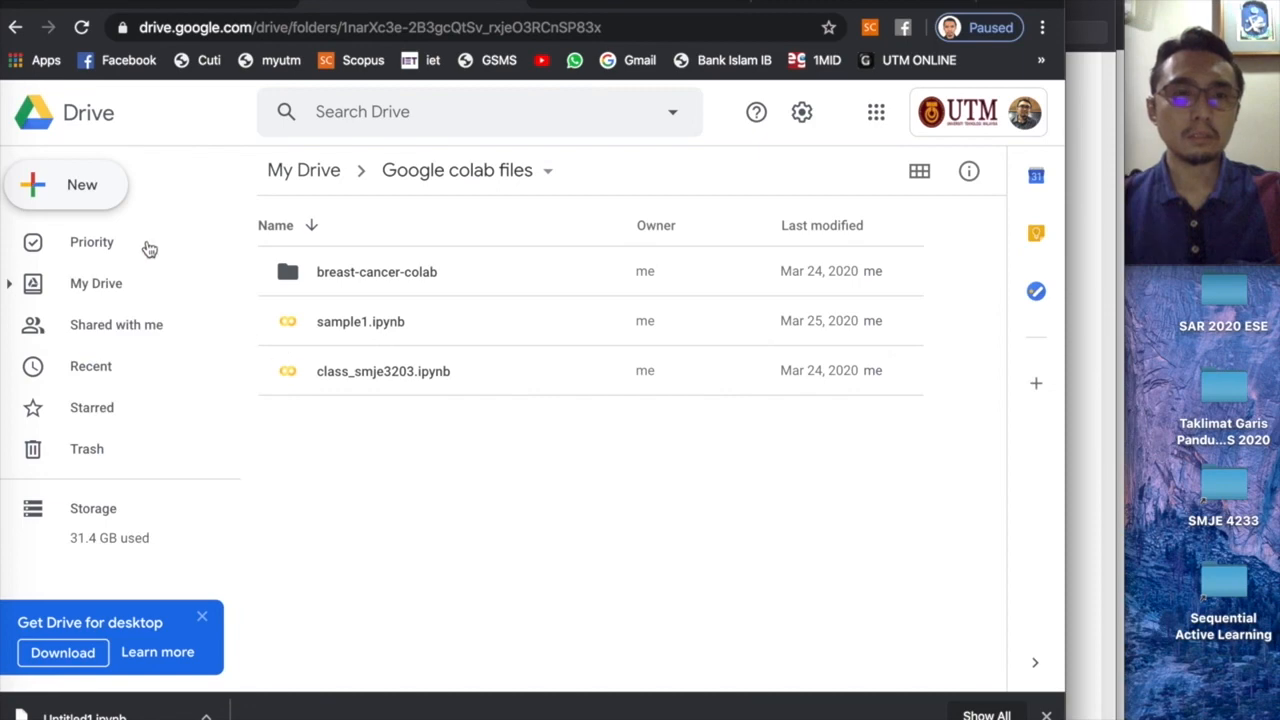
left_click(66, 184)
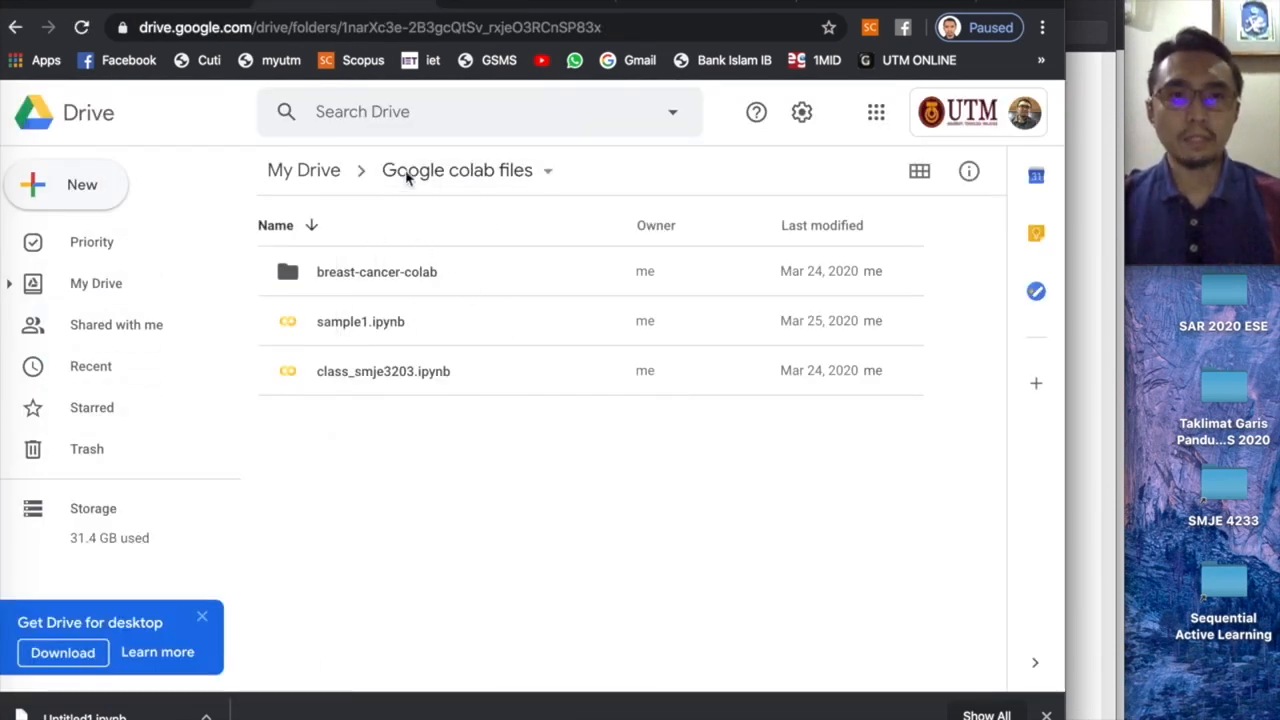
mouse_move(490, 336)
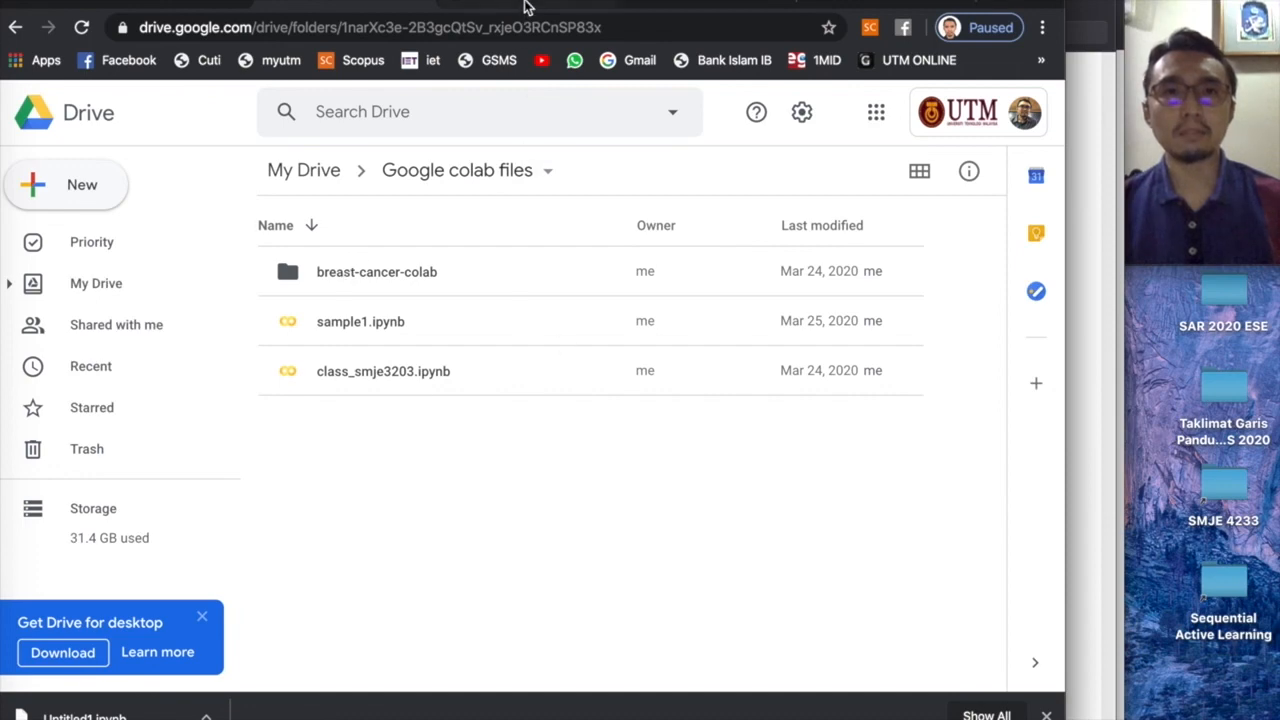
double_click(360, 320)
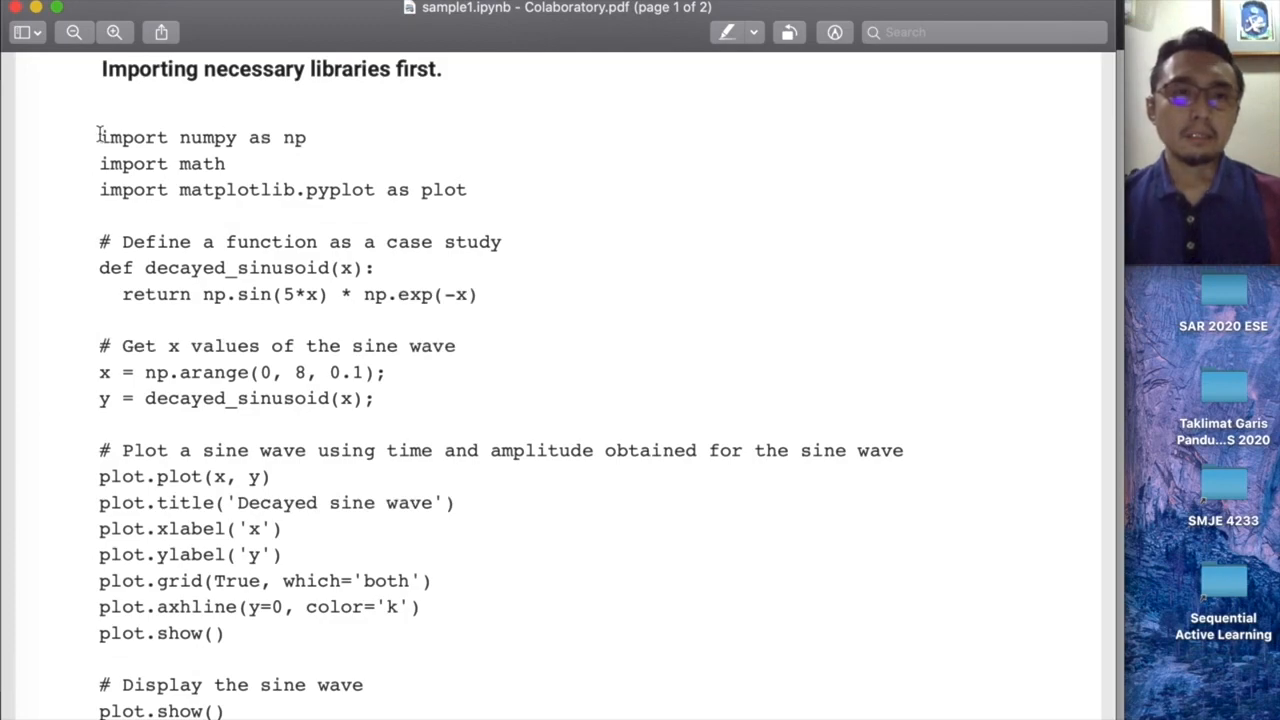
- Select the sample1.ipynb code from the numpy import through the first plot.show() for copying
left_click_drag(100, 136, 484, 632)
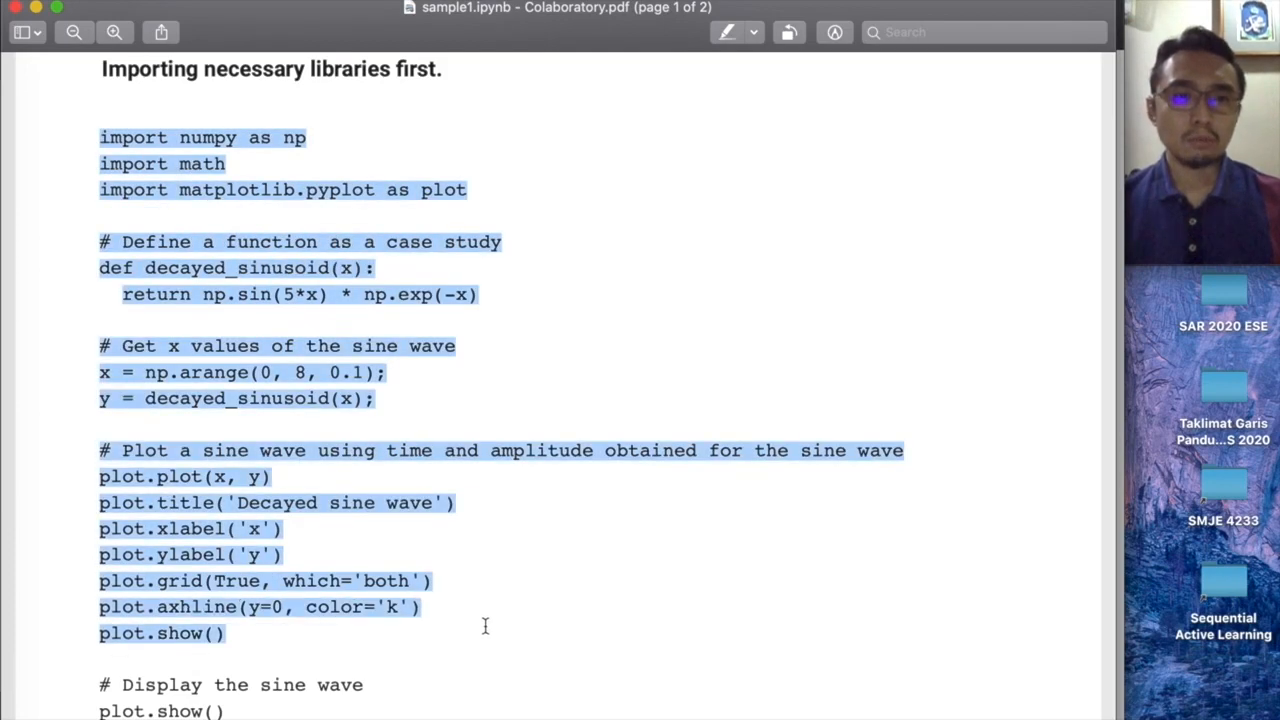
scroll("down", 3)
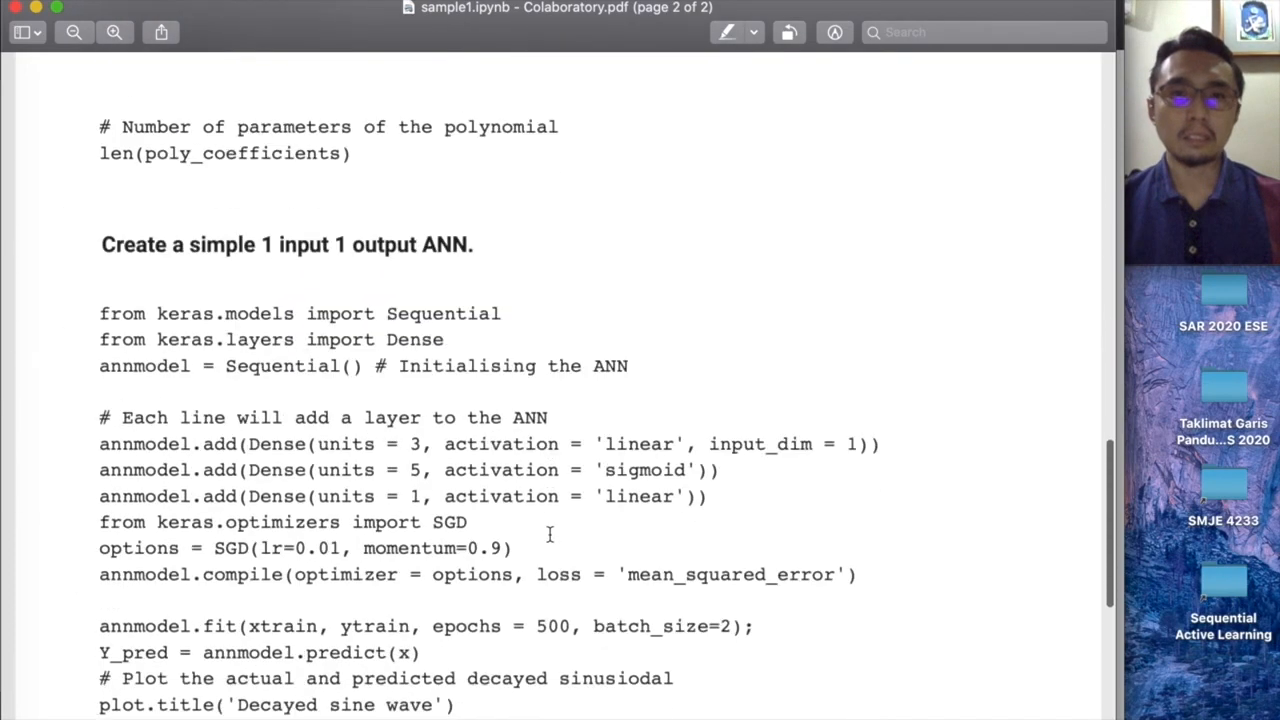
scroll("up", 3)
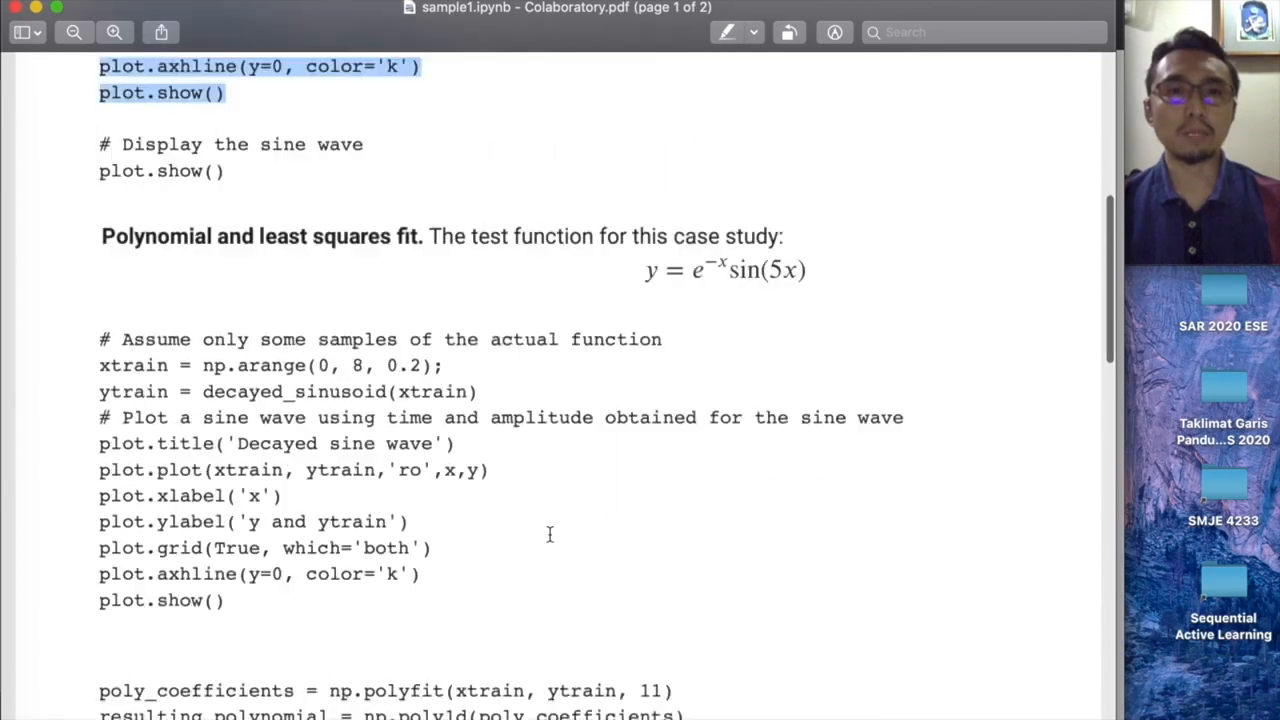
scroll("up", 3)
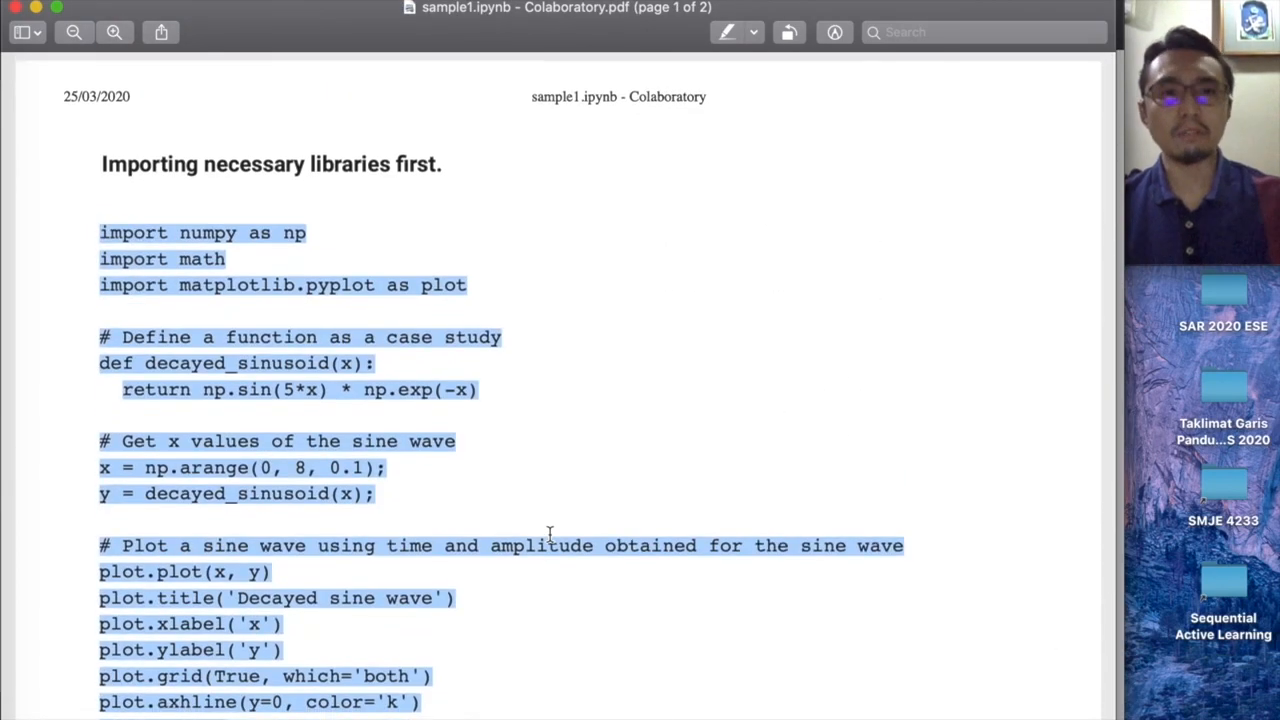
scroll("down", 3)
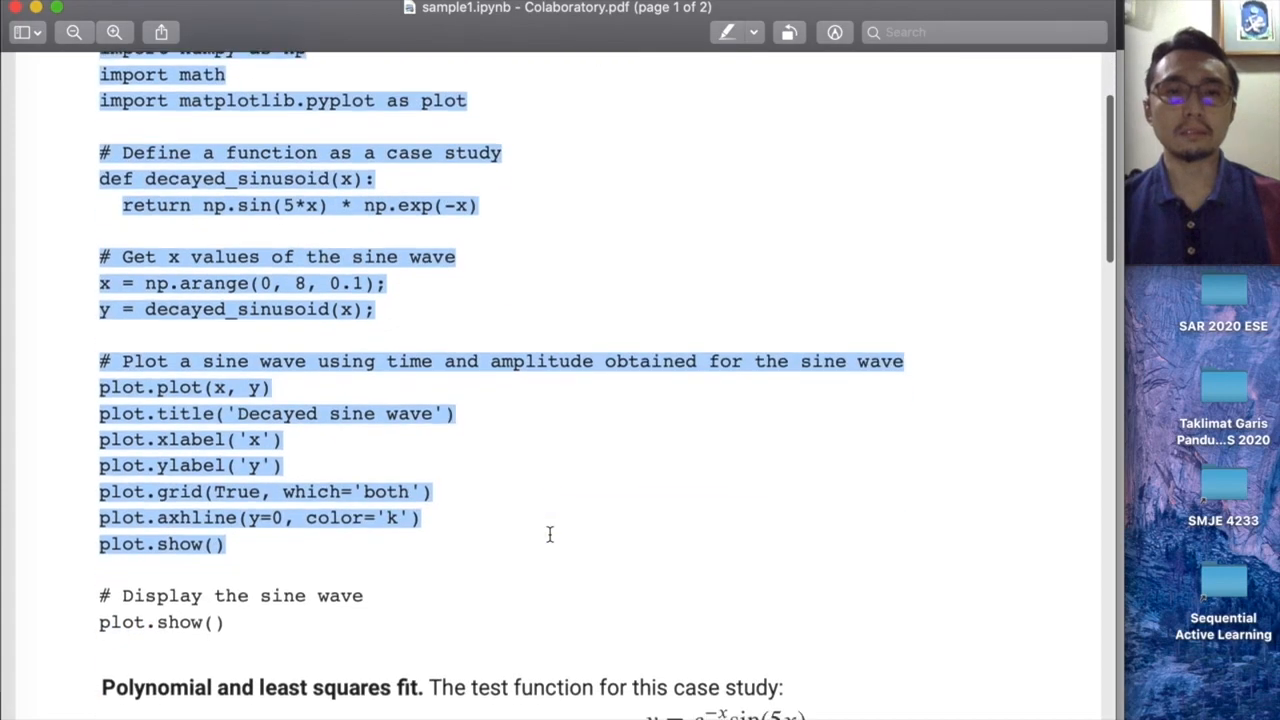
scroll("down", 3)
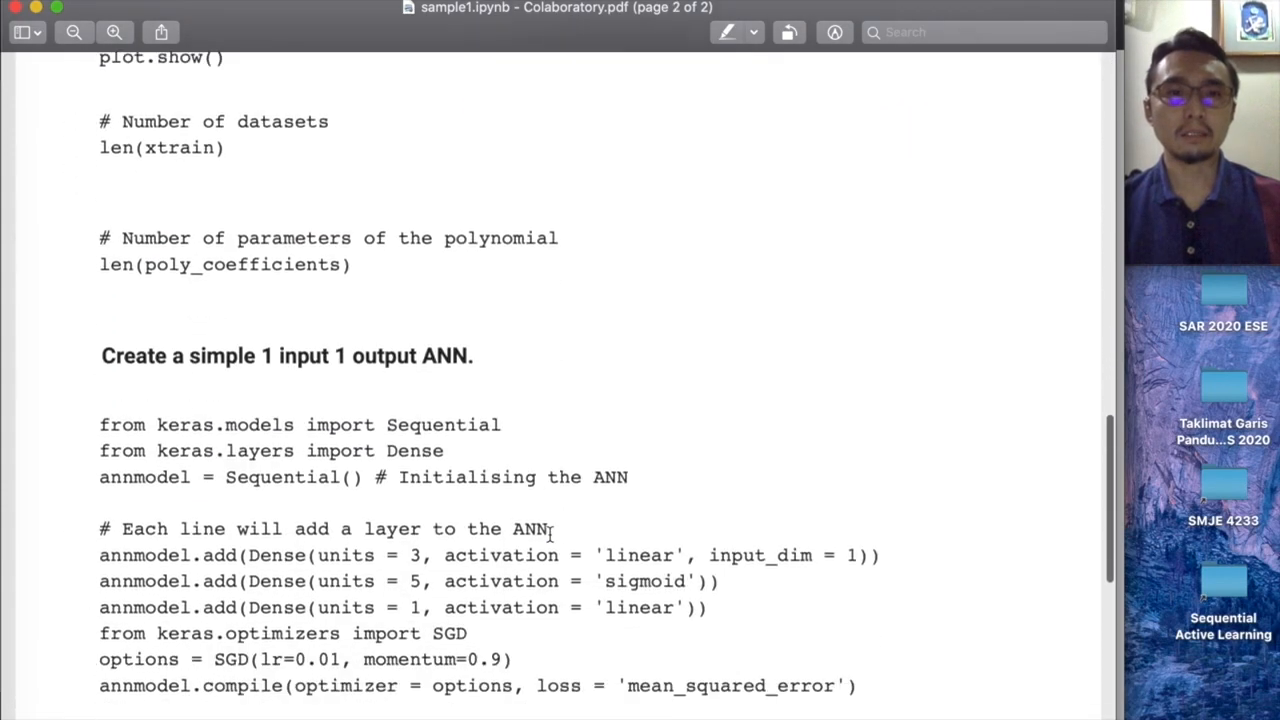
scroll("down", 3)
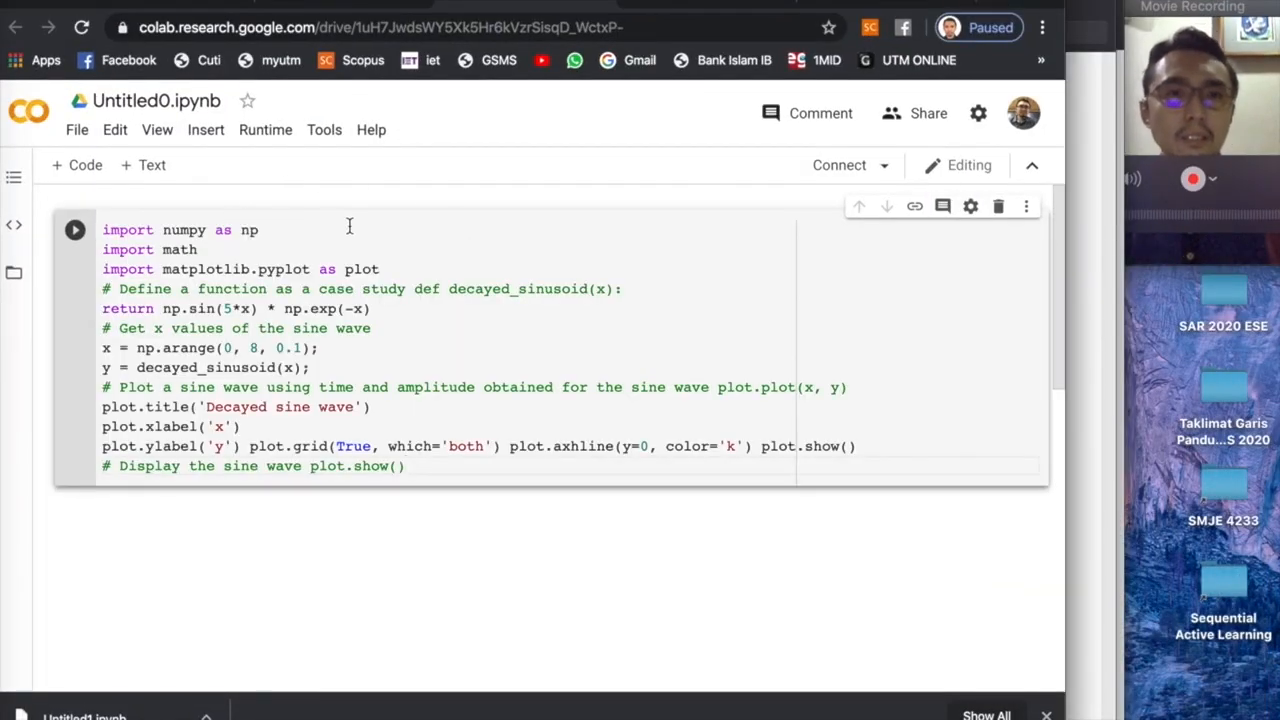
- Run the pasted sine-wave cell in Untitled0.ipynb, which fails with a SyntaxError at line 12
left_click(74, 228)
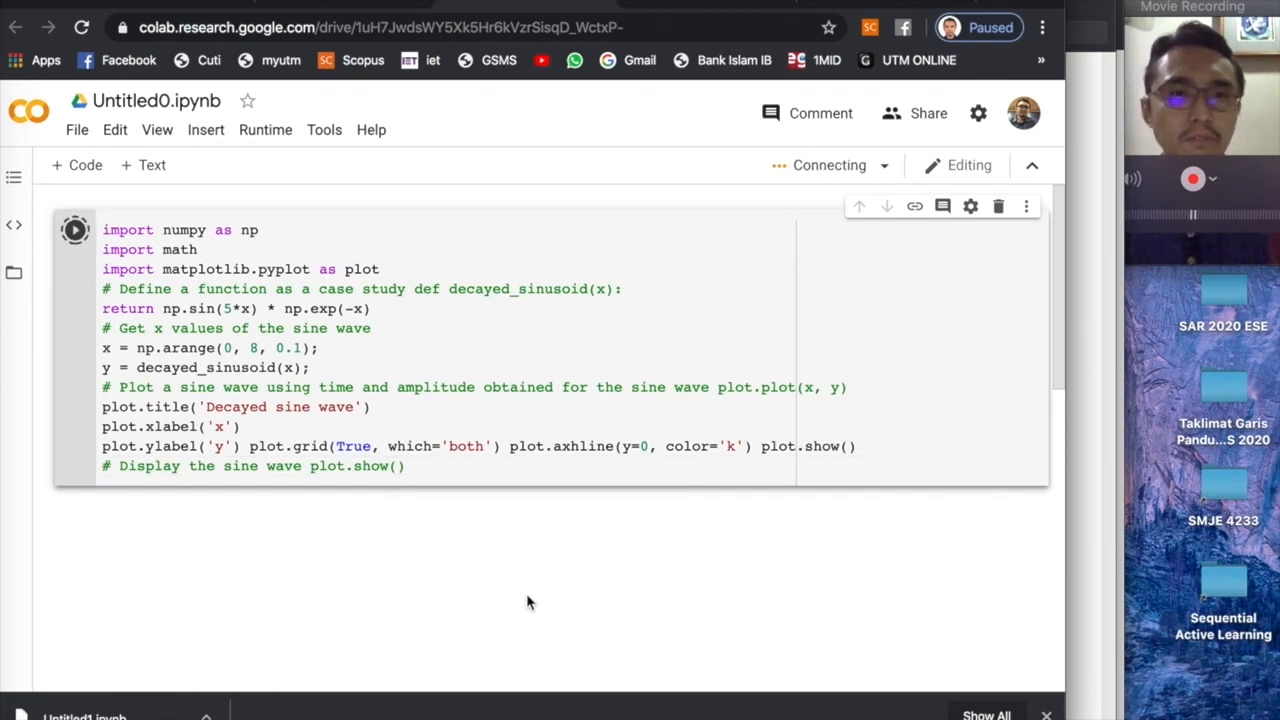
mouse_move(202, 228)
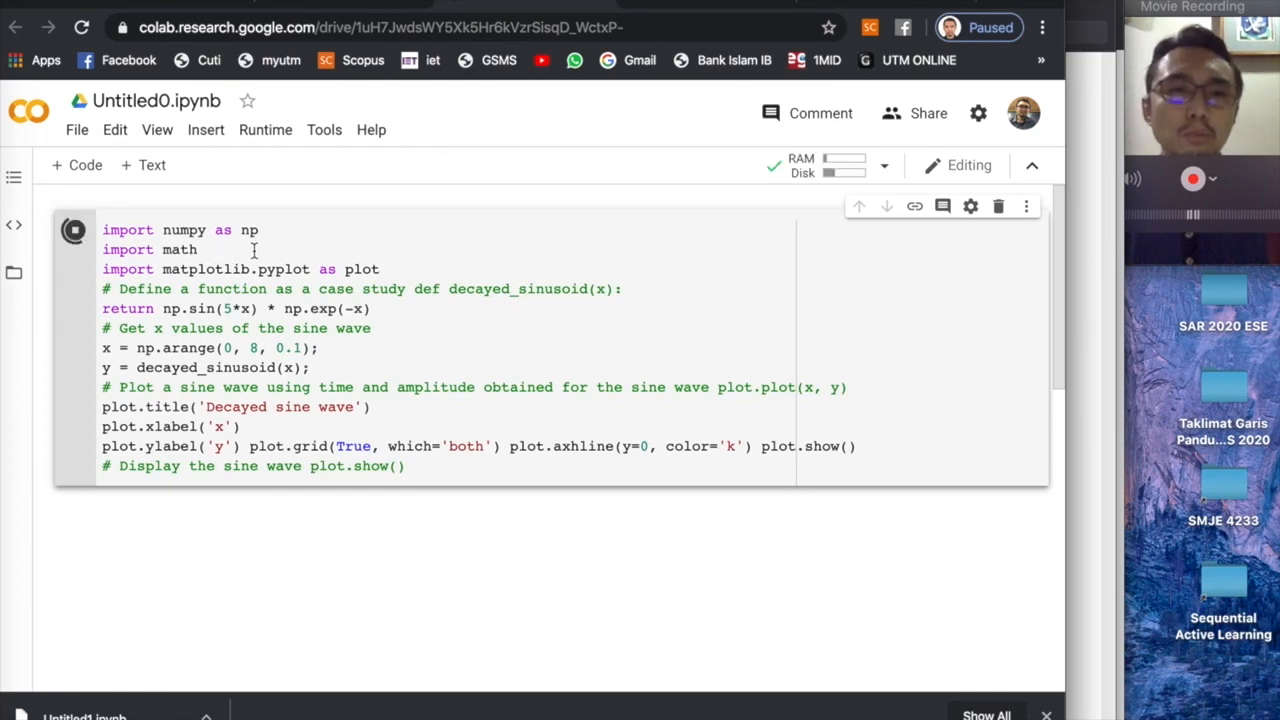
left_click(74, 230)
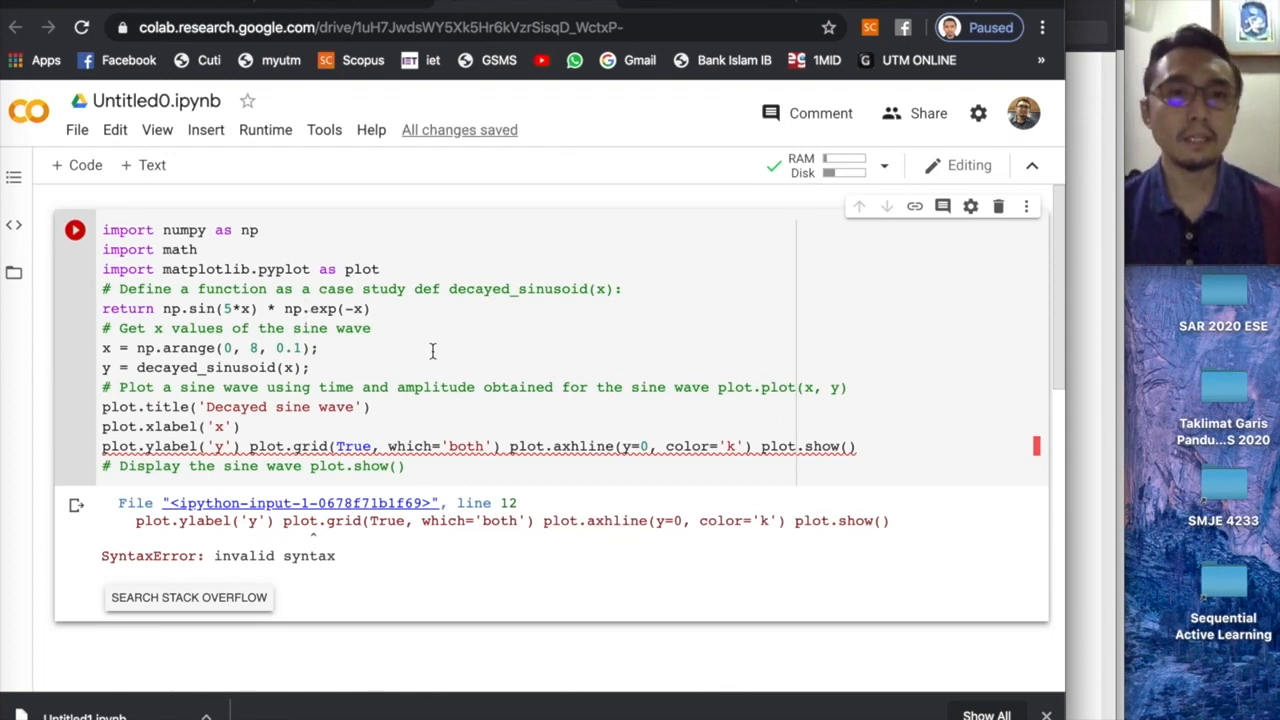
- Break the merged statements onto separate lines and indent the decayed_sinusoid return line
scroll("up", 3)
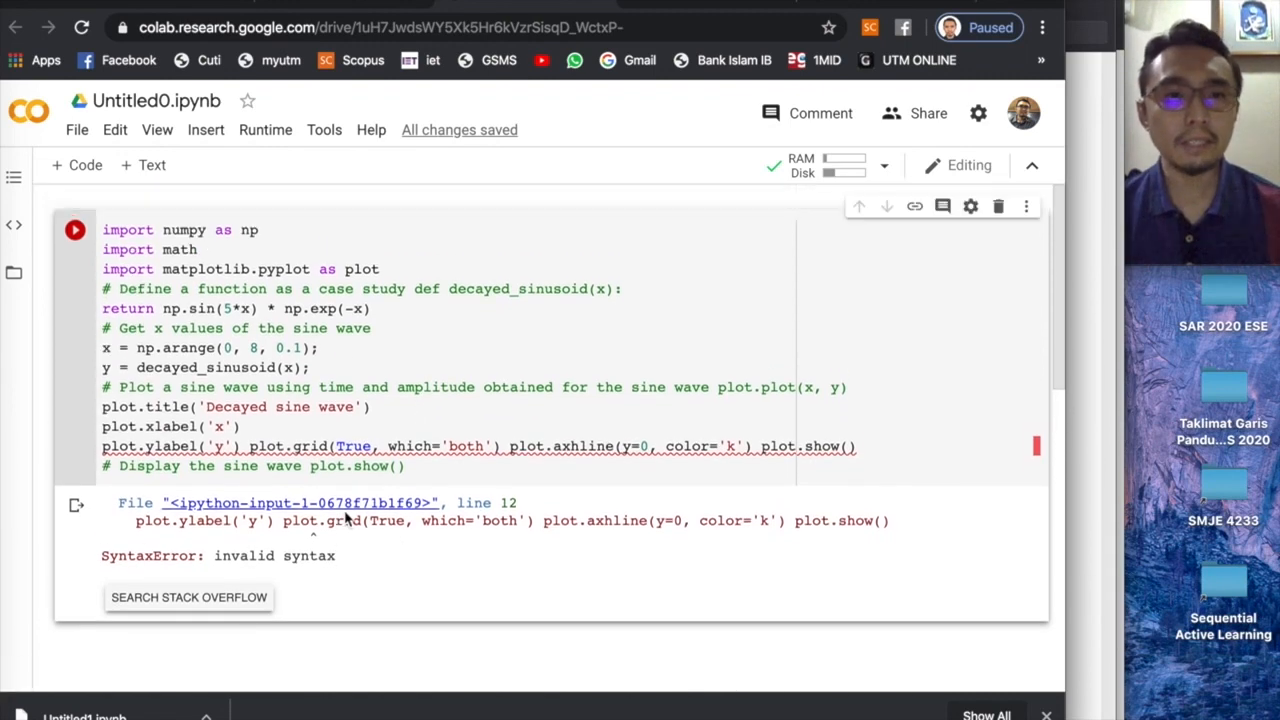
scroll("down", 3)
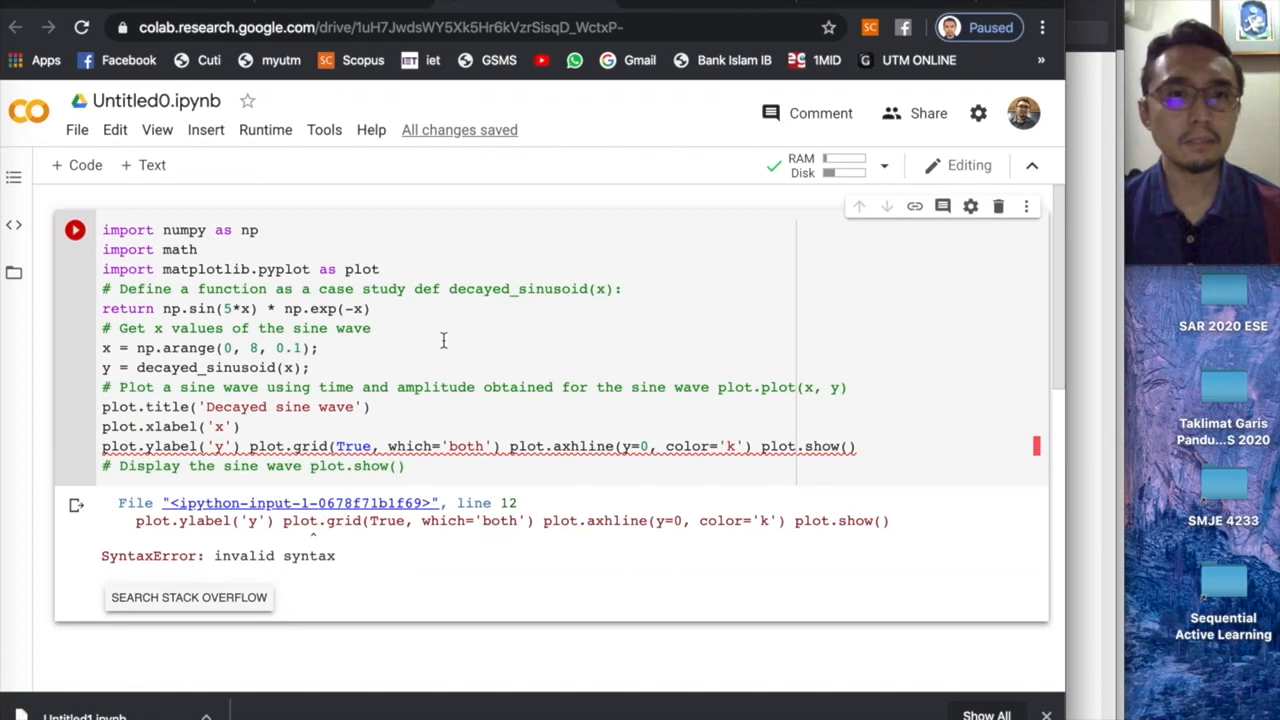
mouse_move(324, 292)
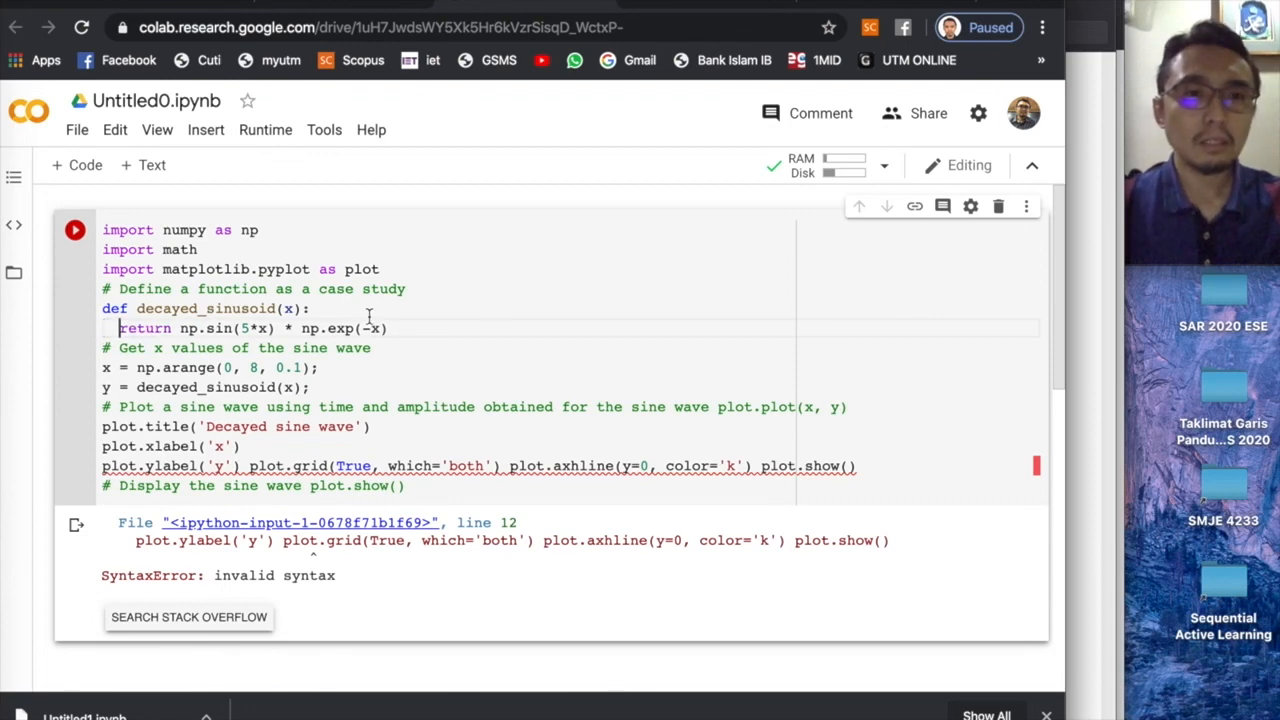
mouse_move(364, 388)
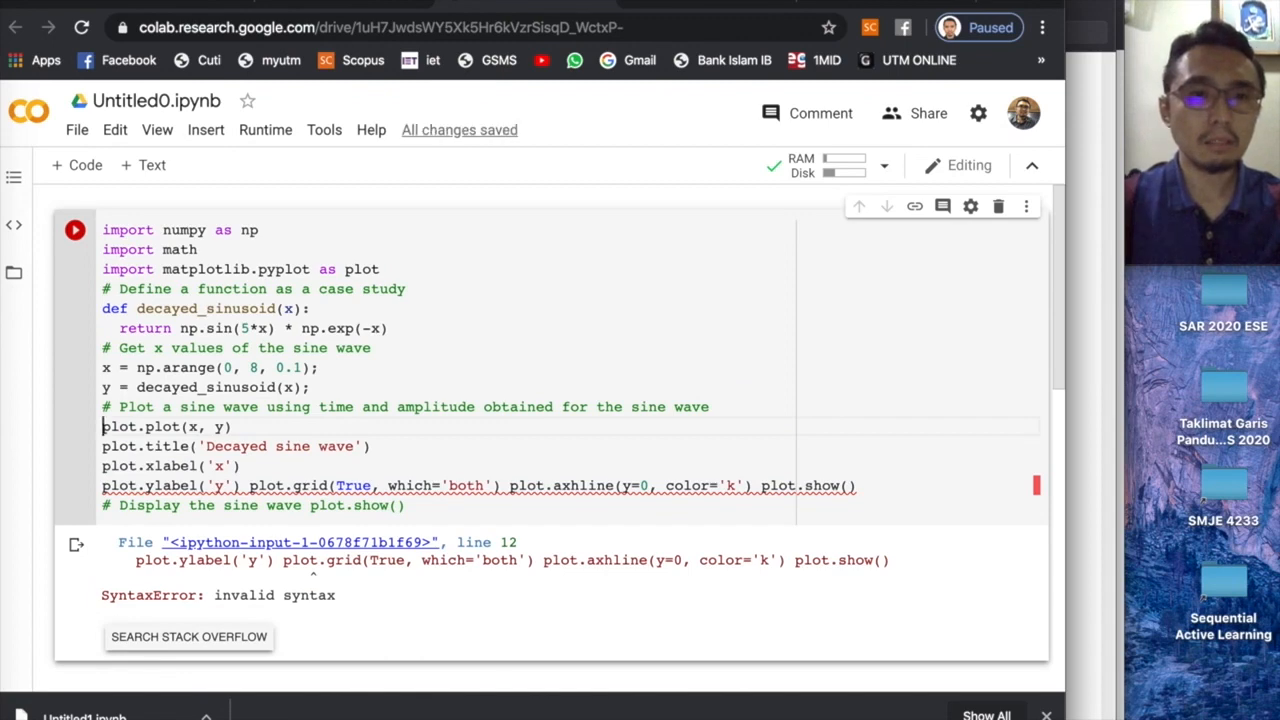
scroll("down", 3)
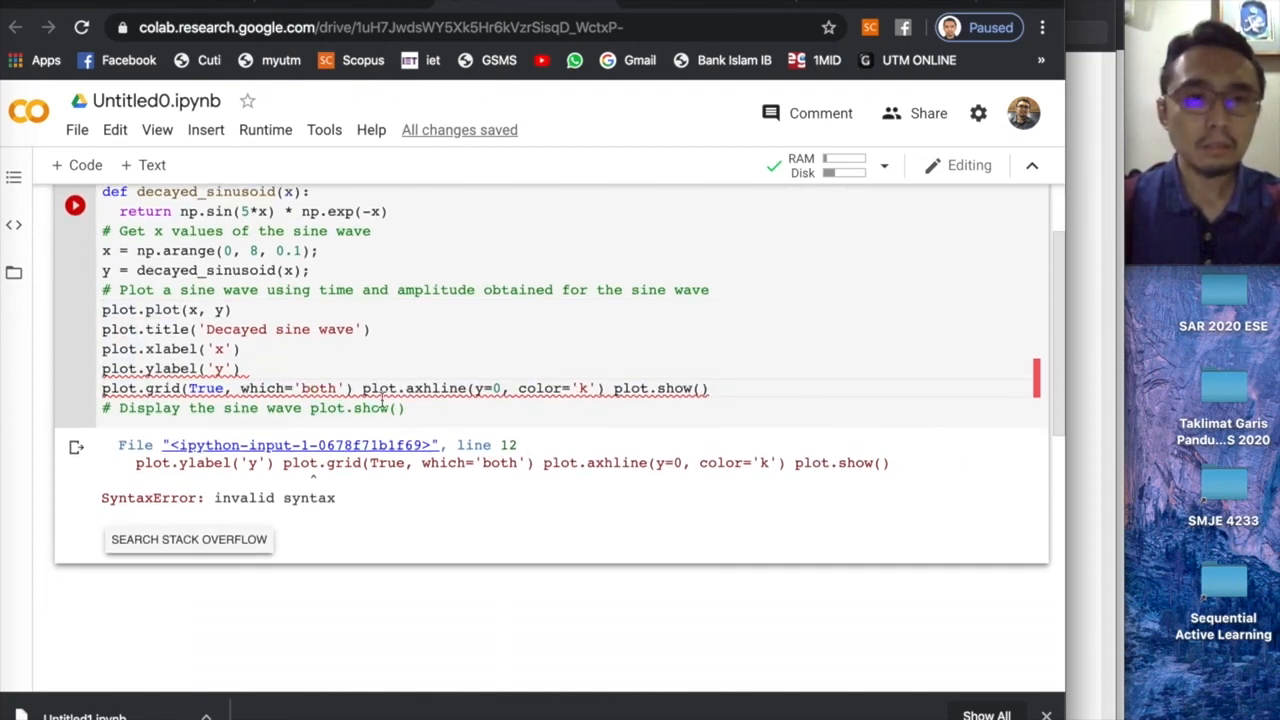
scroll("down", 3)
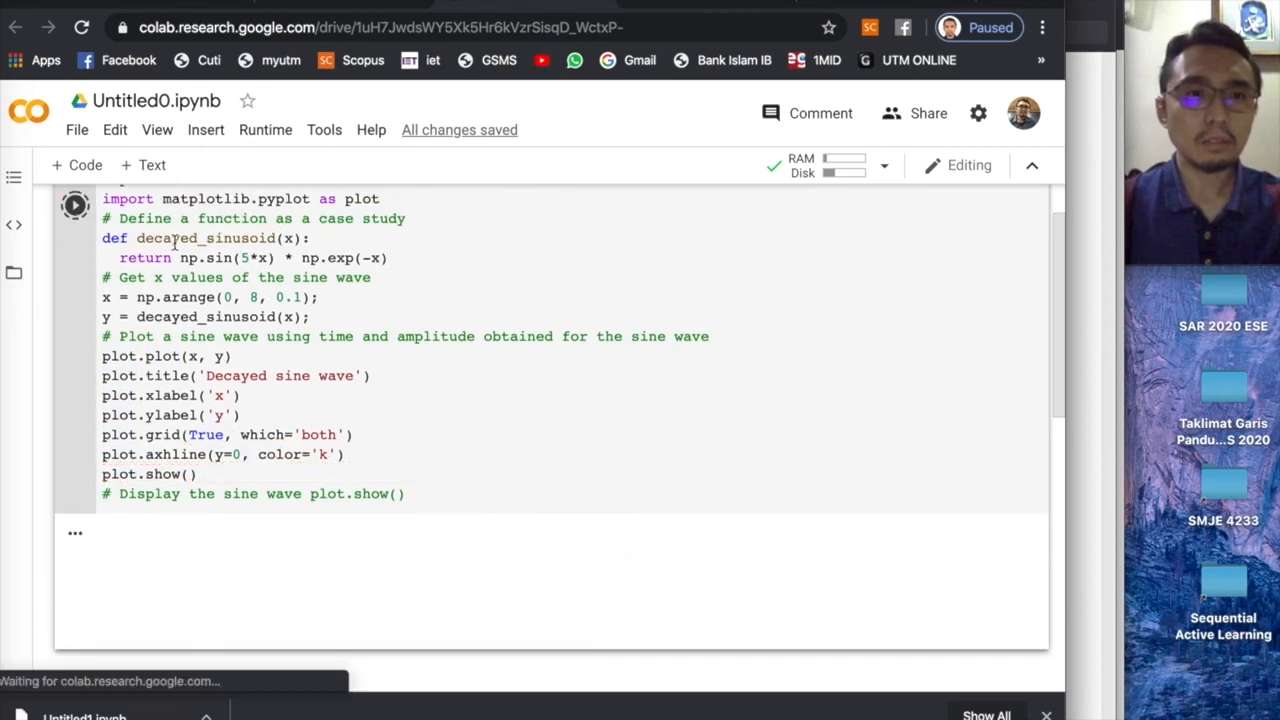
- Run the corrected cell so the Decayed sine wave plot renders beneath the code
left_click(76, 204)
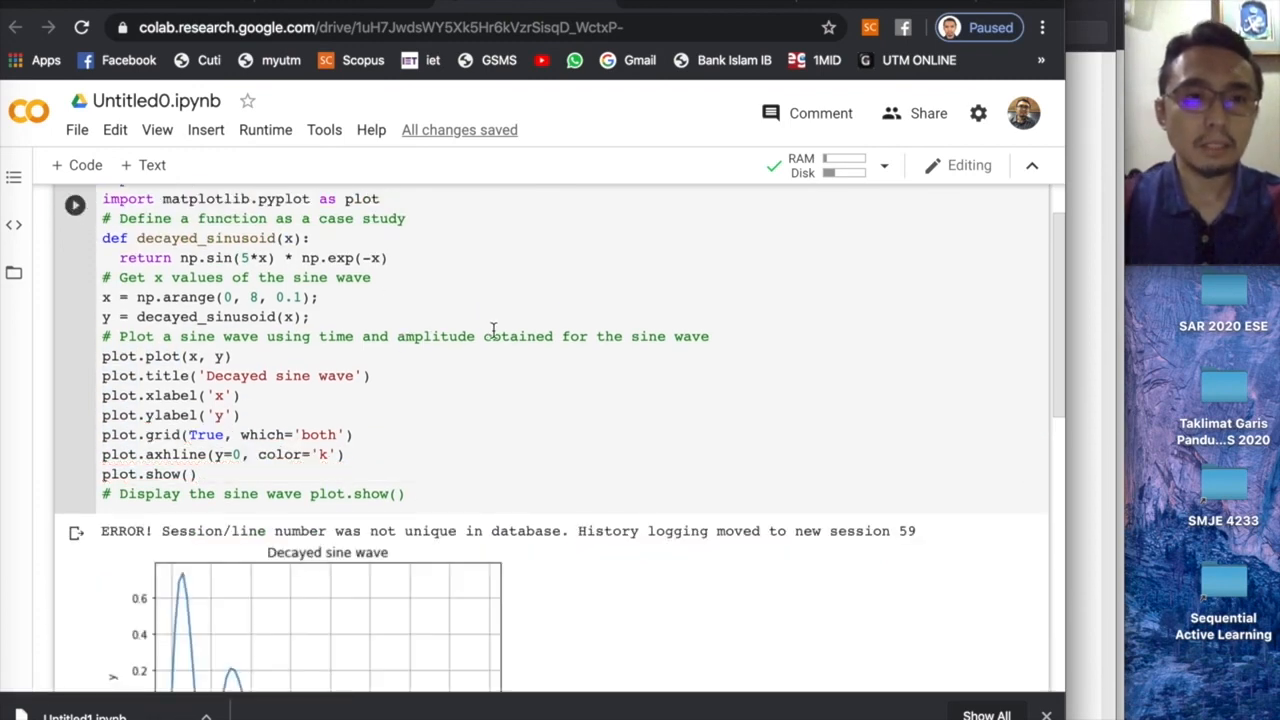
left_click(76, 204)
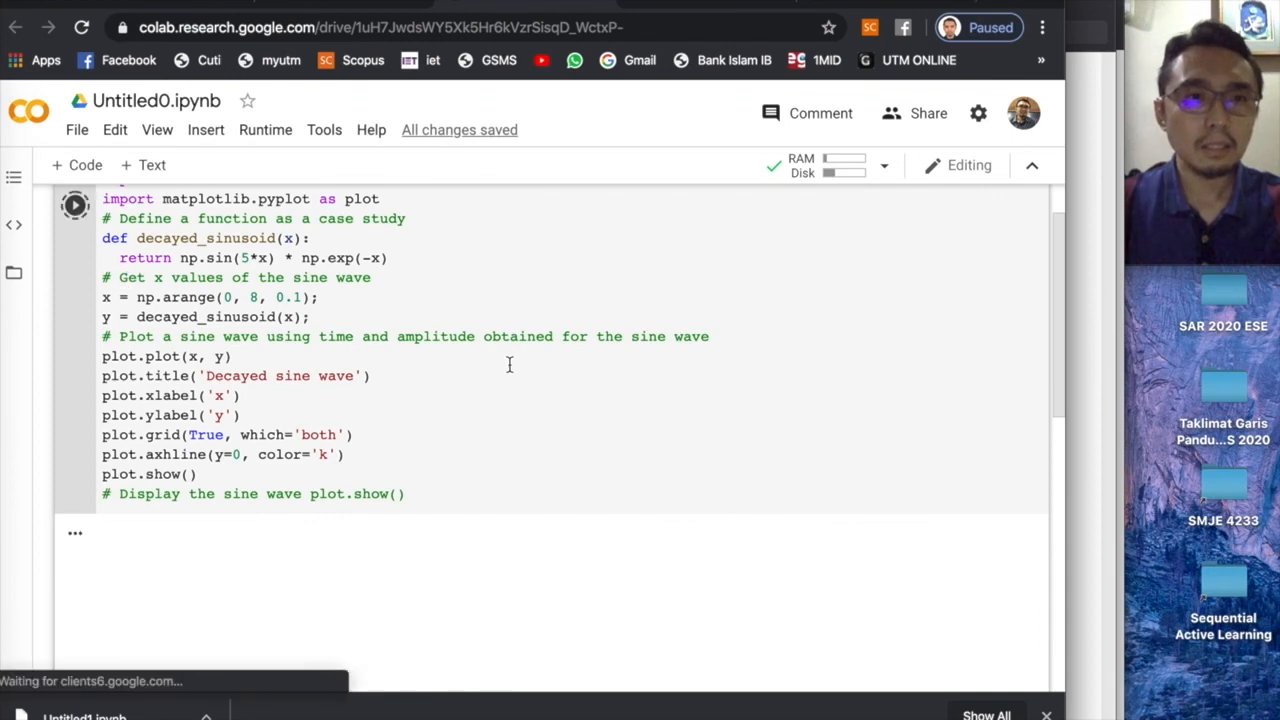
left_click(76, 204)
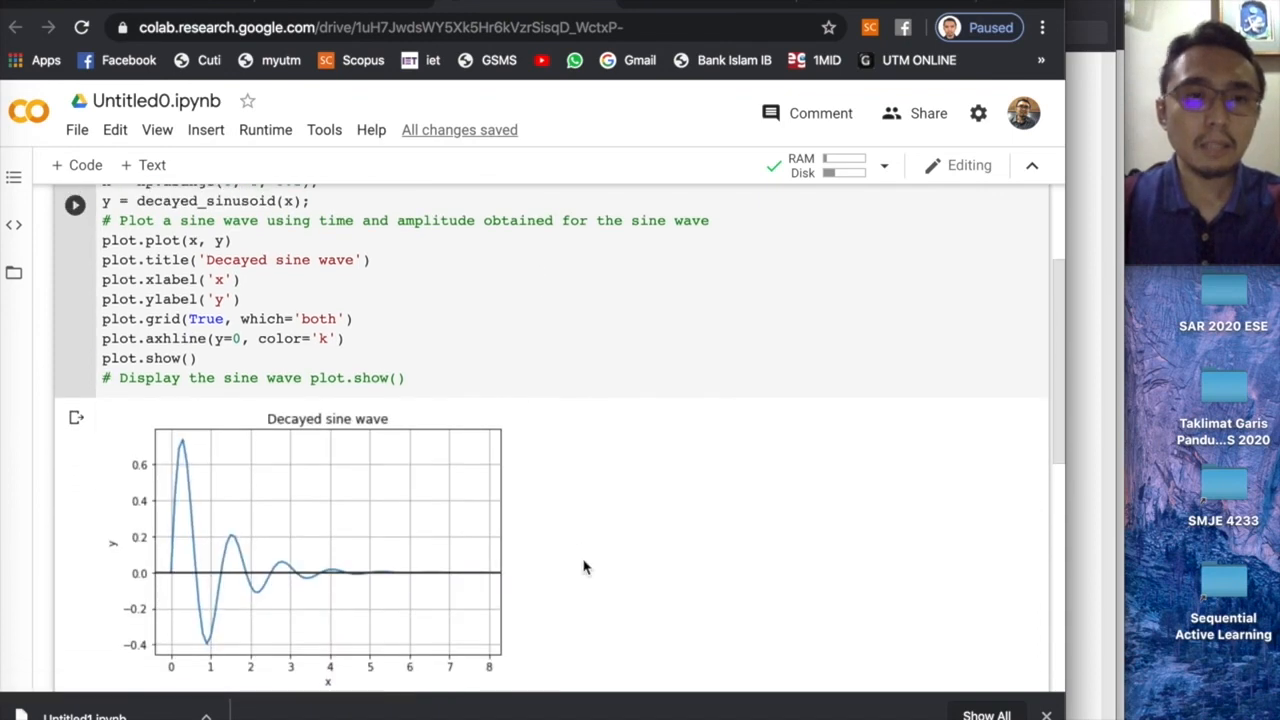
mouse_move(192, 476)
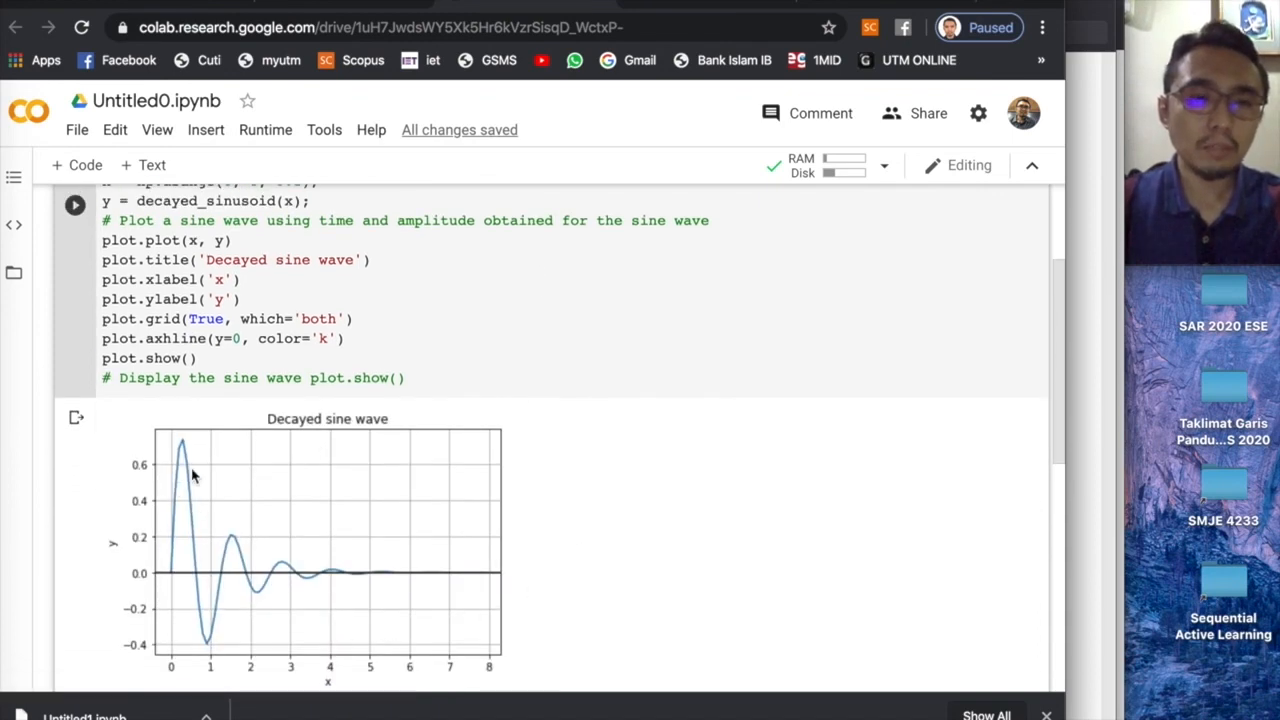
mouse_move(212, 668)
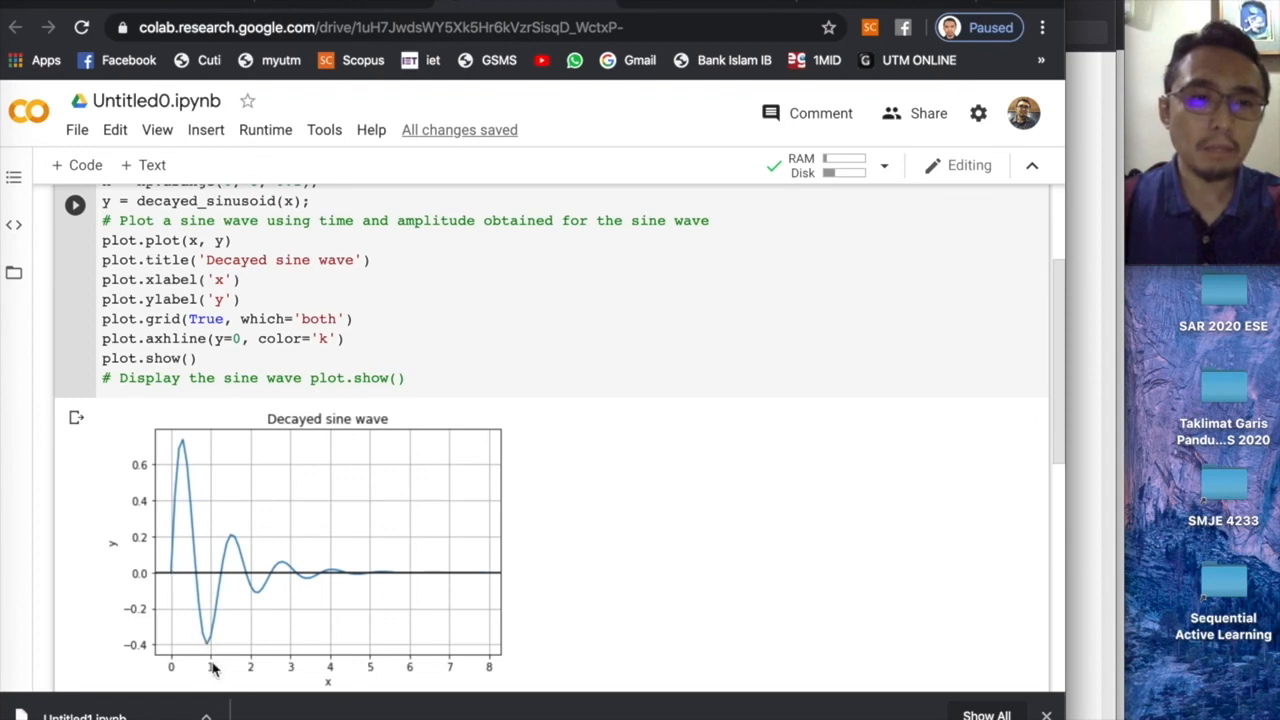
mouse_move(196, 564)
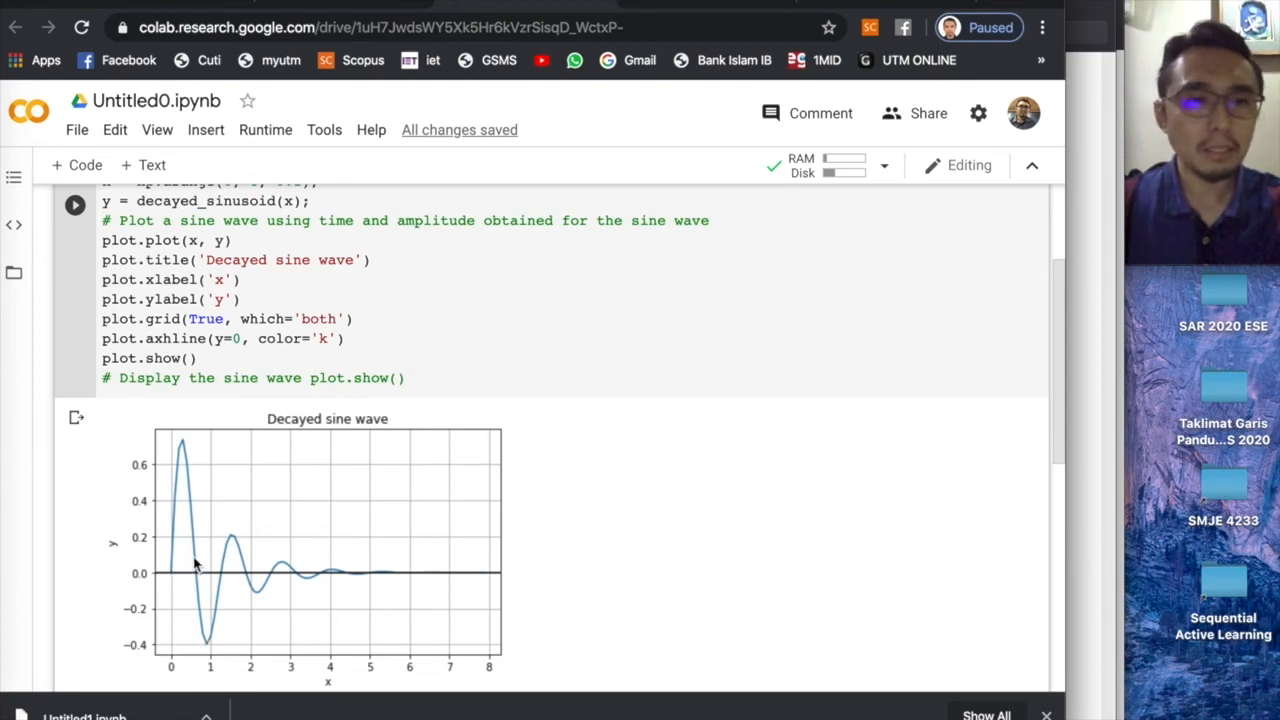
scroll("up", 3)
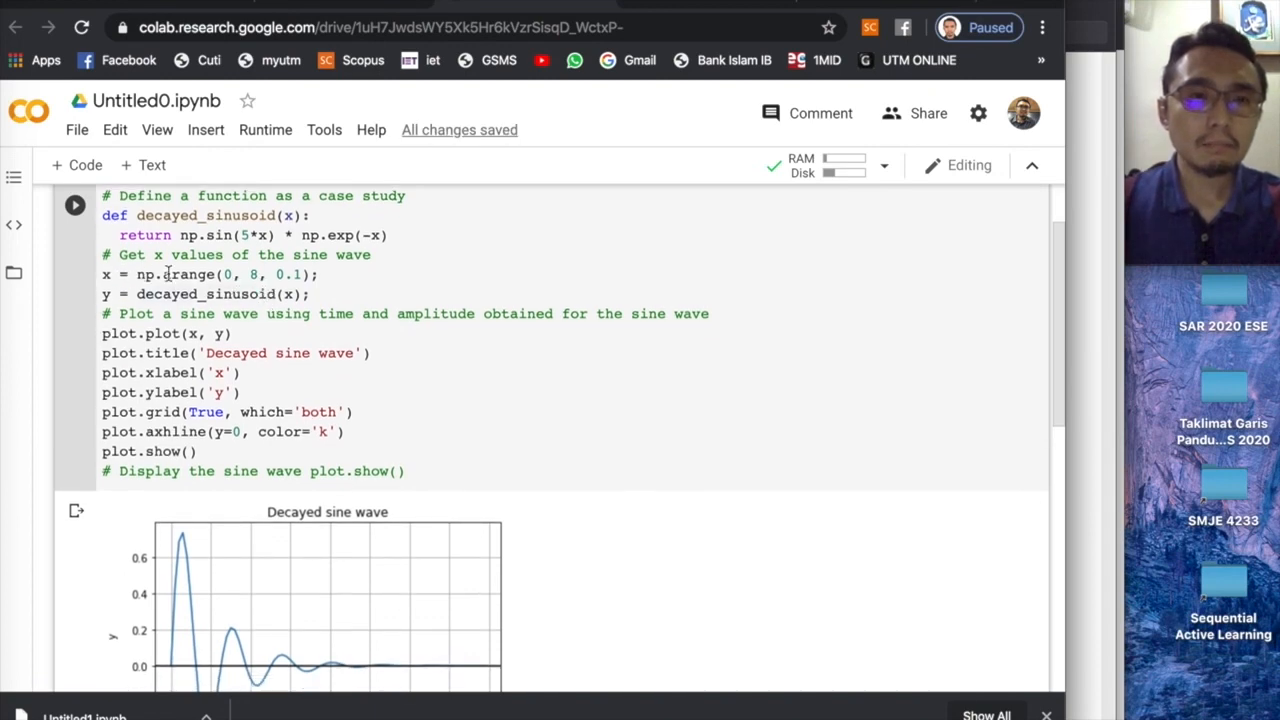
scroll("up", 3)
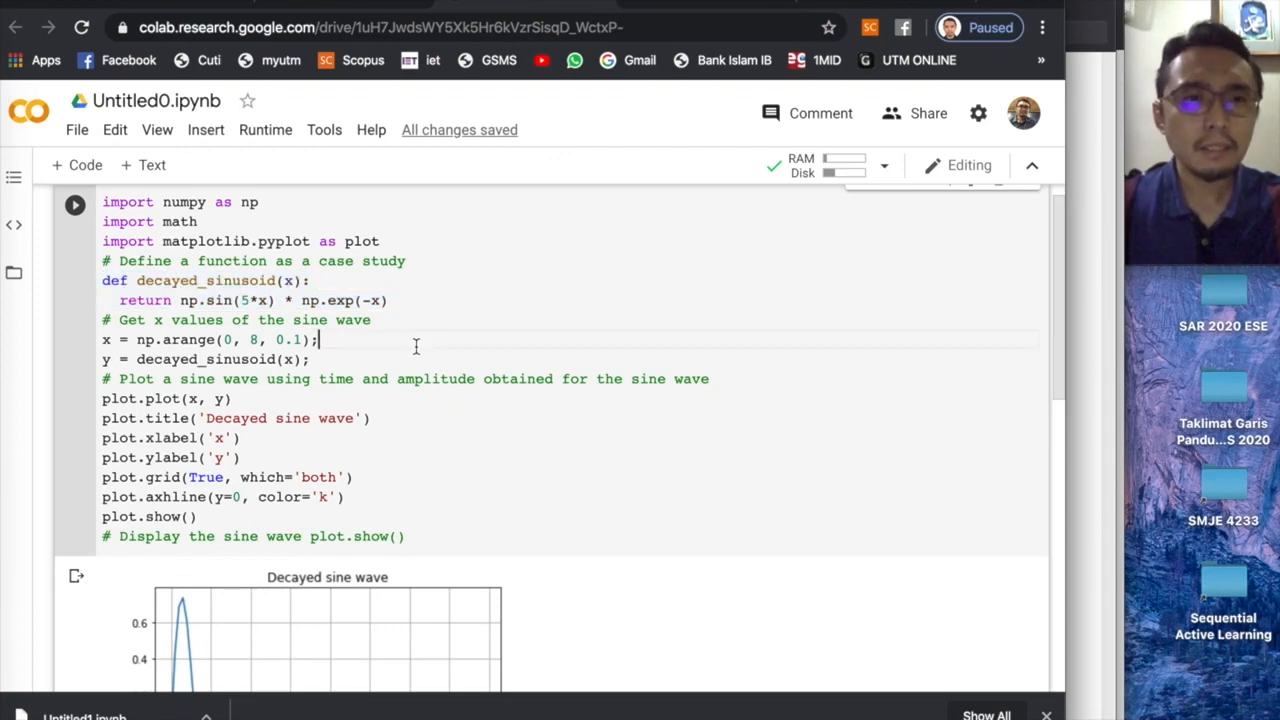
scroll("down", 3)
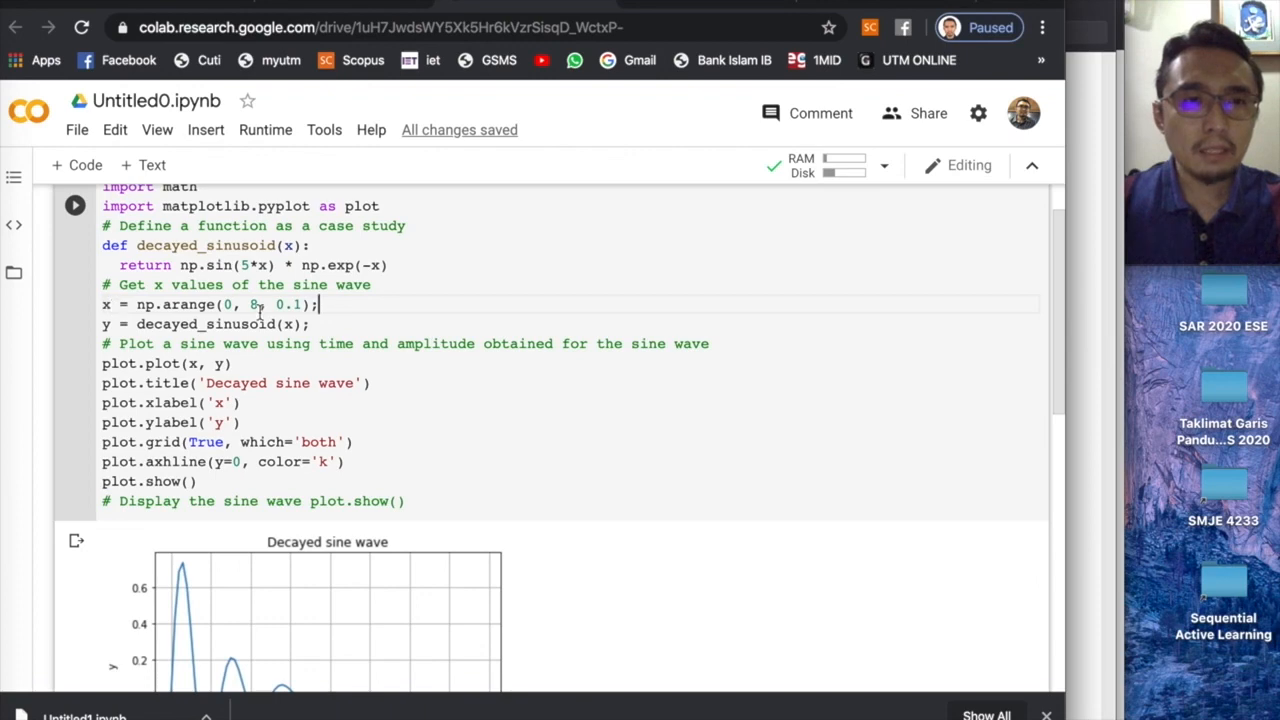
scroll("down", 3)
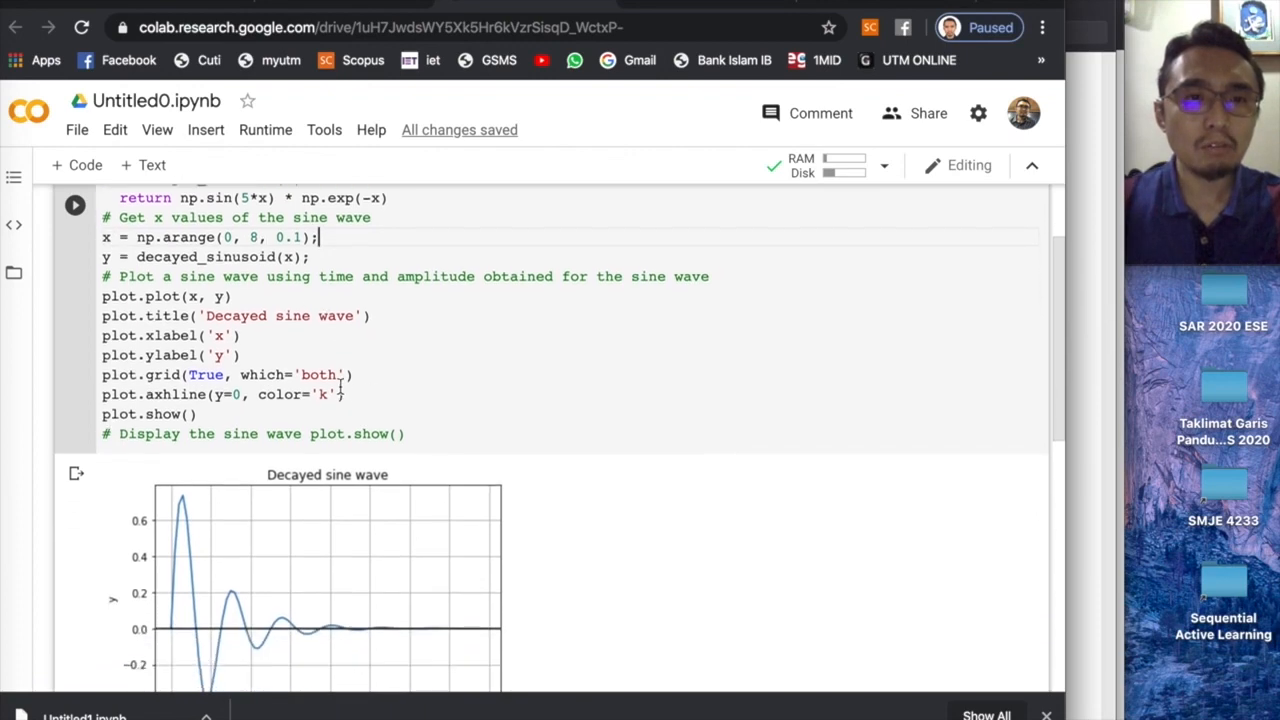
scroll("down", 3)
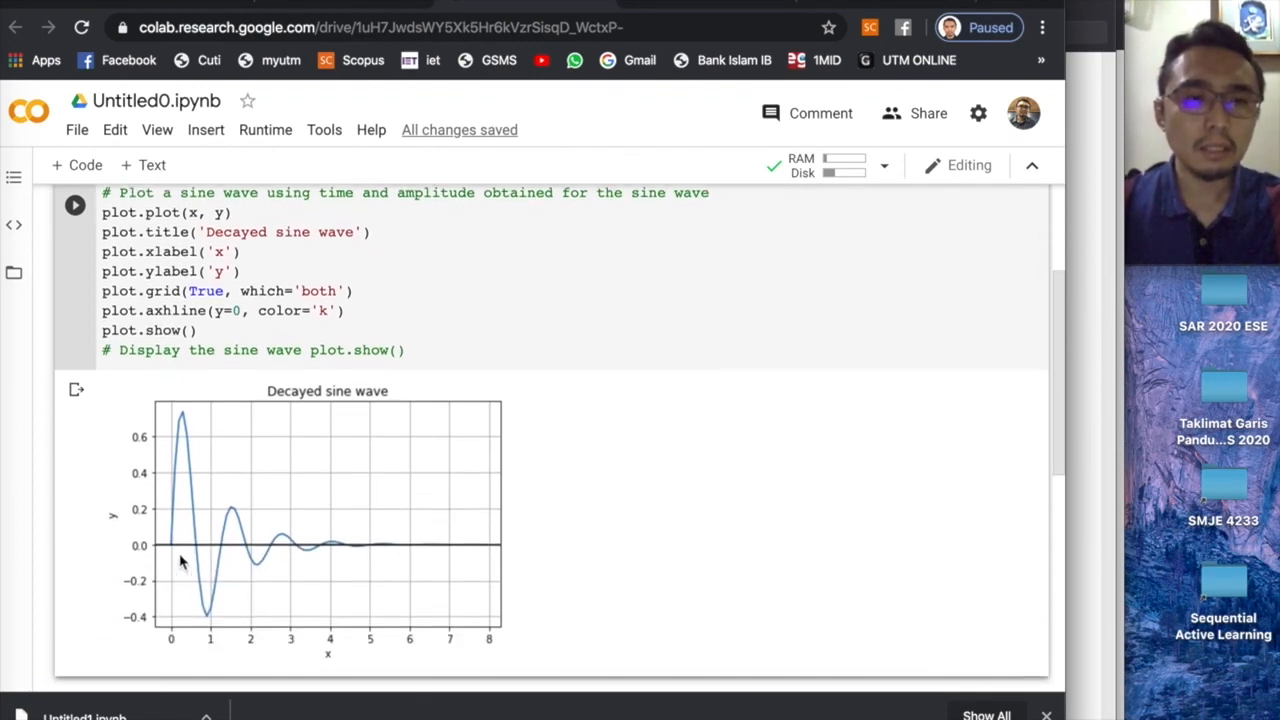
mouse_move(216, 558)
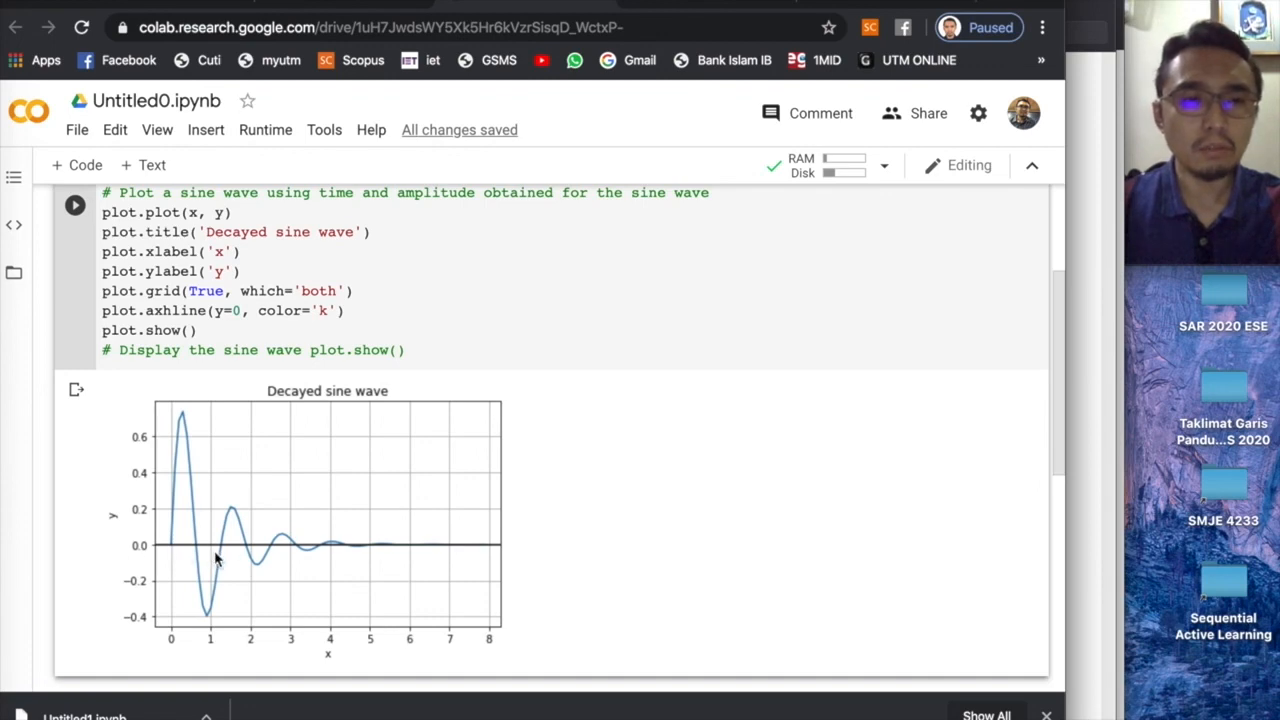
mouse_move(336, 568)
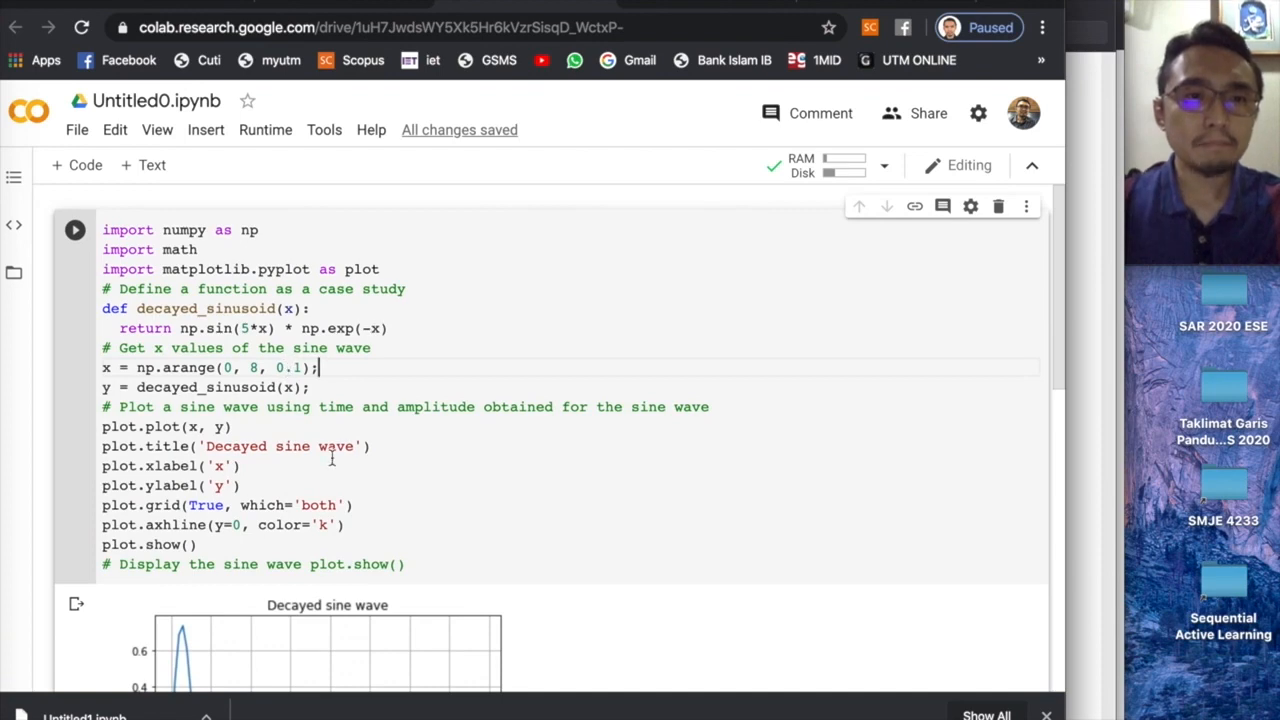
- Review the rendered plot against the sample1 PDF's polynomial fit section
scroll("up", 3)
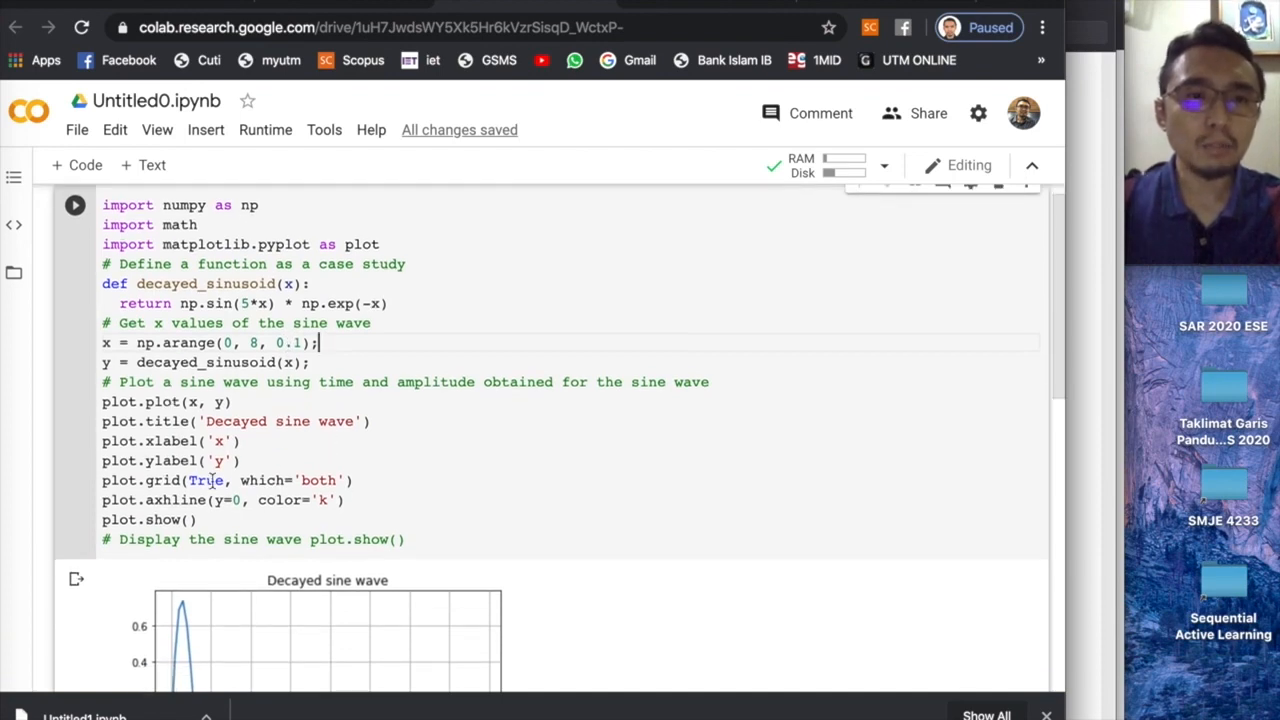
scroll("down", 3)
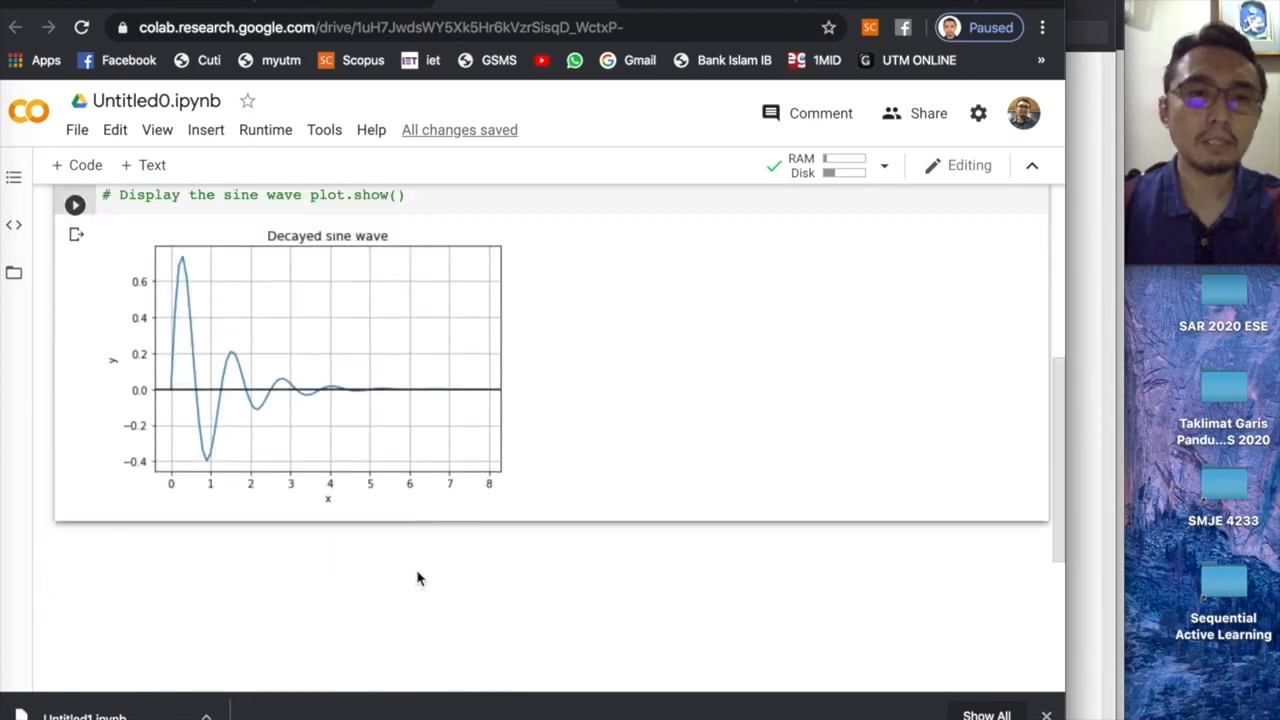
scroll("up", 3)
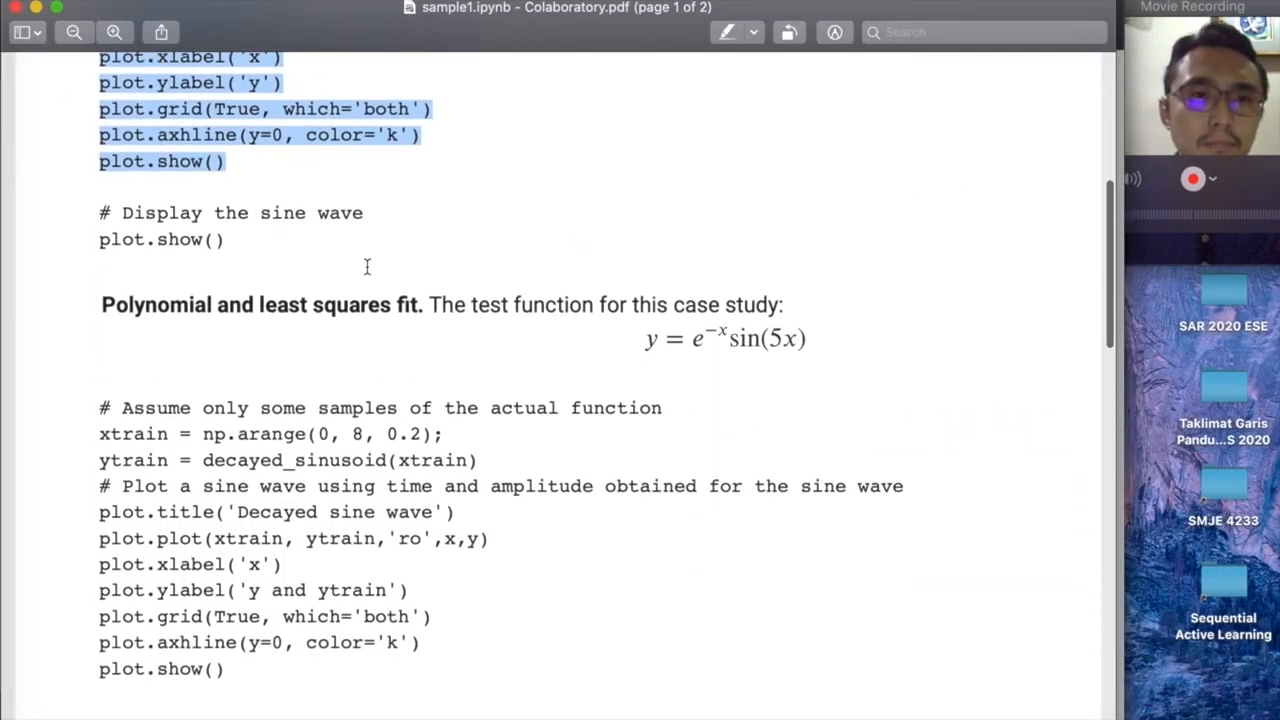
- Select the polynomial least-squares xtrain sampling code in the Preview PDF to copy it
scroll("down", 3)
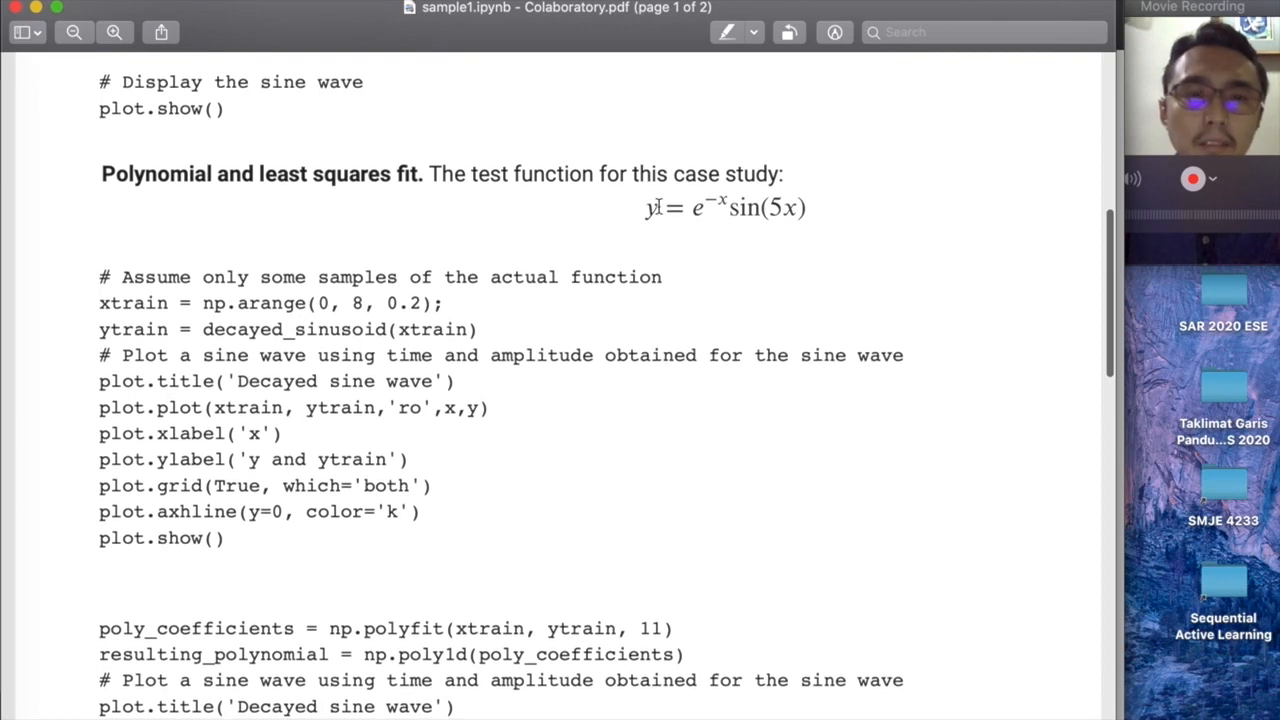
scroll("down", 3)
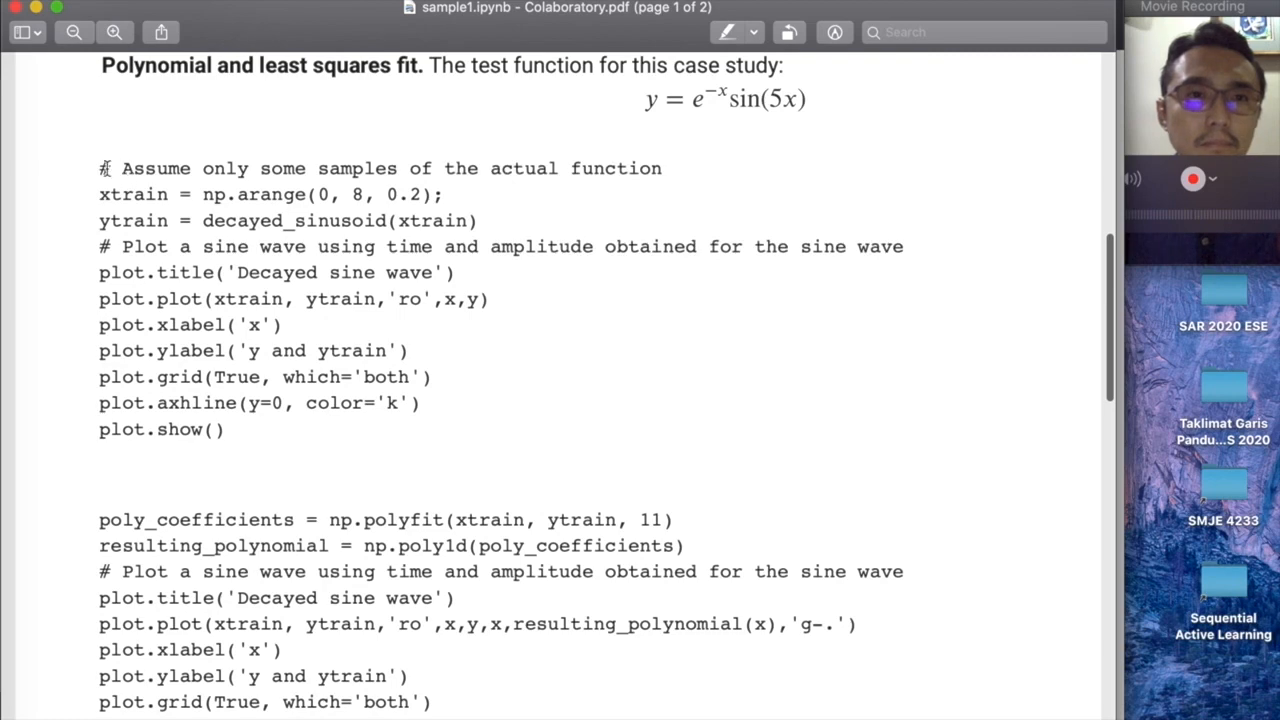
left_click_drag(100, 168, 224, 428)
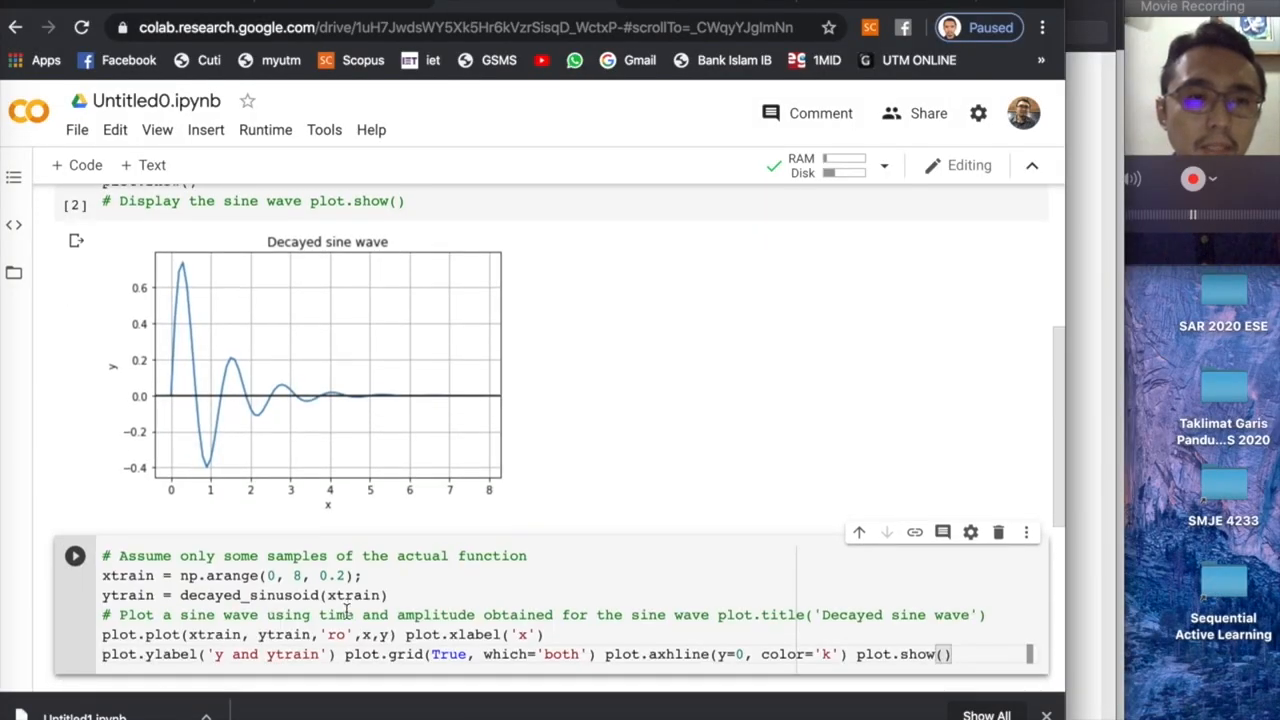
- Paste the sampling code into a new cell, split its merged statements onto separate lines, and run it
scroll("down", 3)
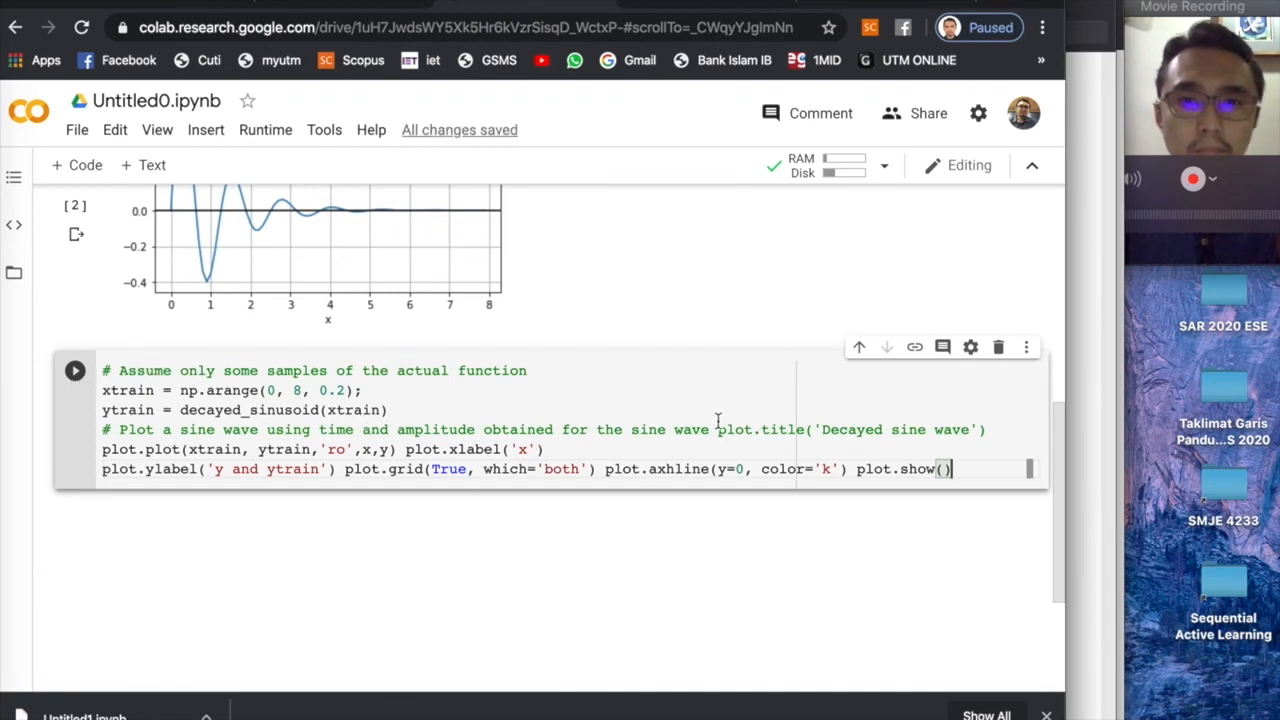
key("Enter")
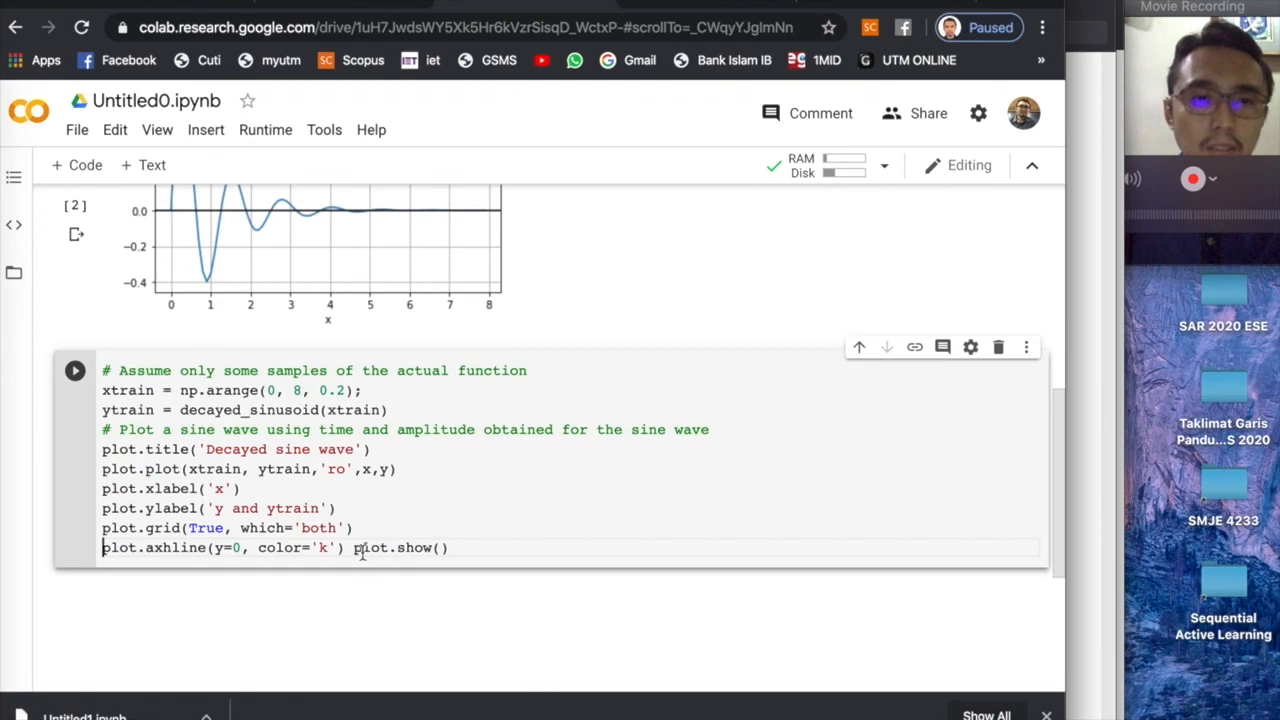
key("Enter")
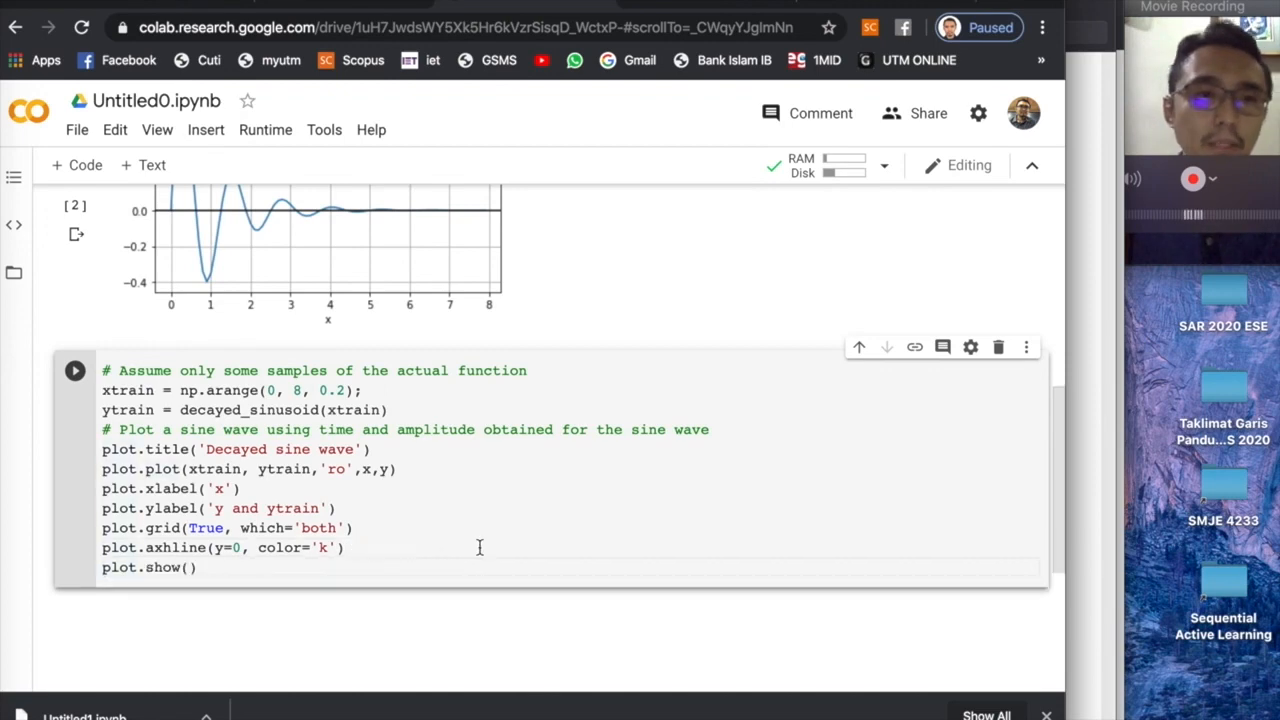
left_click(74, 370)
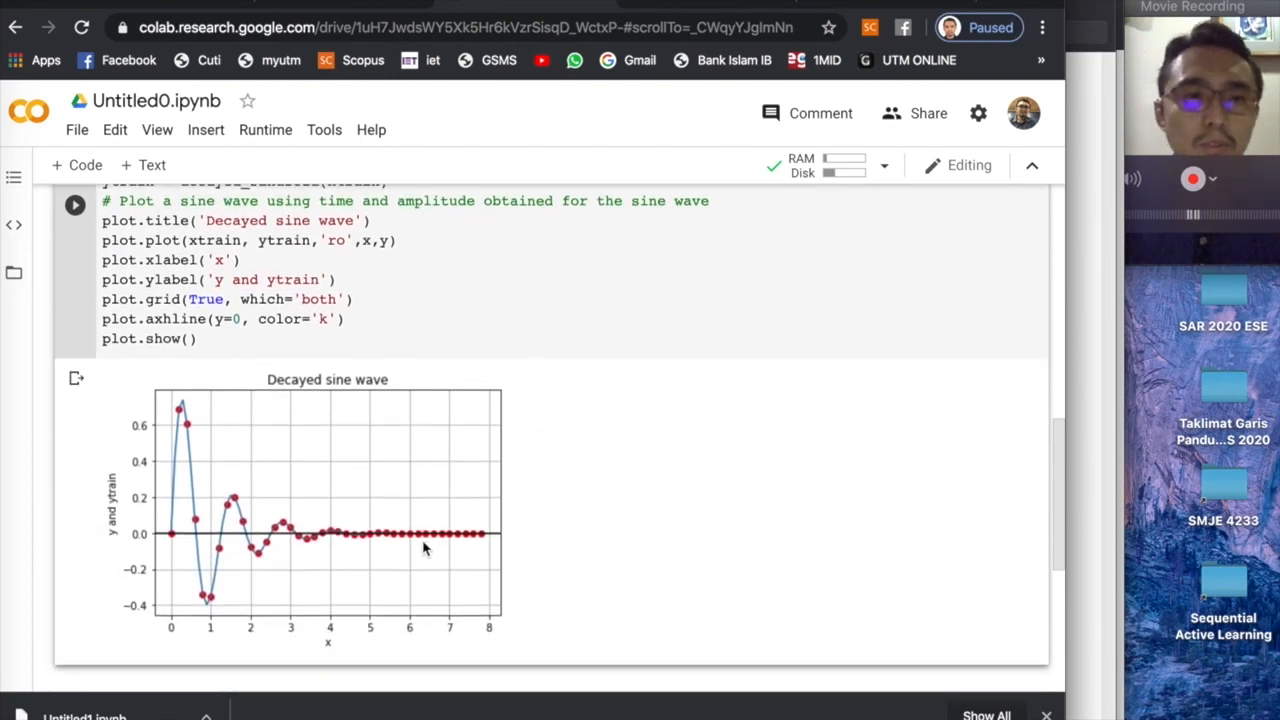
mouse_move(200, 480)
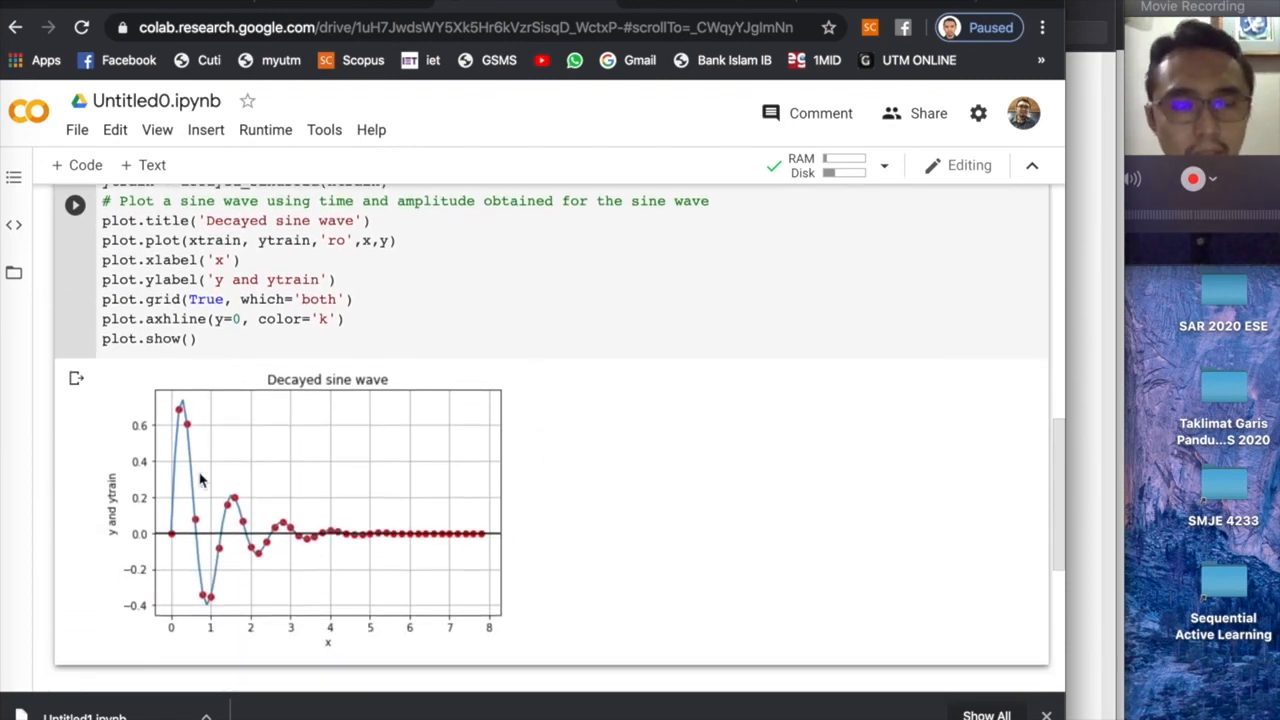
- Edit the plot call to plot.plot(xtrain, ytrain,'ro') and run it to show only the red sample points
scroll("up", 3)
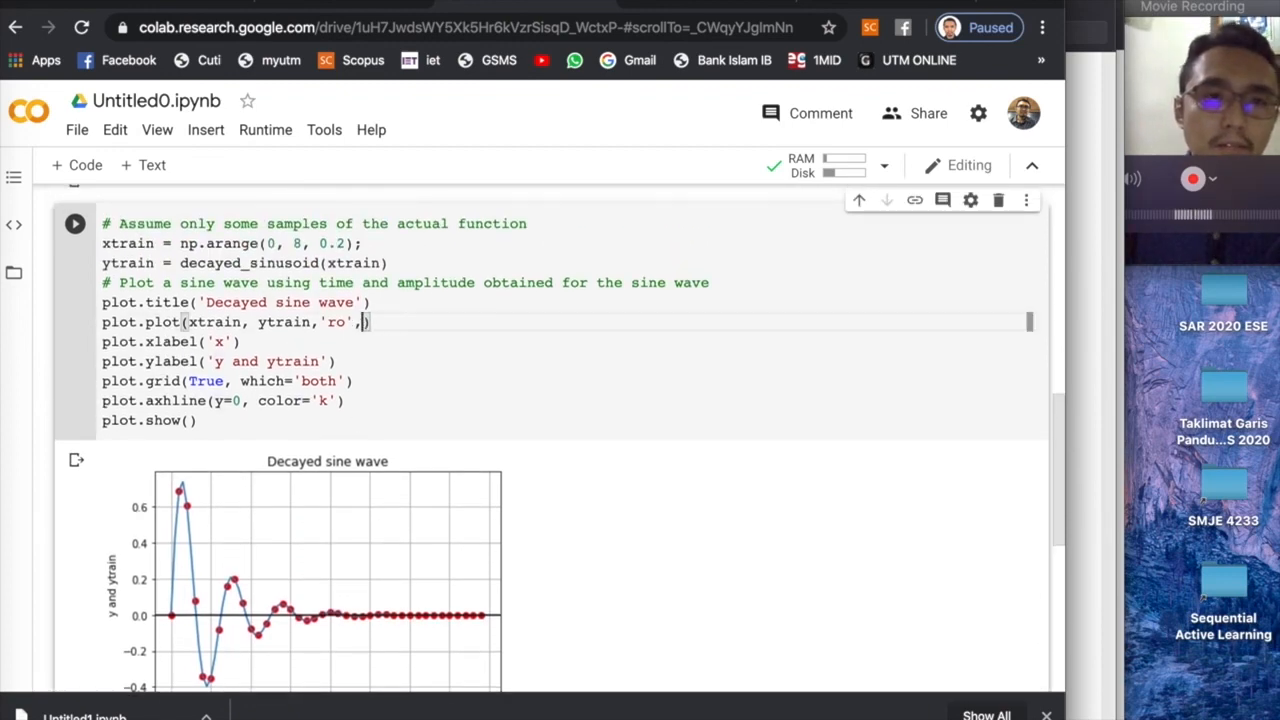
left_click(74, 224)
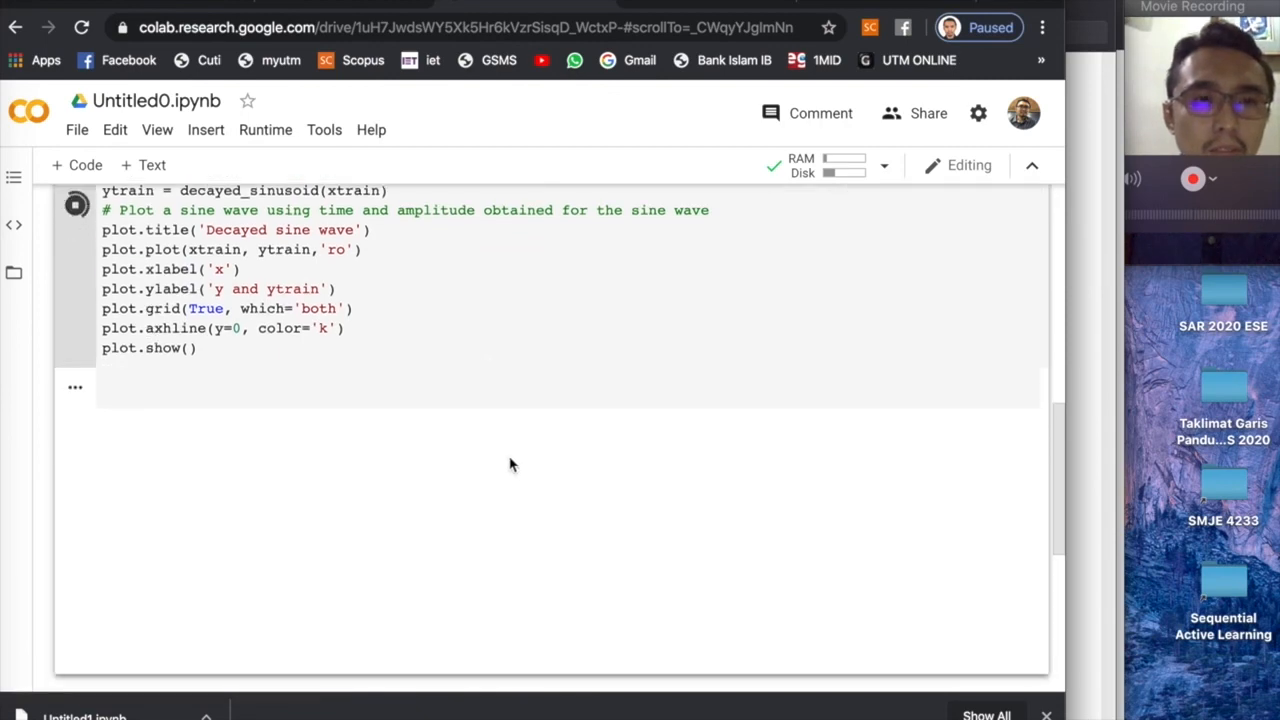
left_click(76, 204)
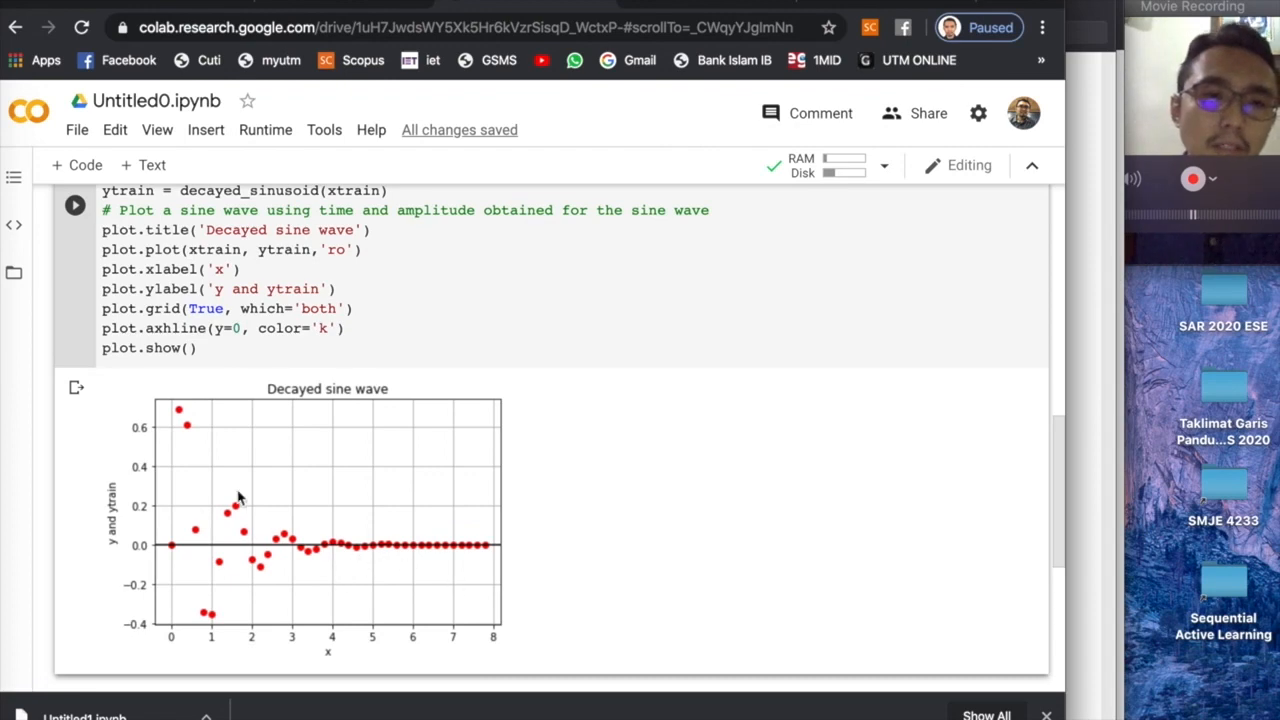
mouse_move(220, 568)
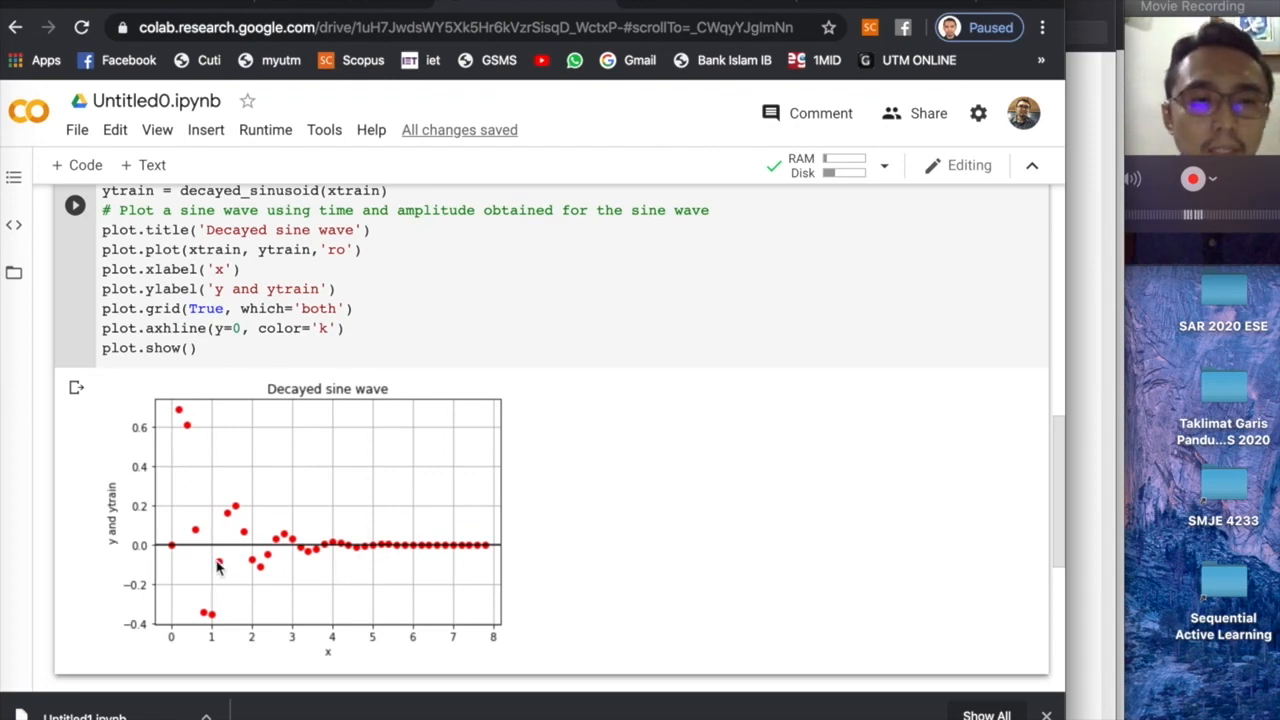
mouse_move(300, 524)
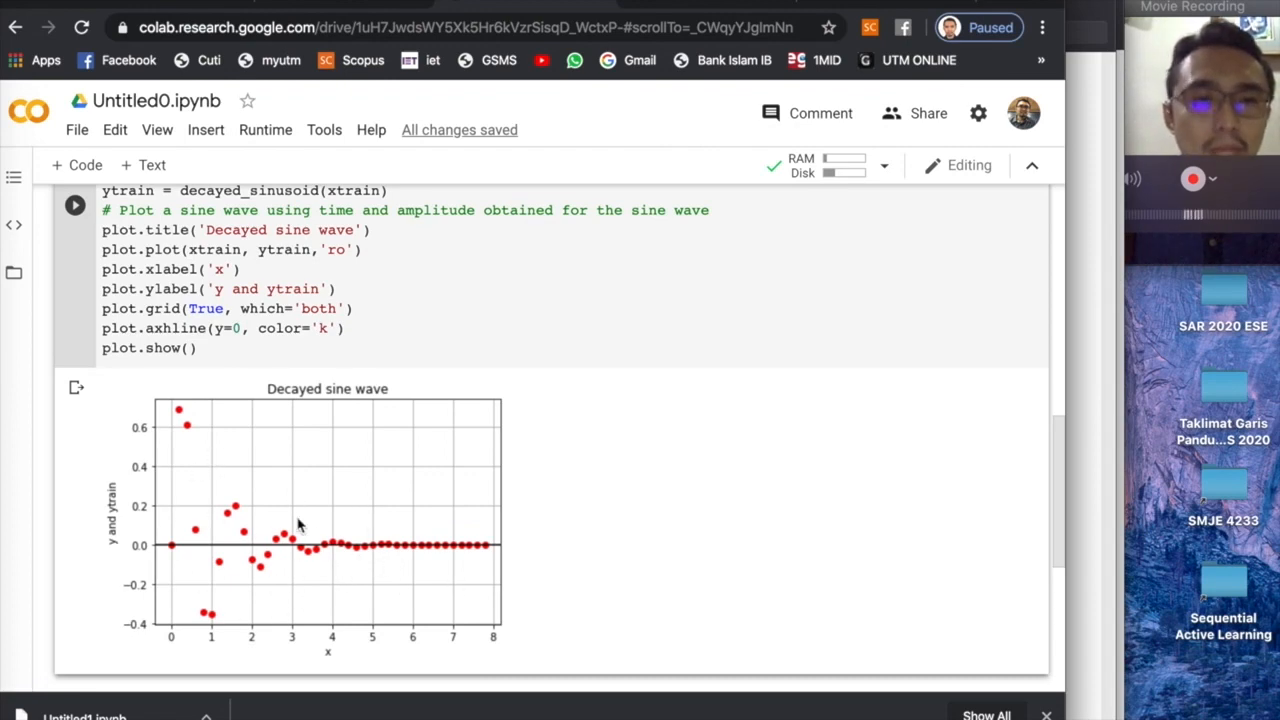
mouse_move(404, 468)
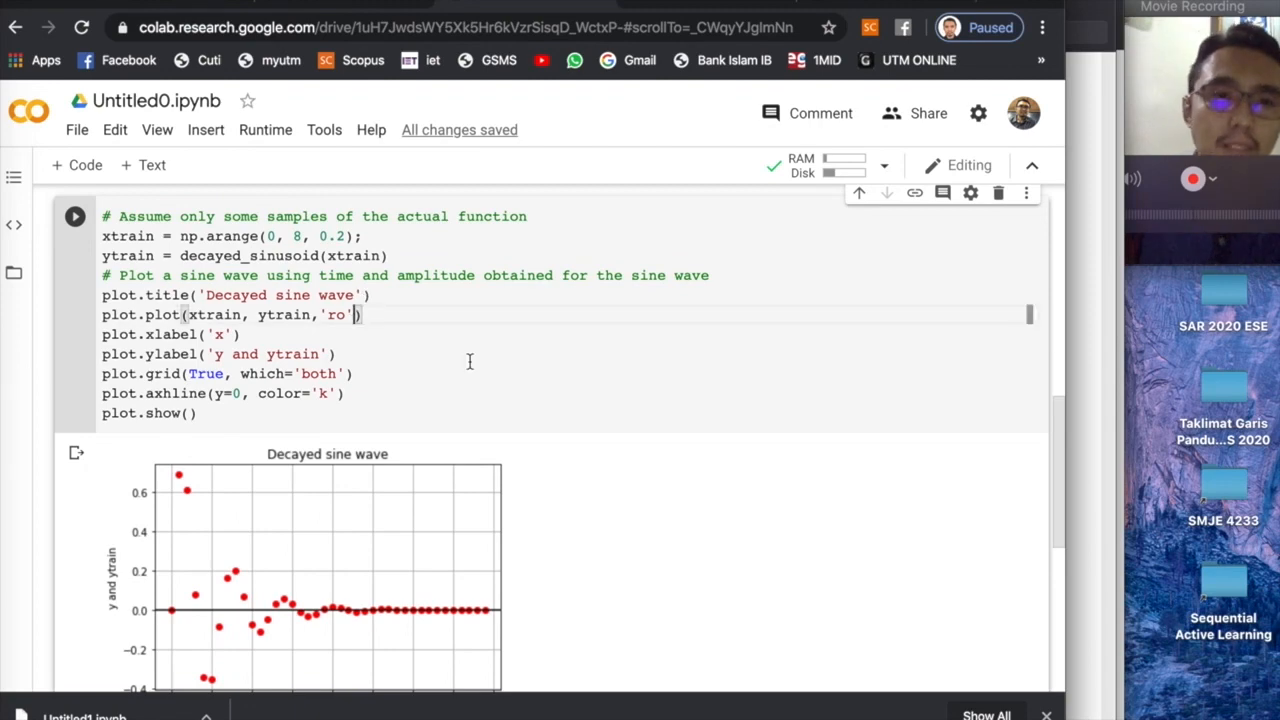
- Add ,x,y to the plot call and rerun so the decayed sine curve overlays the red training points
type(",x")
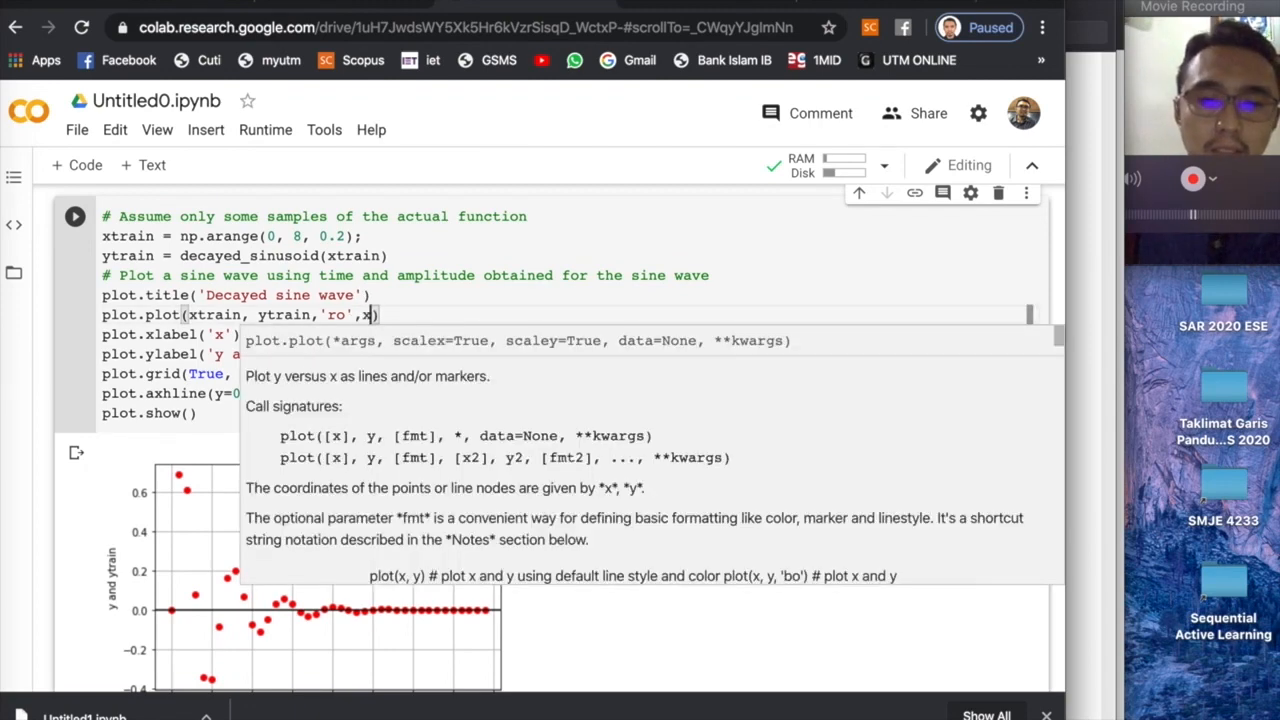
type(",y")
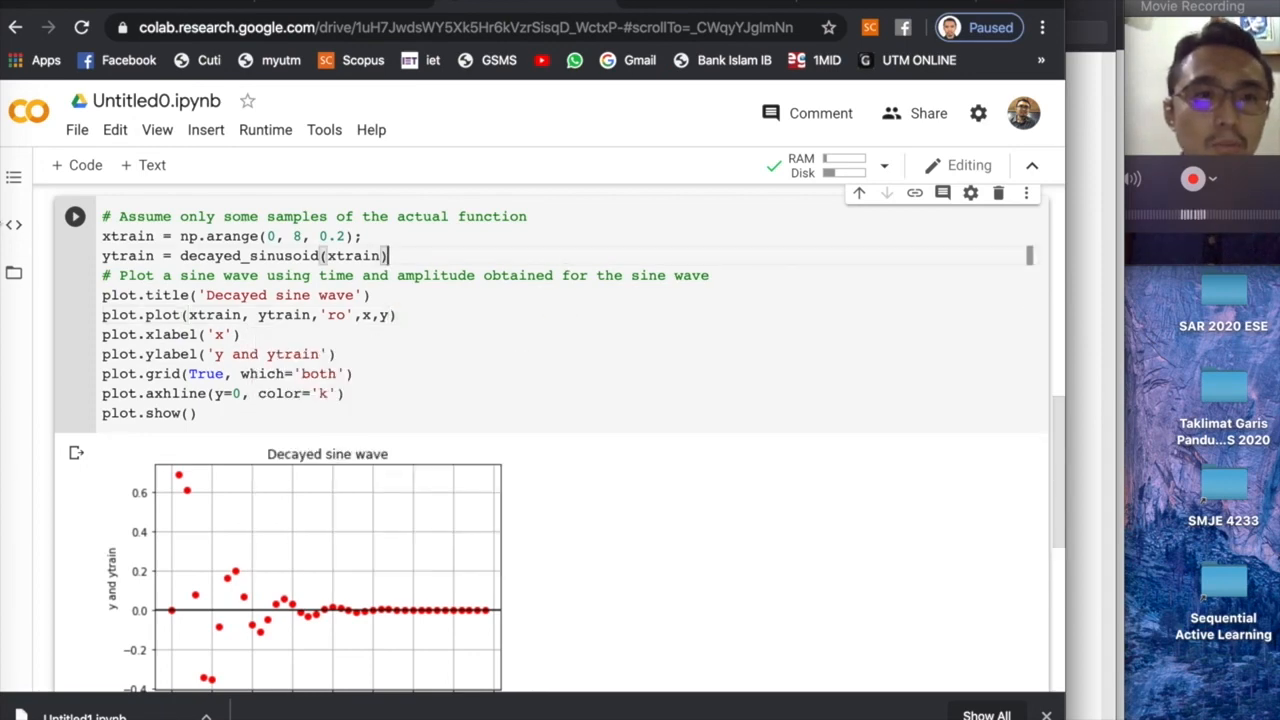
left_click(74, 216)
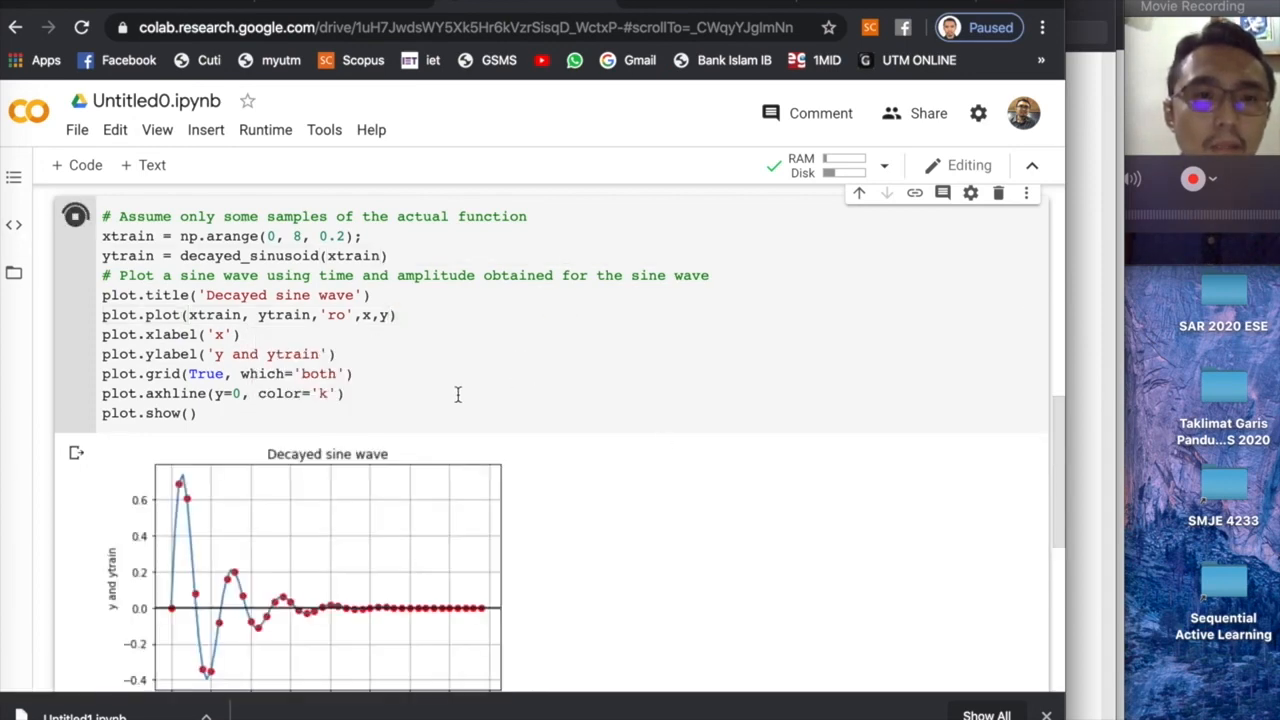
scroll("down", 3)
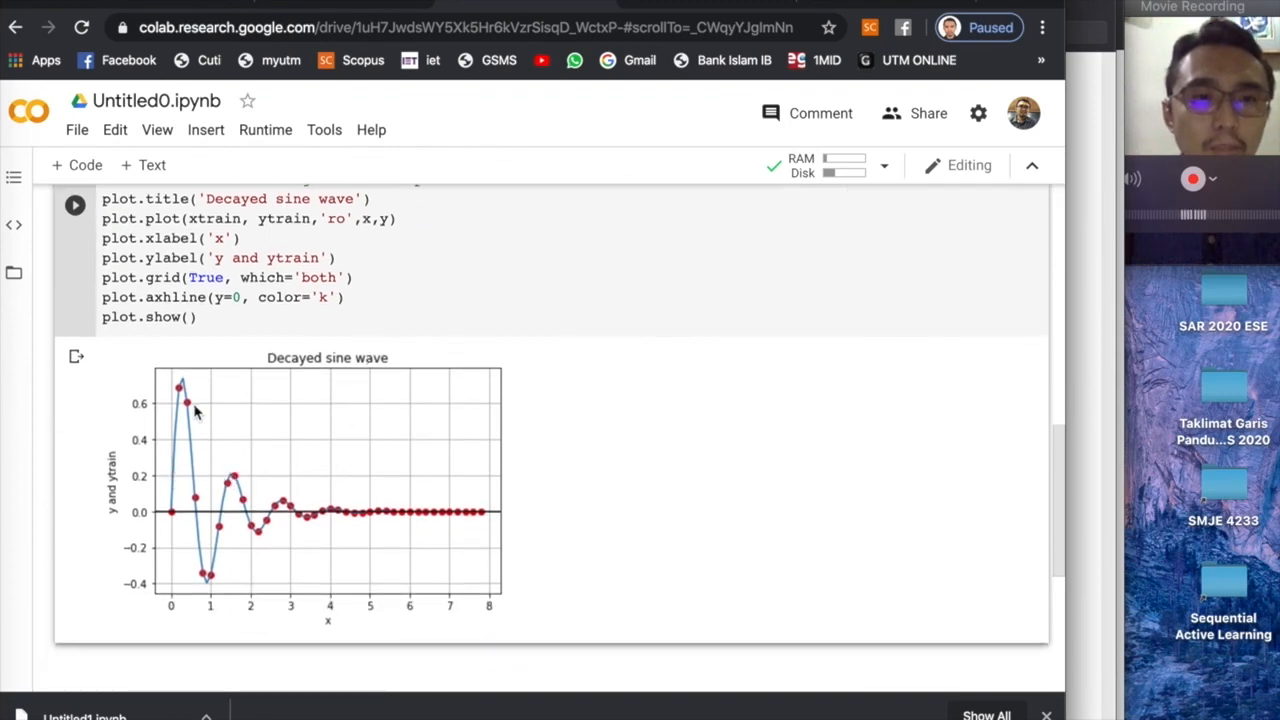
mouse_move(408, 500)
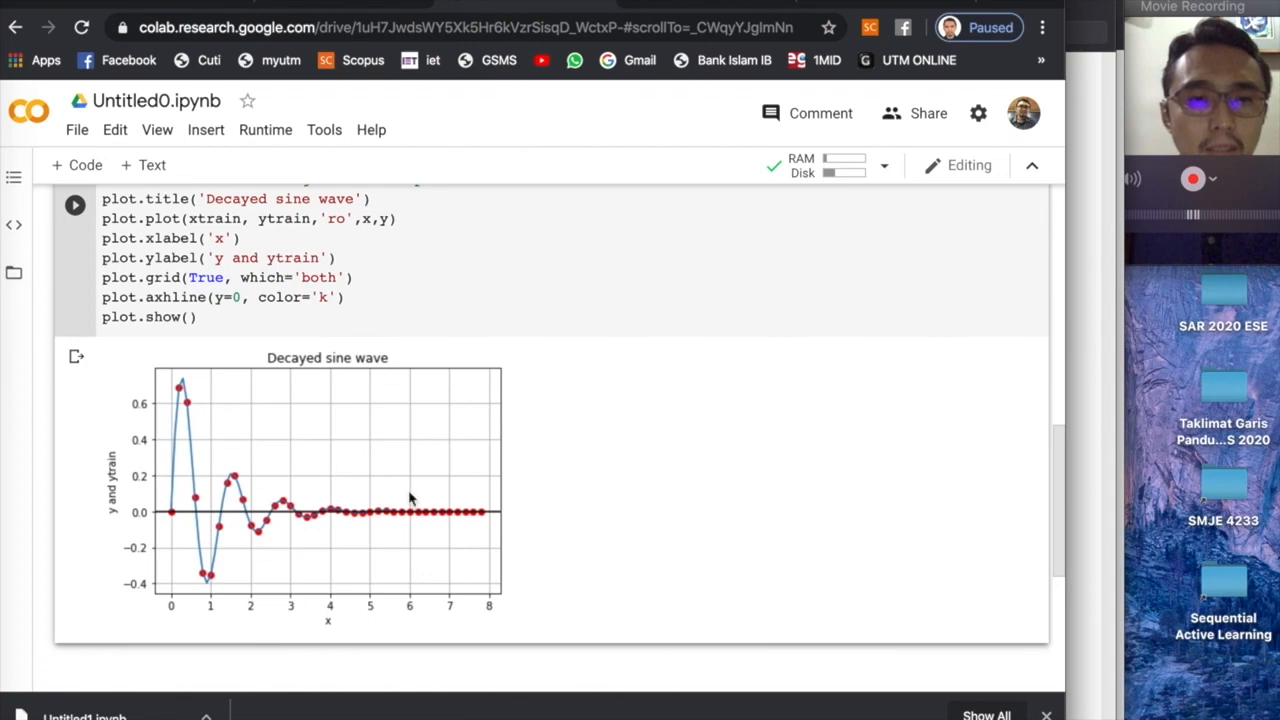
scroll("up", 3)
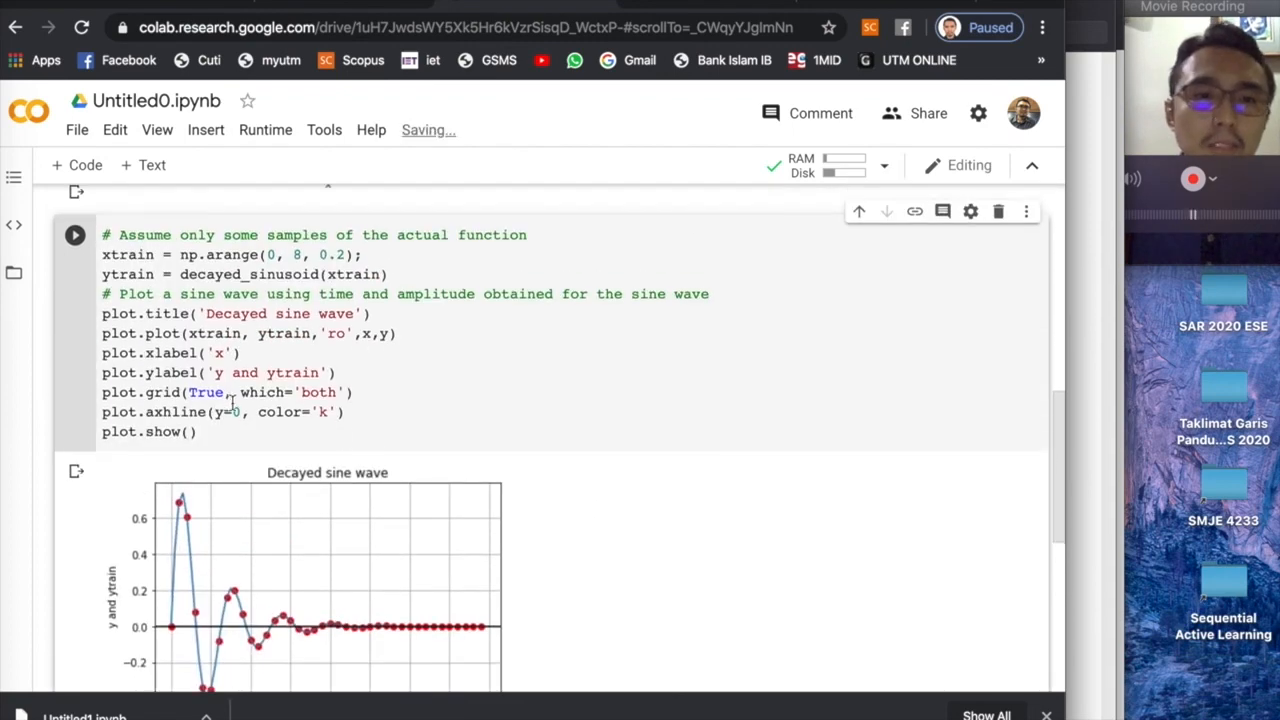
scroll("up", 3)
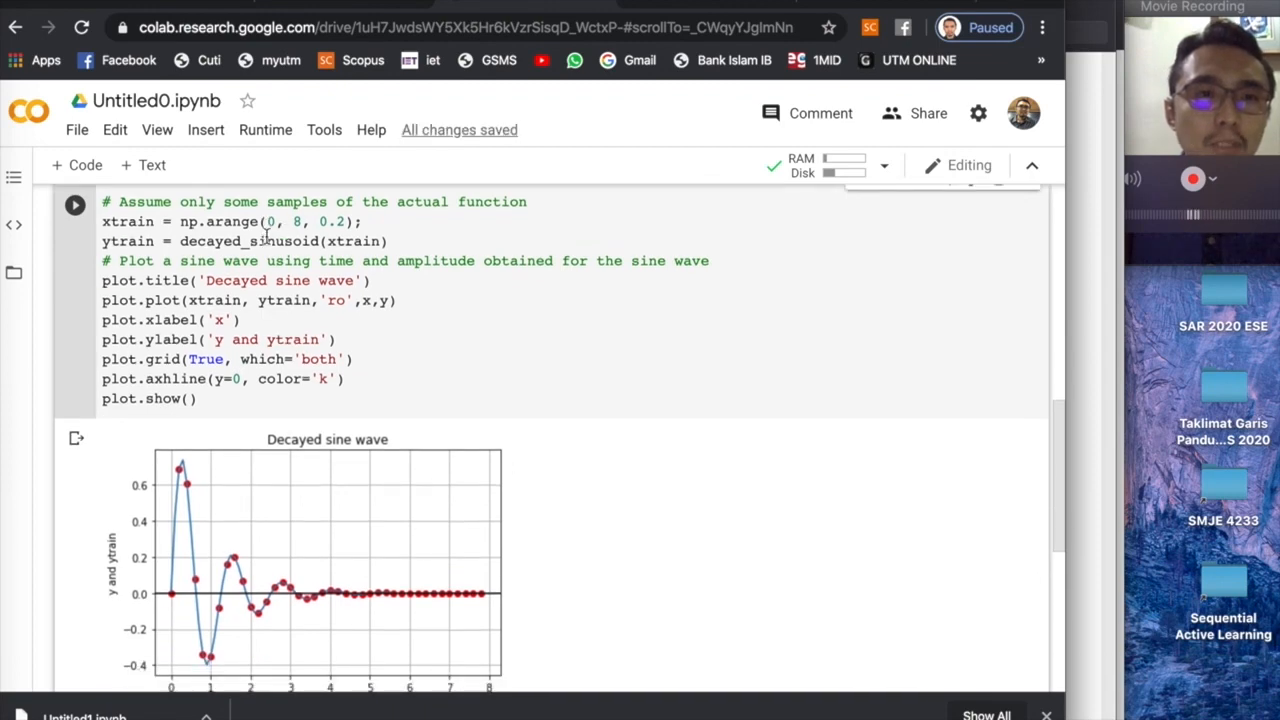
scroll("down", 3)
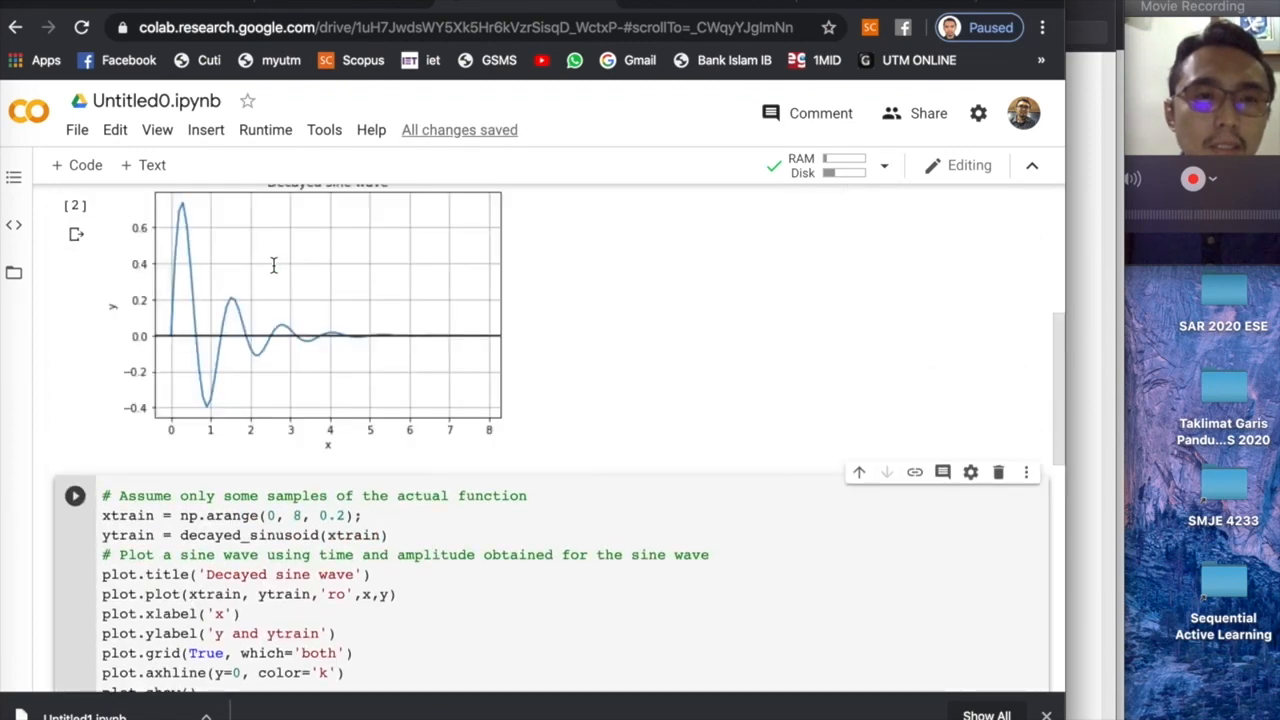
scroll("up", 3)
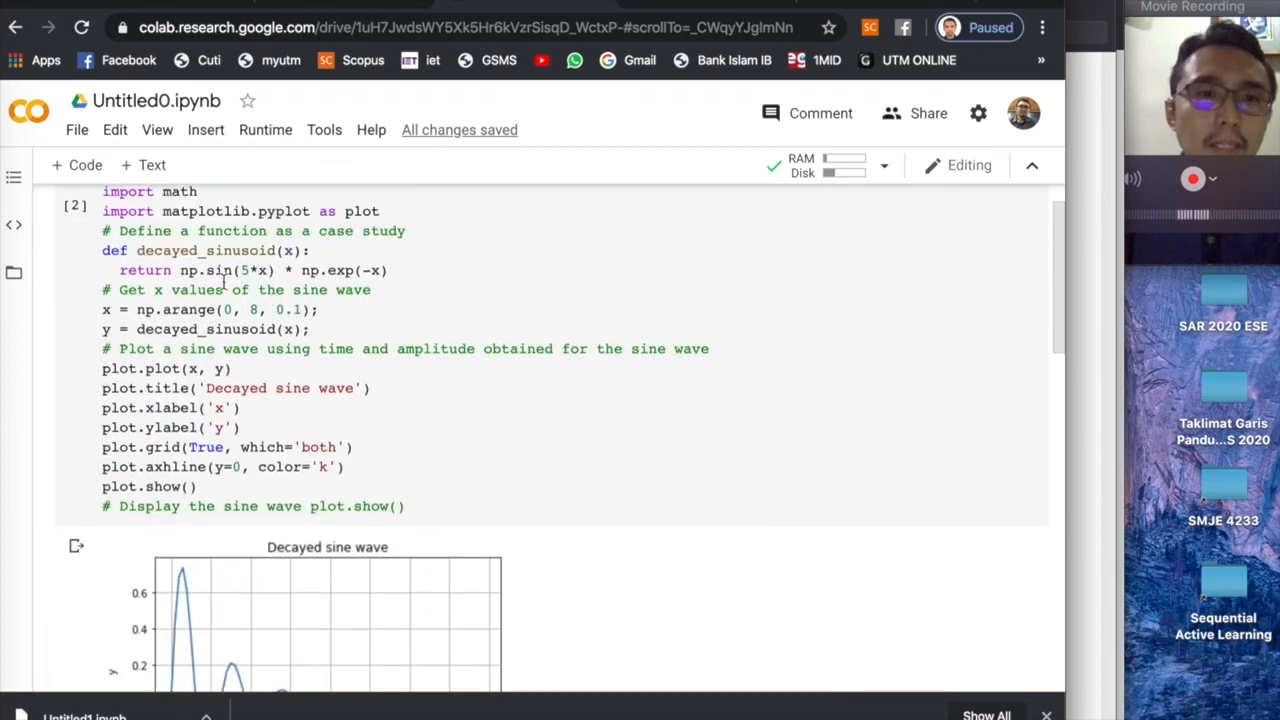
scroll("down", 3)
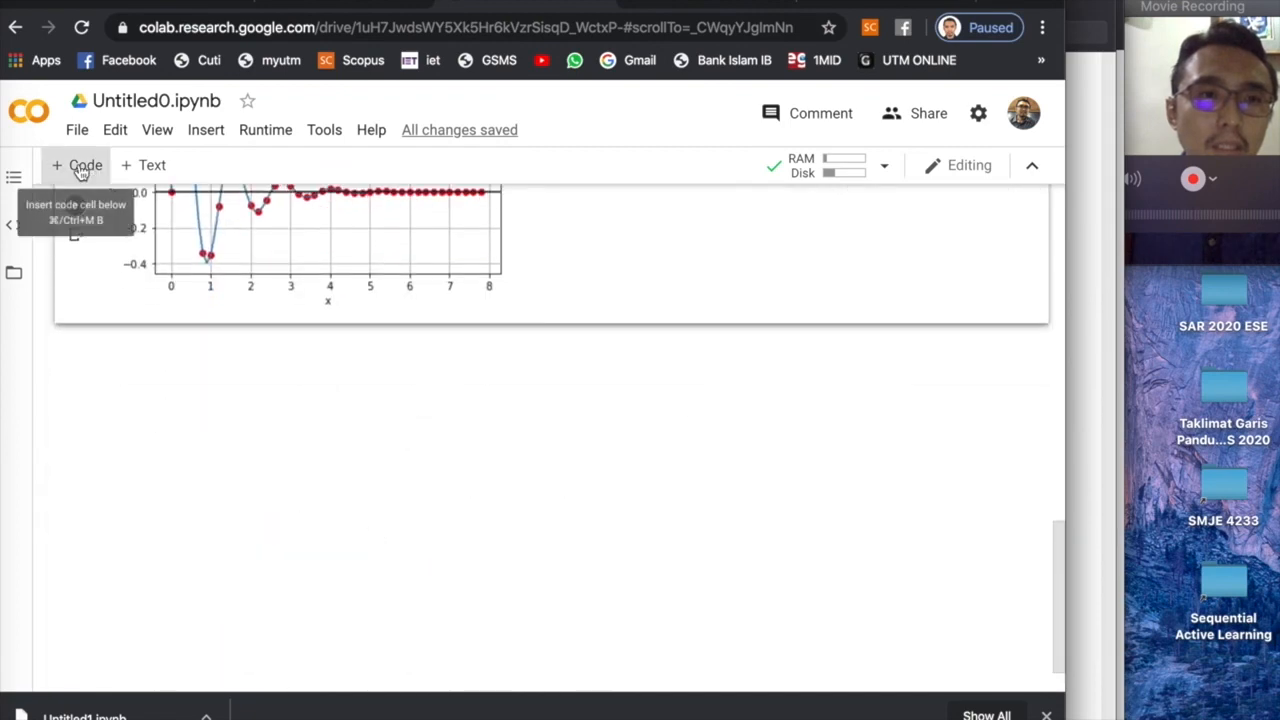
- Add a code cell that displays the x and y array values and run it
left_click(80, 164)
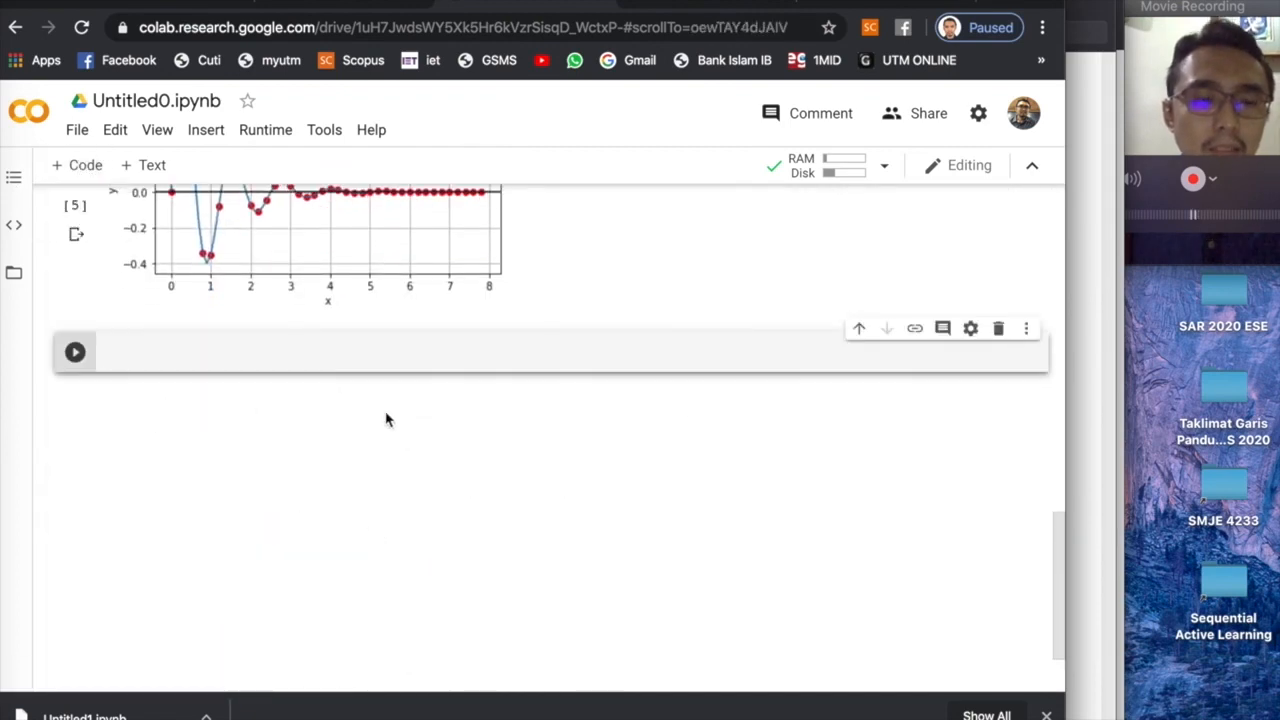
type("x")
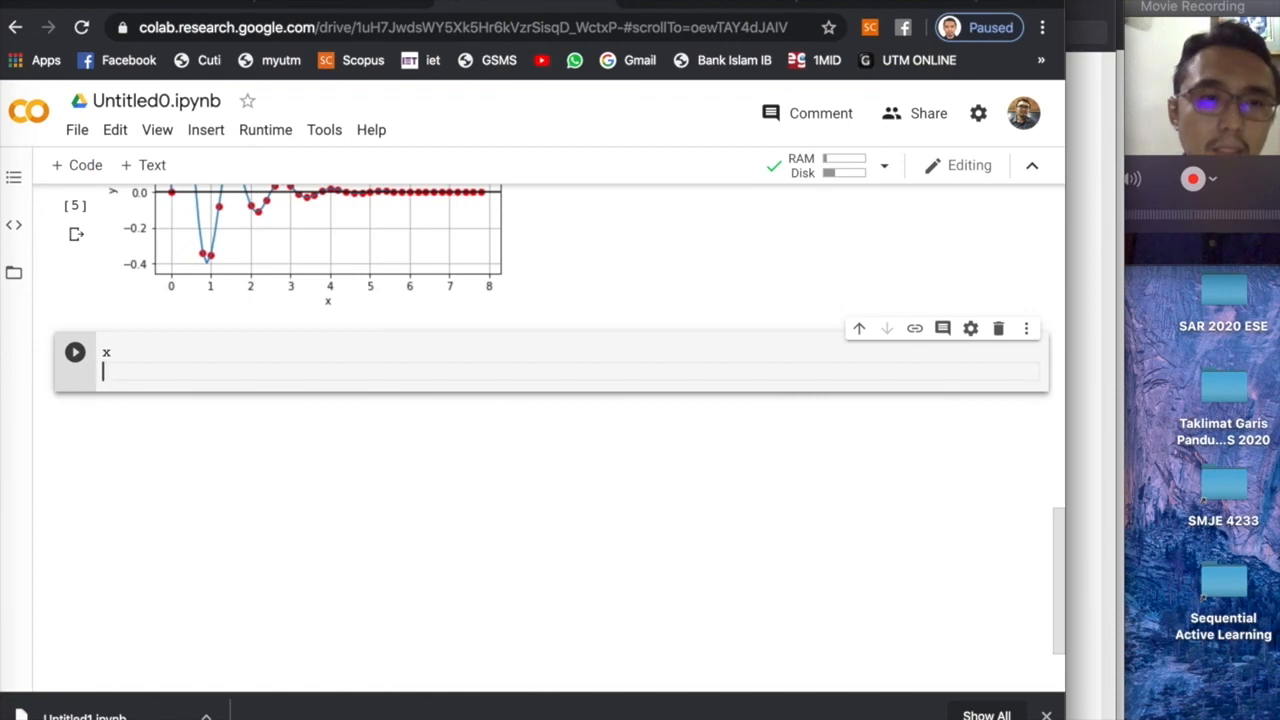
type("y")
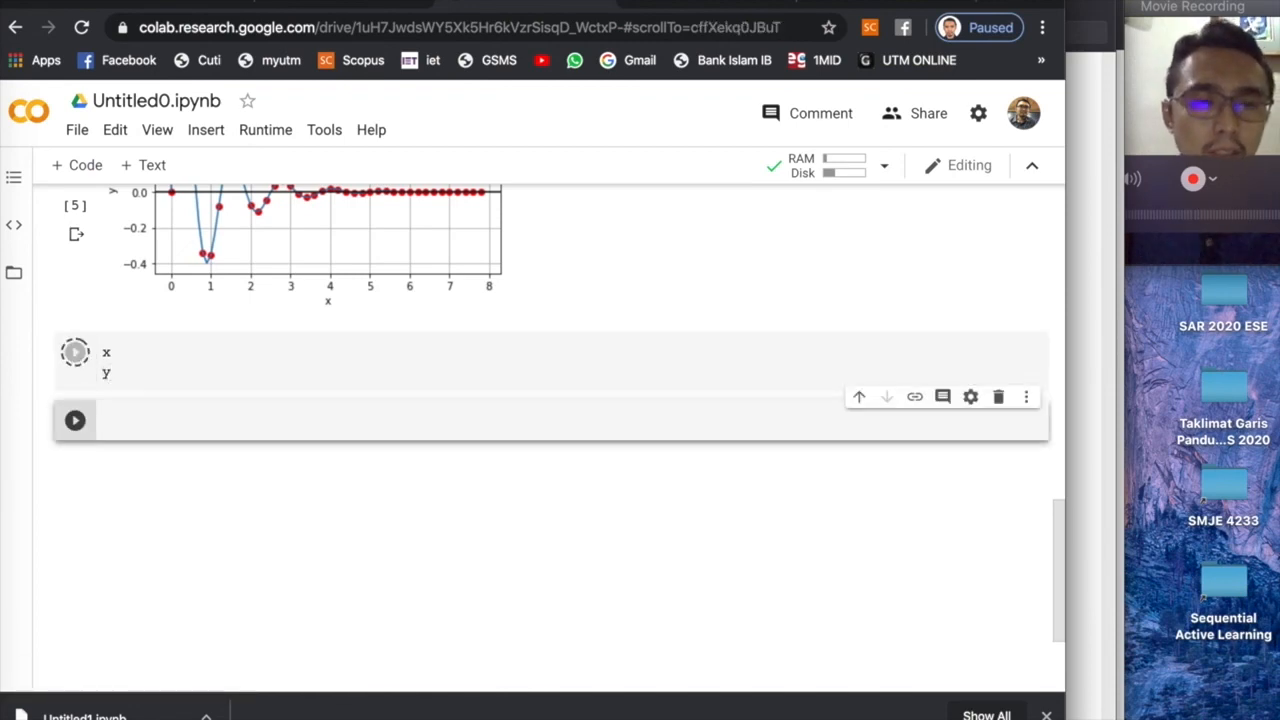
left_click(74, 420)
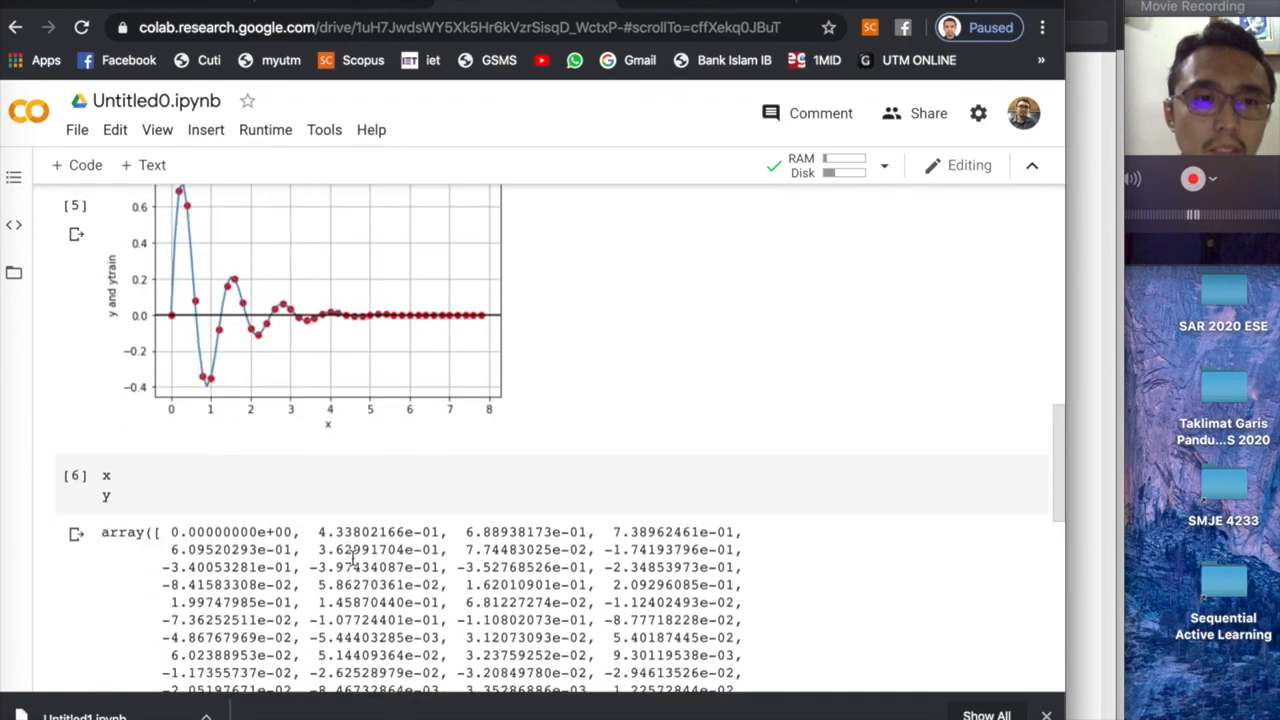
scroll("down", 3)
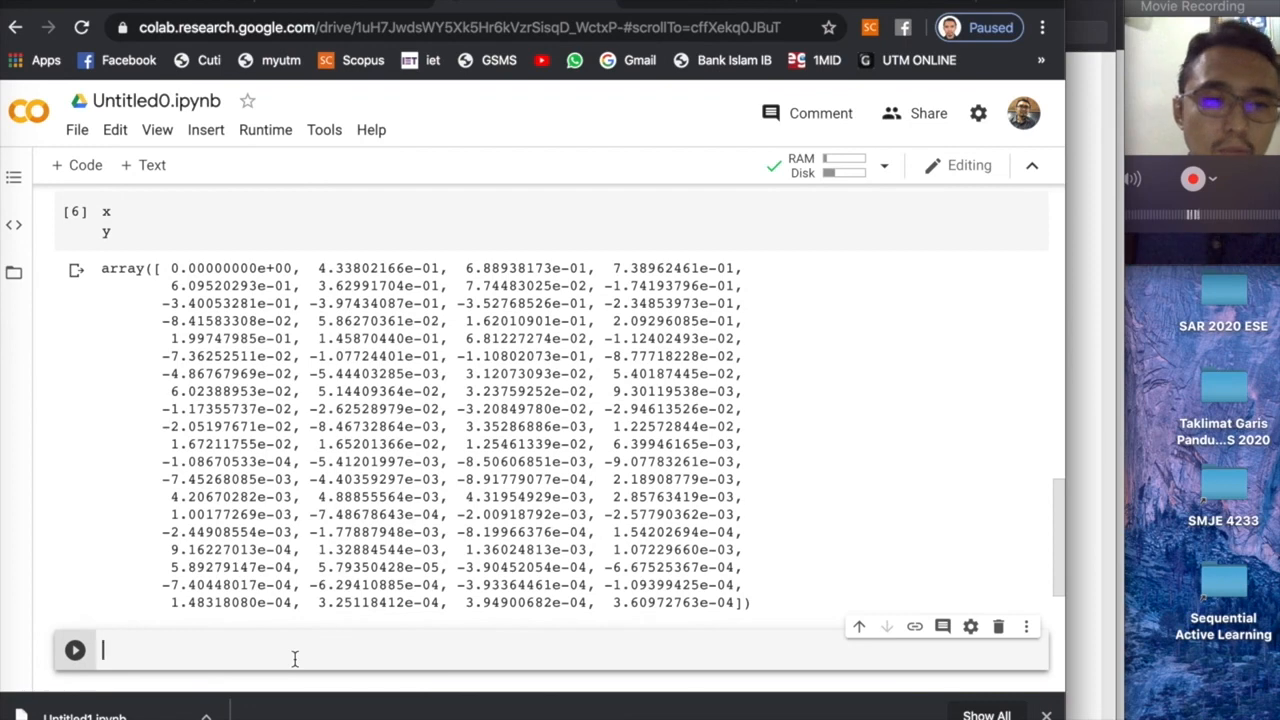
left_click(74, 650)
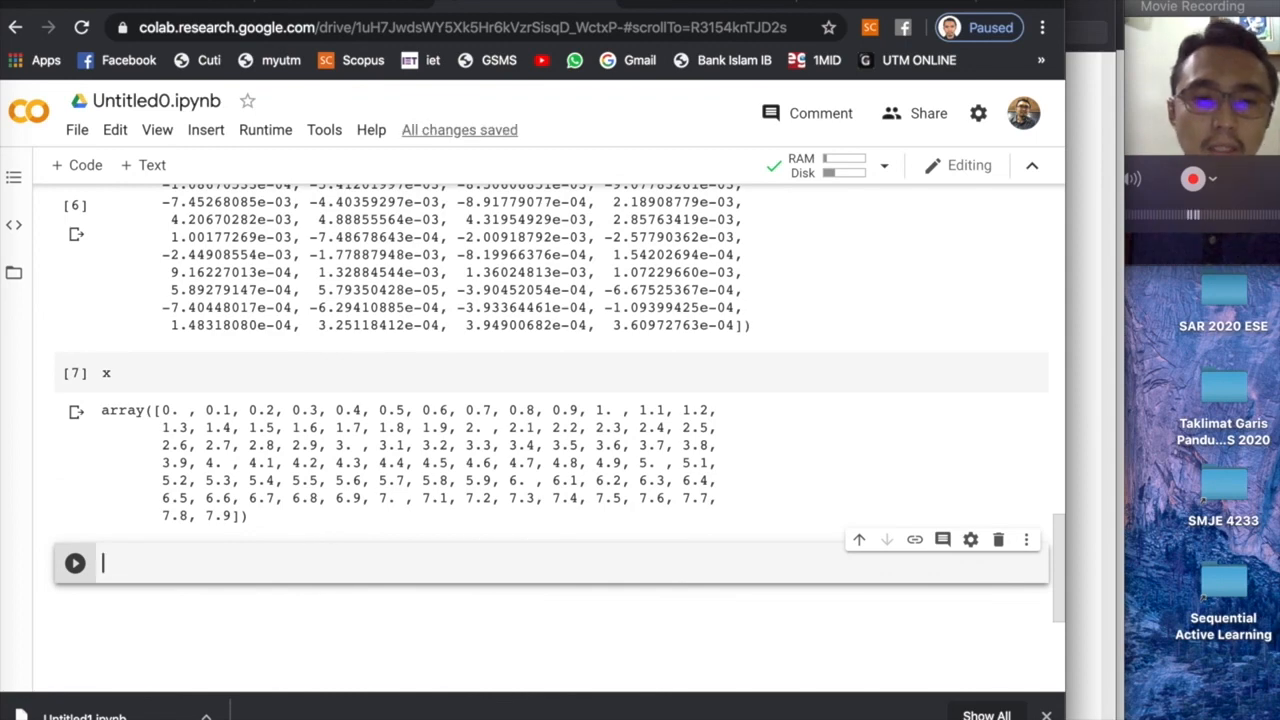
- Run len(x) and len(xtrain) cells, showing 80 x values but 40 training samples
type("len(x)")
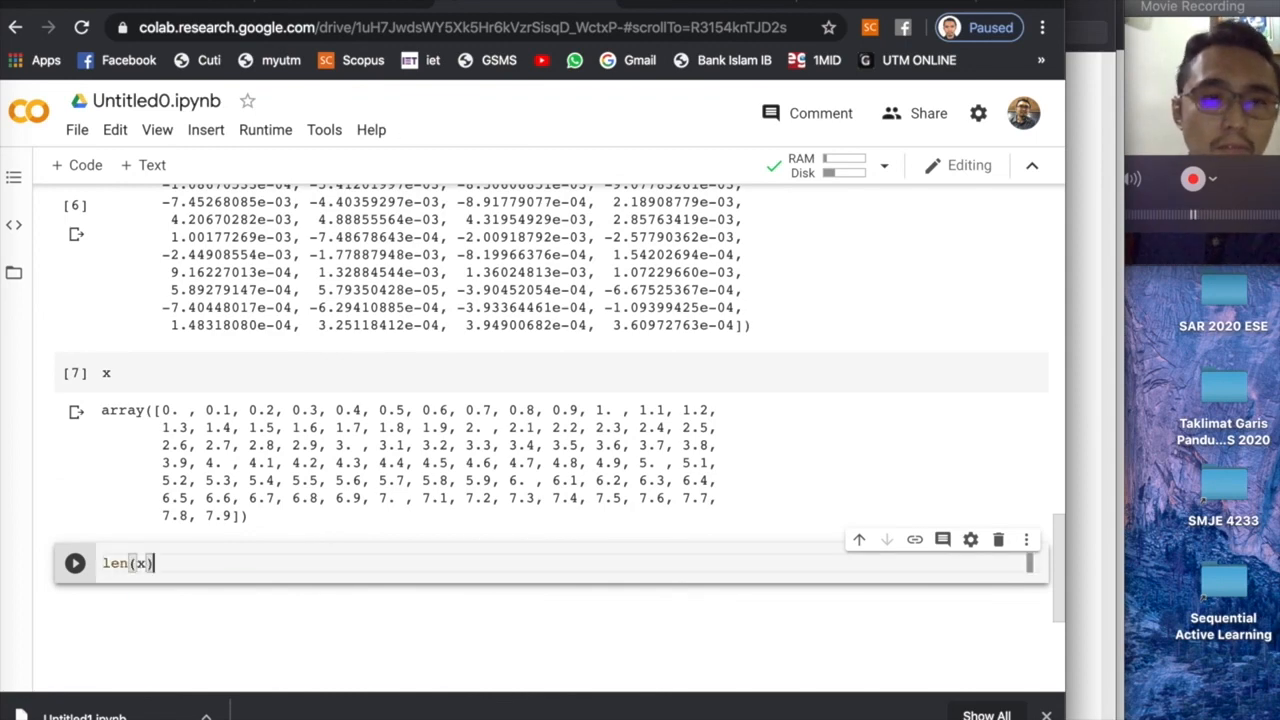
left_click(76, 564)
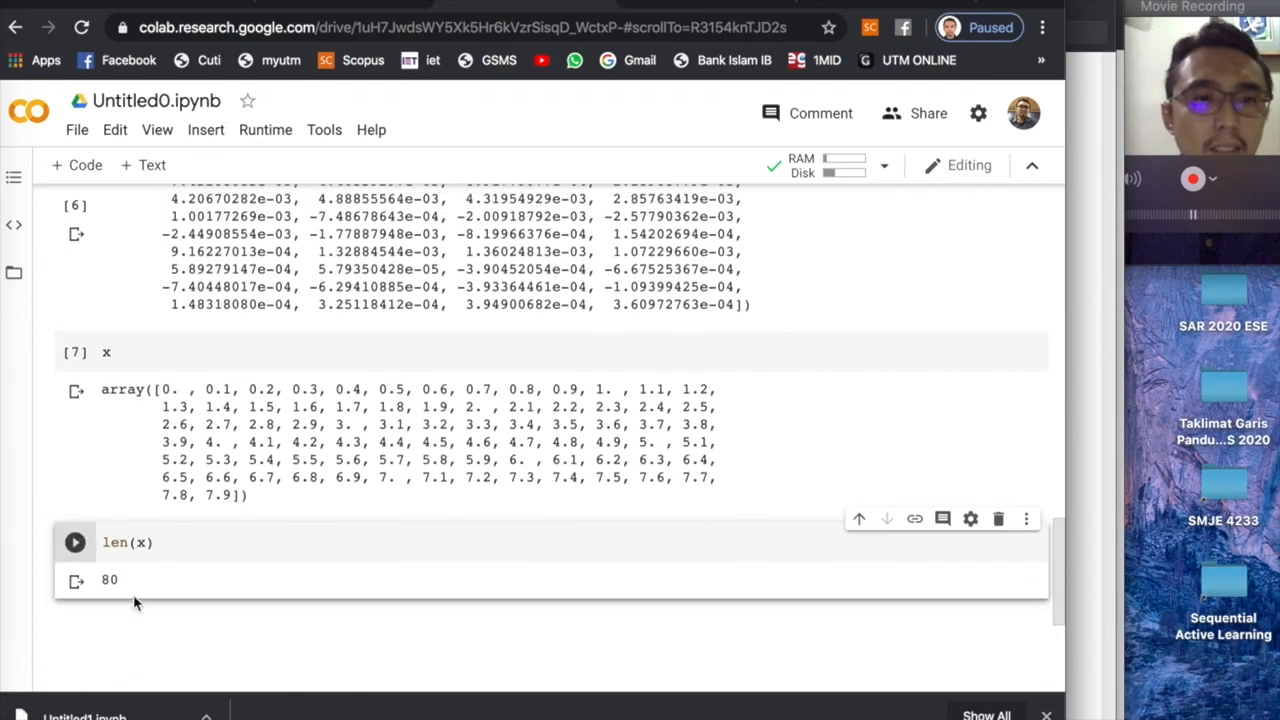
scroll("up", 3)
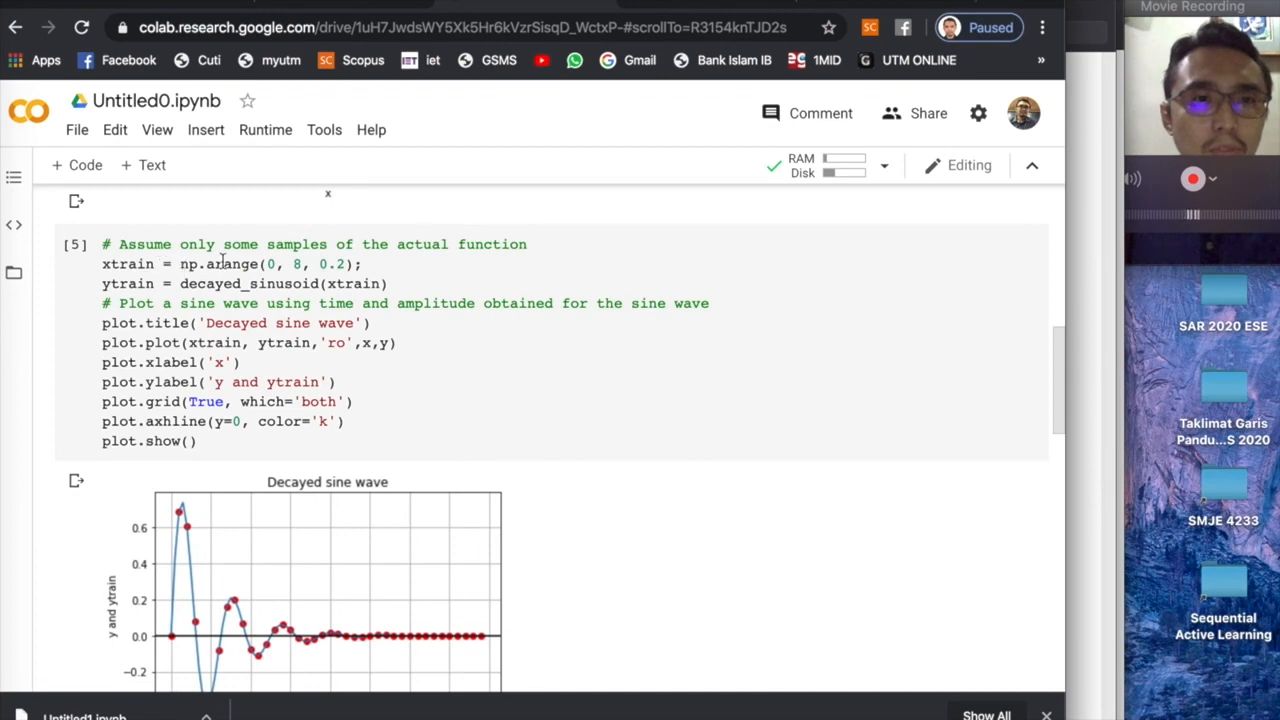
scroll("down", 3)
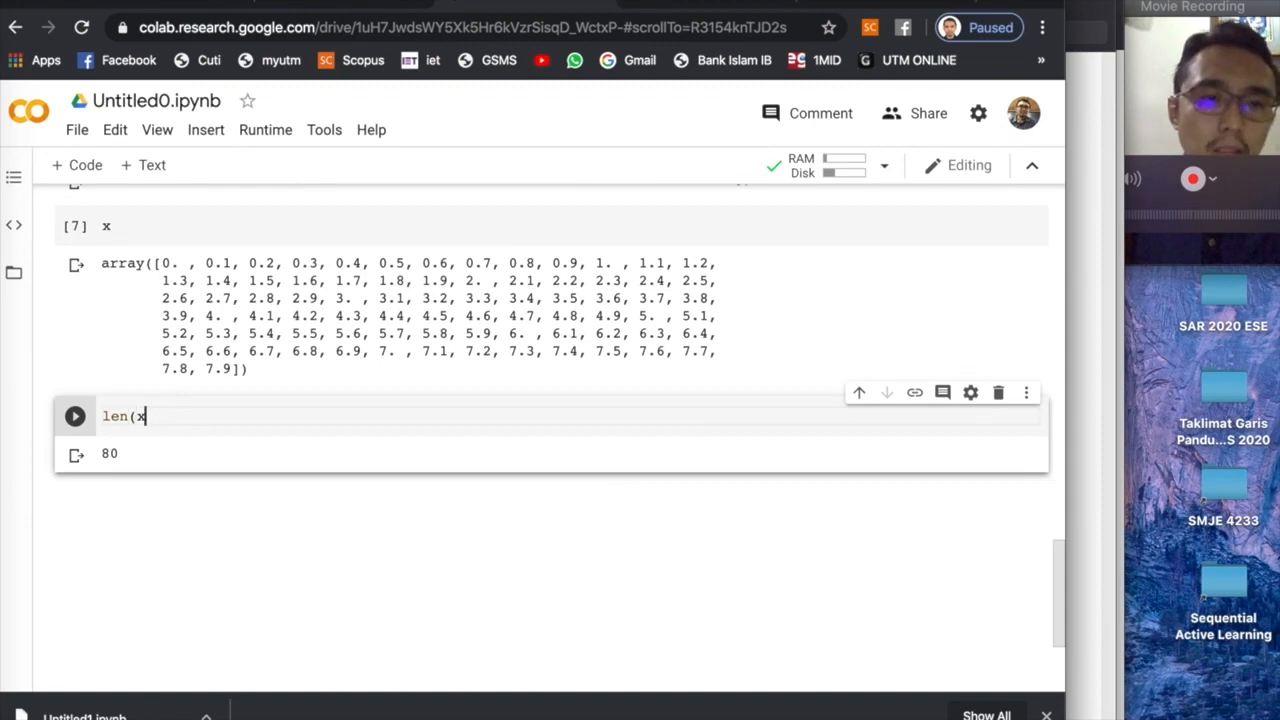
type("train)")
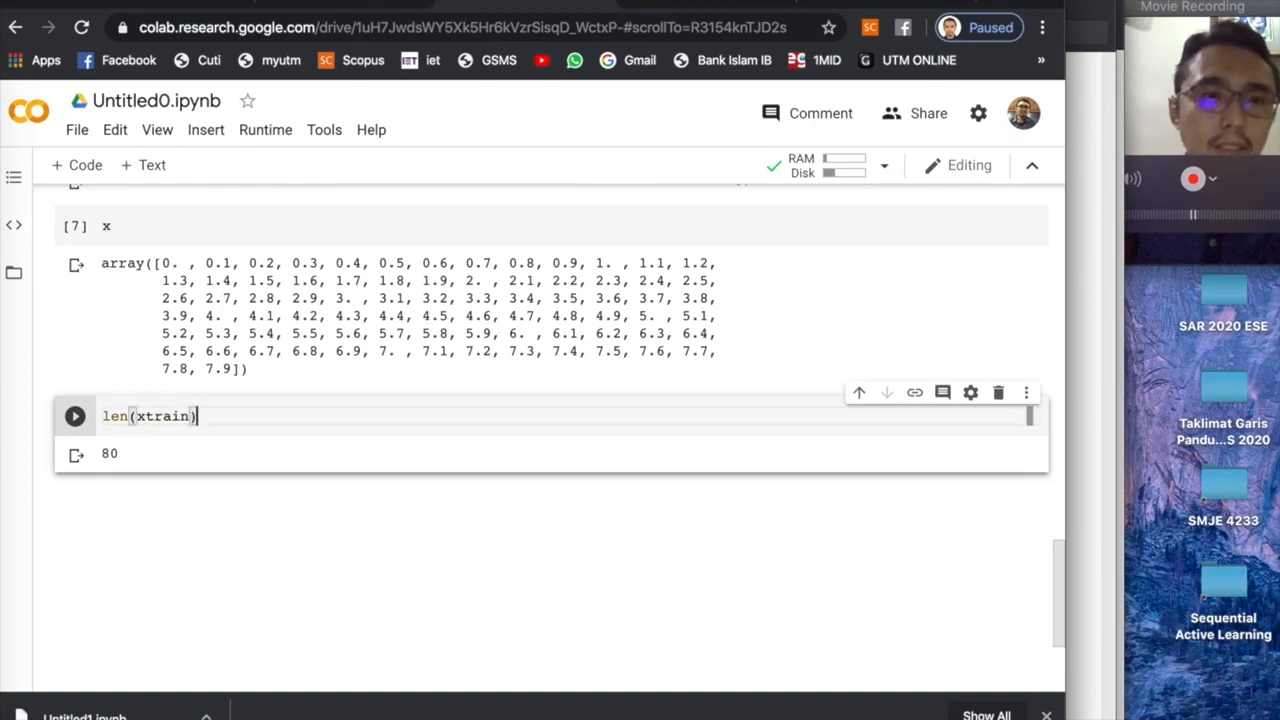
left_click(76, 416)
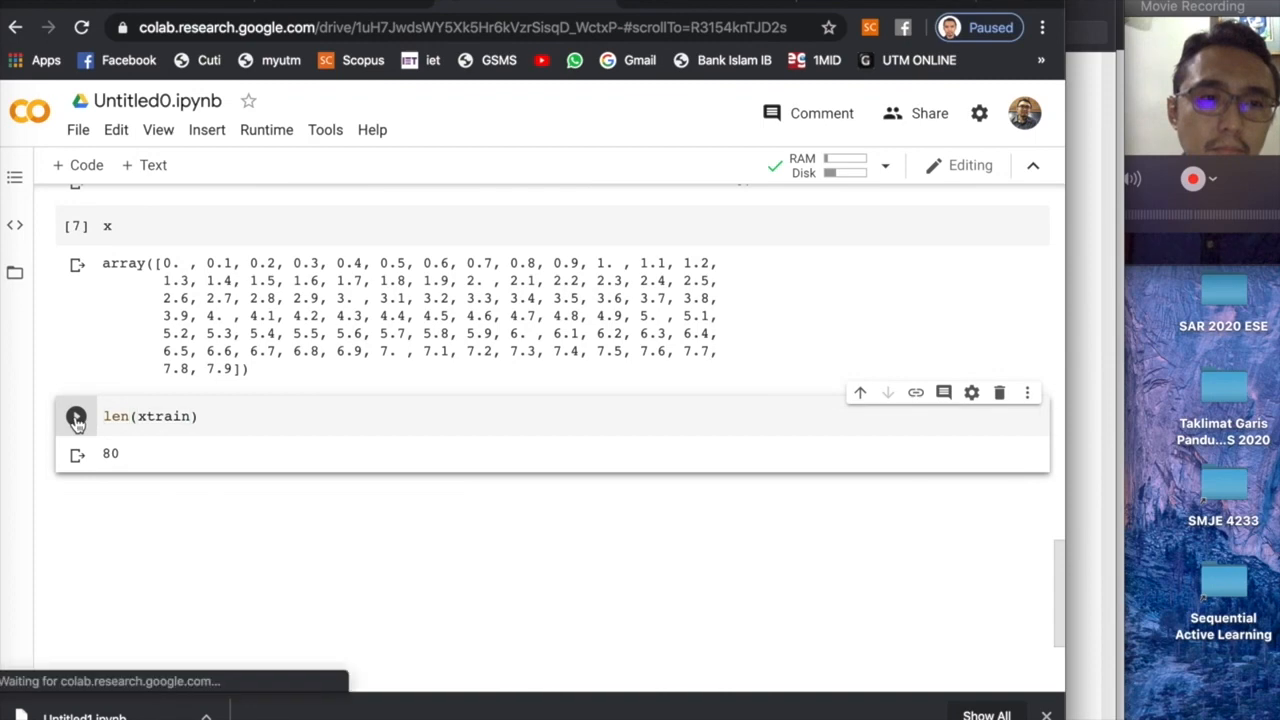
left_click(76, 416)
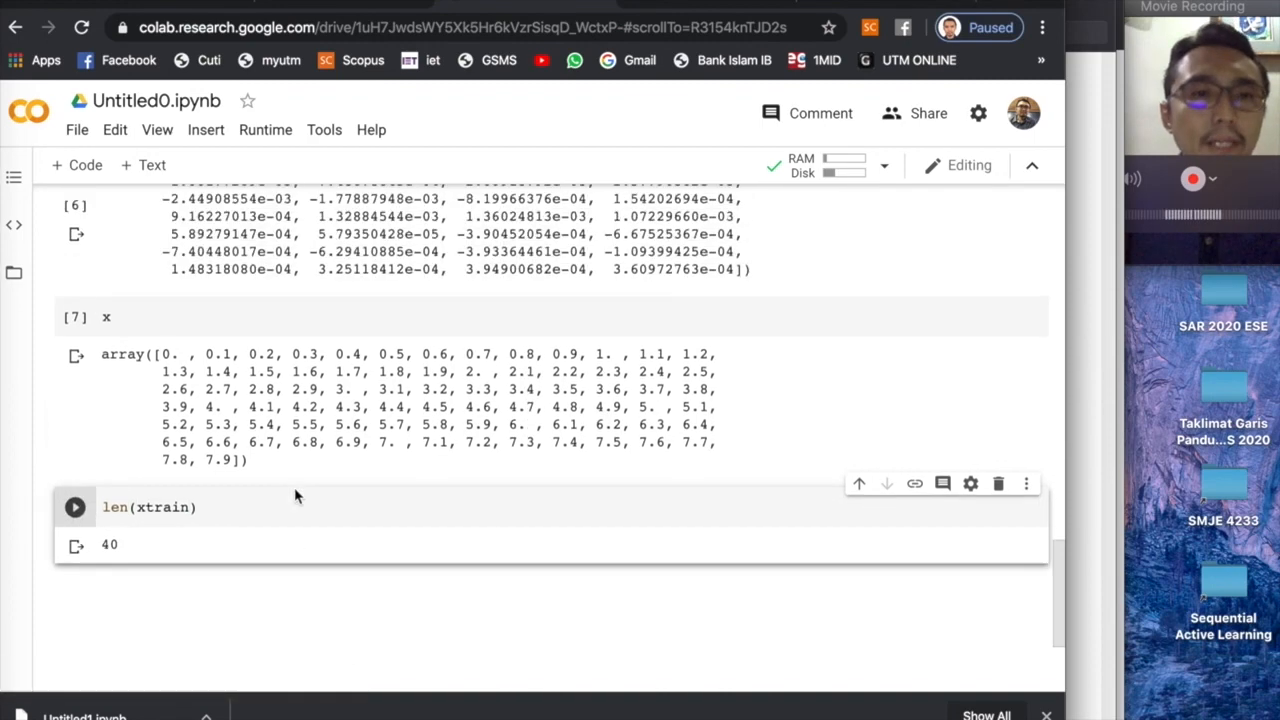
- Scroll between the xtrain = np.arange(0, 8, 0.2) cell and its 'Decayed sine wave' plot with red points
scroll("up", 3)
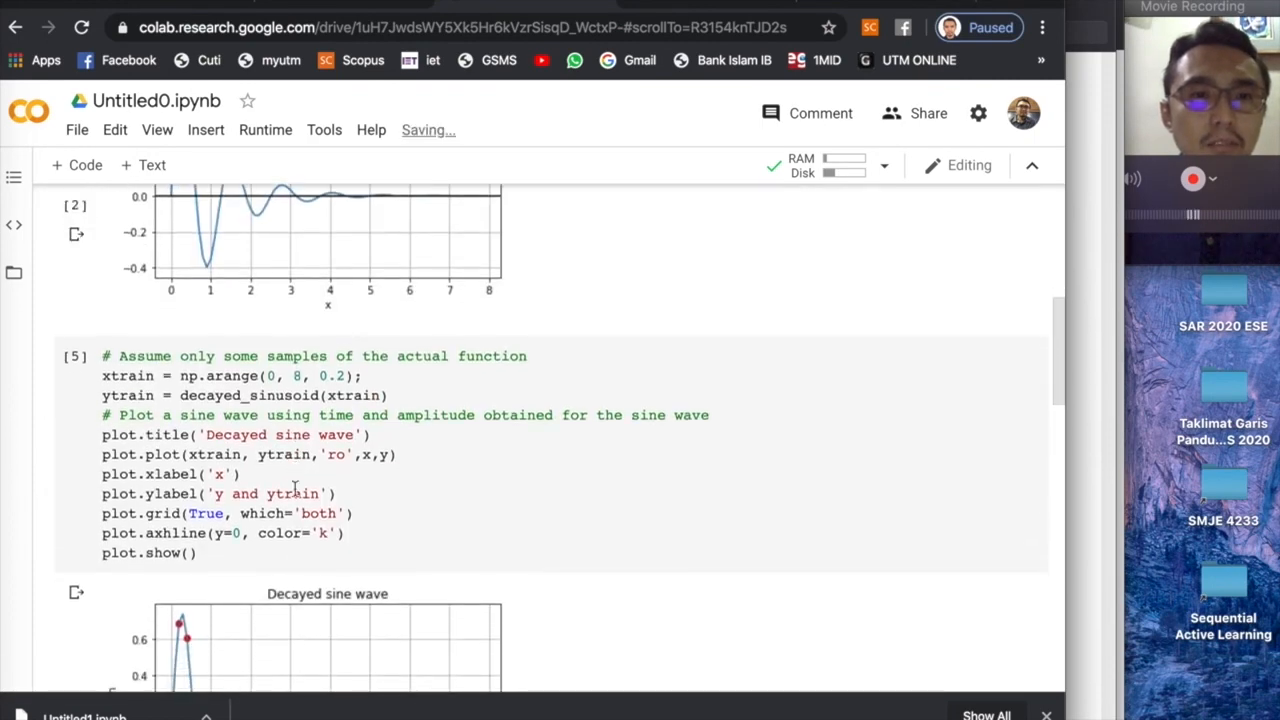
scroll("down", 3)
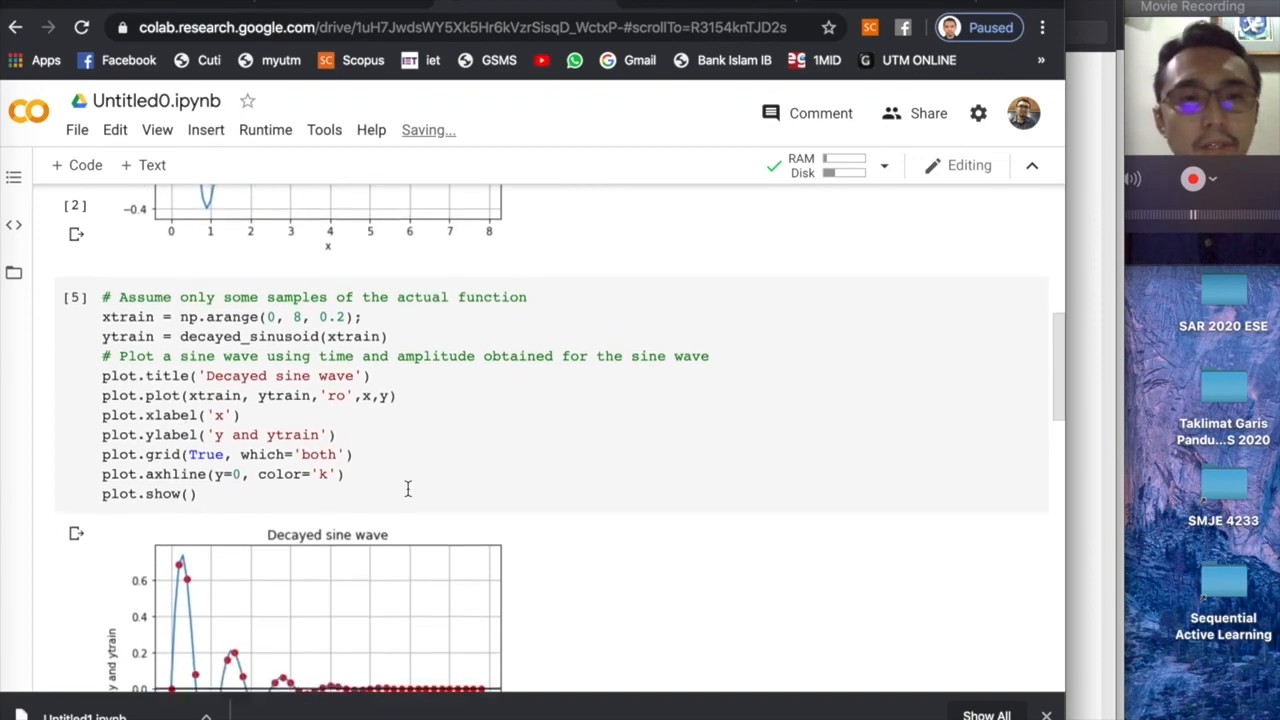
scroll("up", 3)
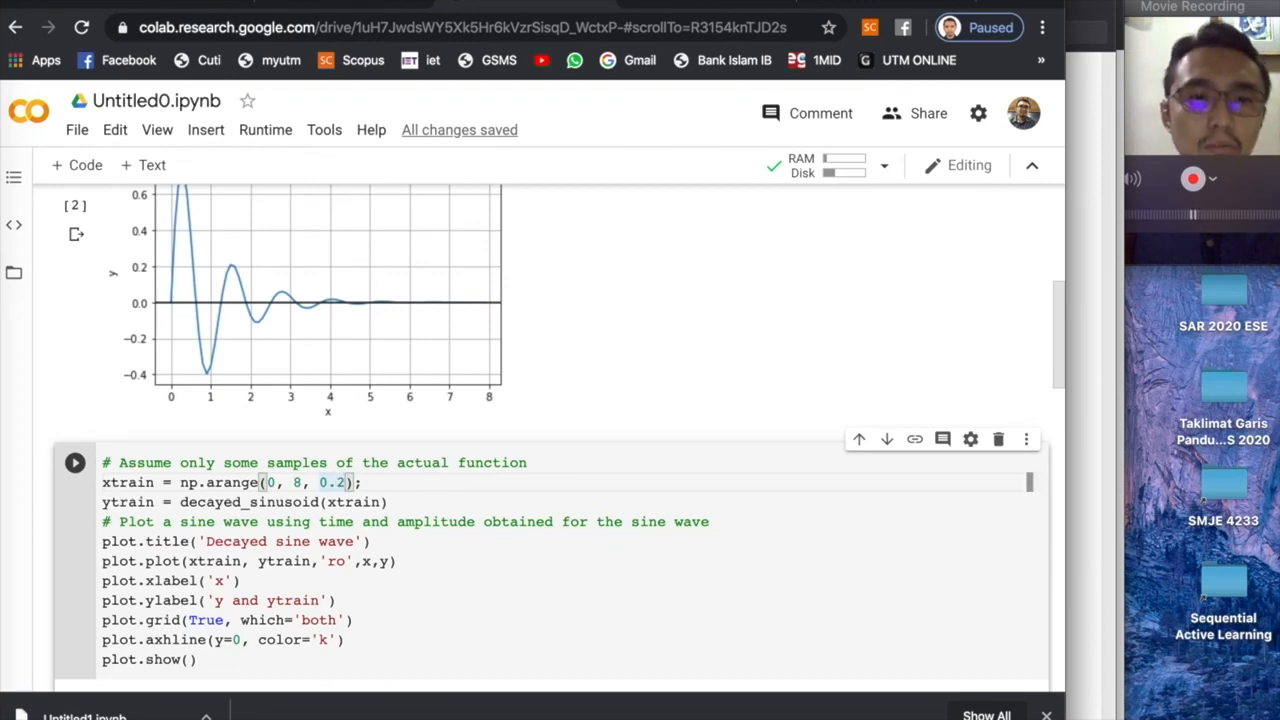
mouse_move(420, 502)
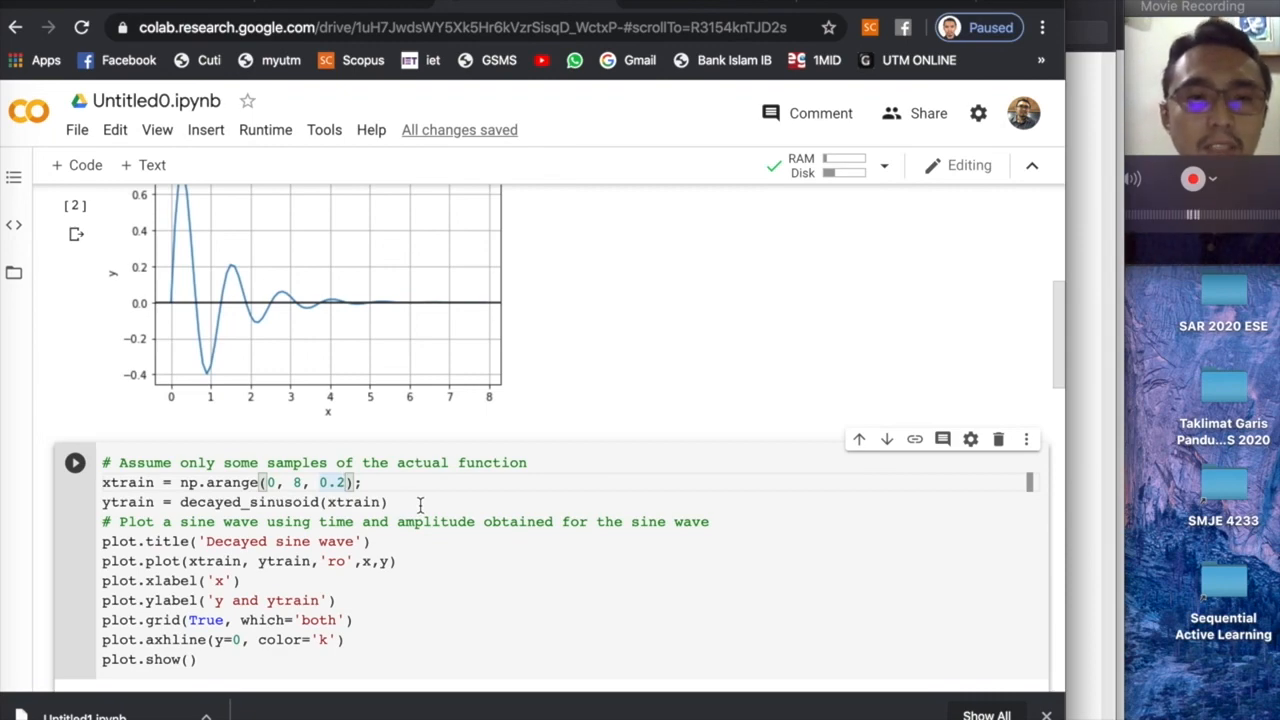
scroll("down", 3)
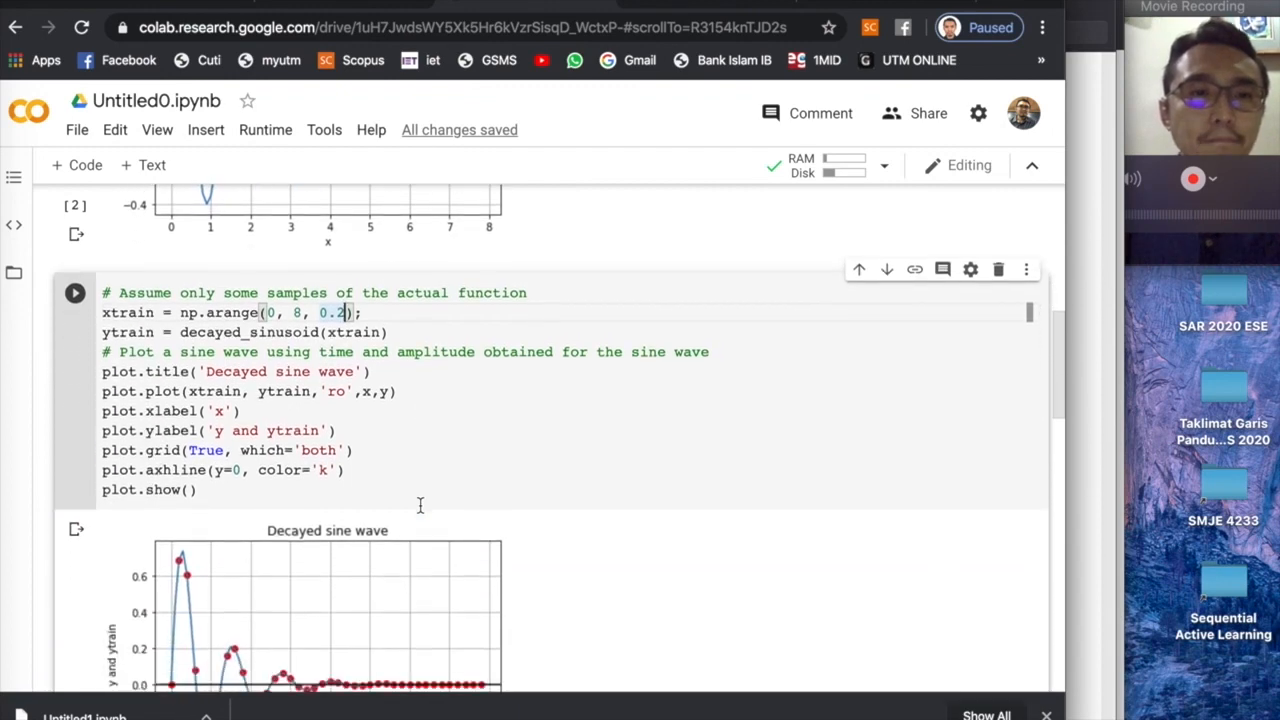
scroll("down", 3)
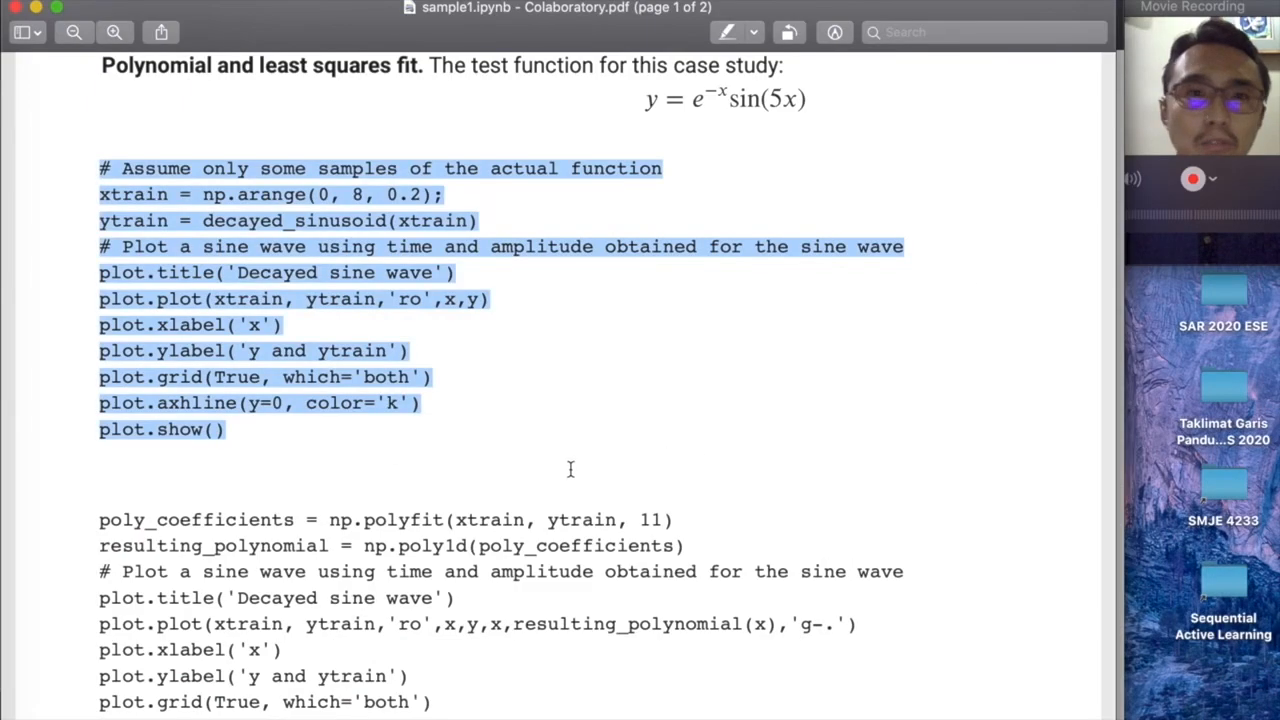
- Scroll the sample1.ipynb PDF down to the np.polyfit code block
scroll("down", 3)
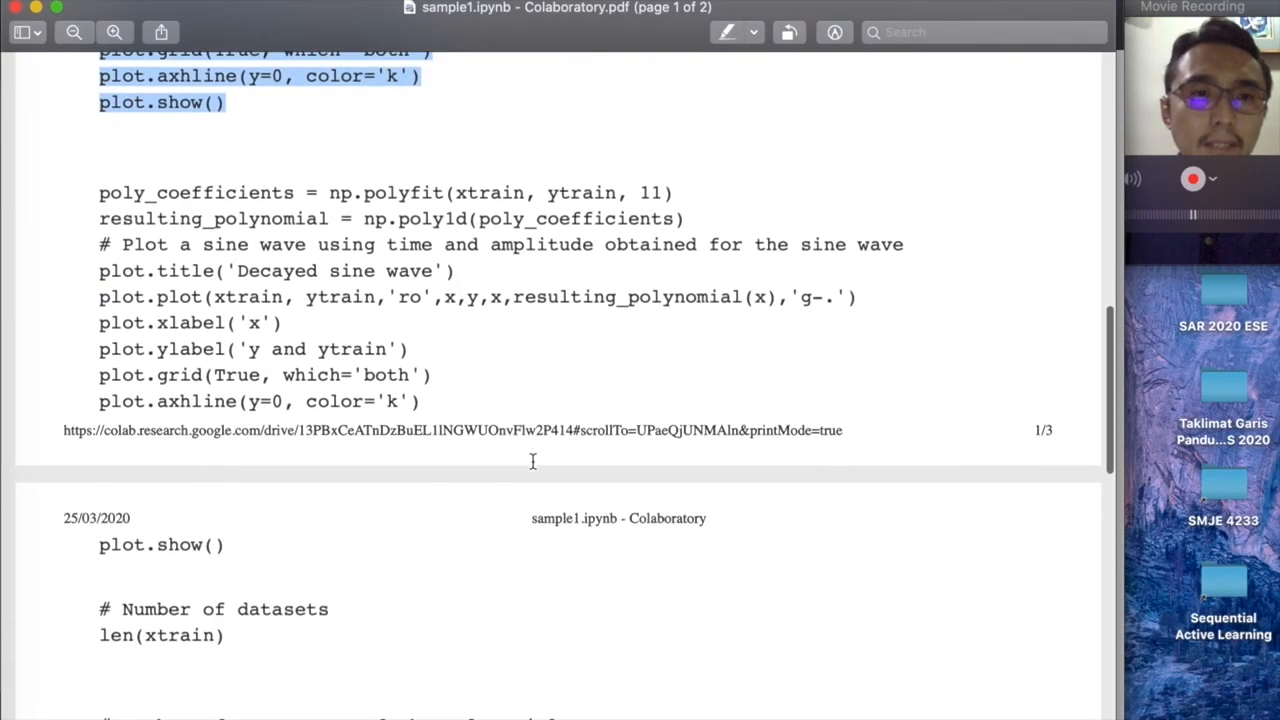
scroll("down", 3)
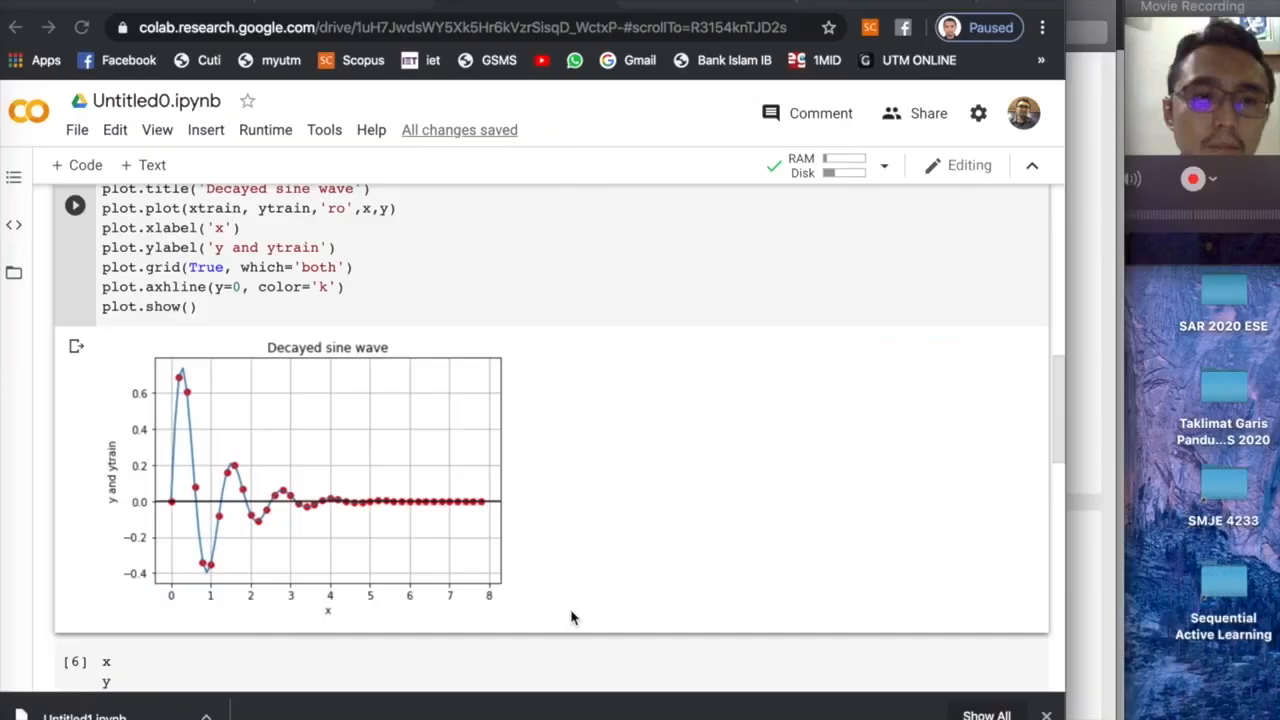
- Place the pasted polyfit/poly1d code in a new cell and mark the polyfit statement
scroll("down", 3)
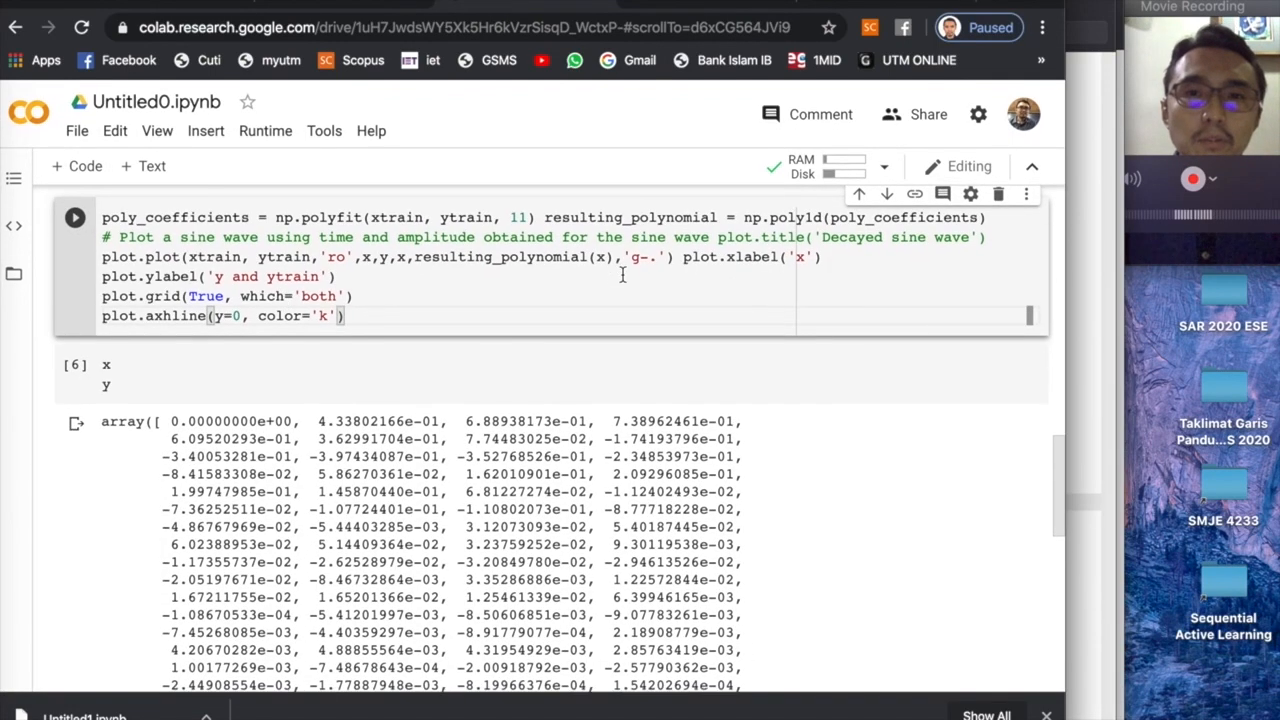
scroll("up", 3)
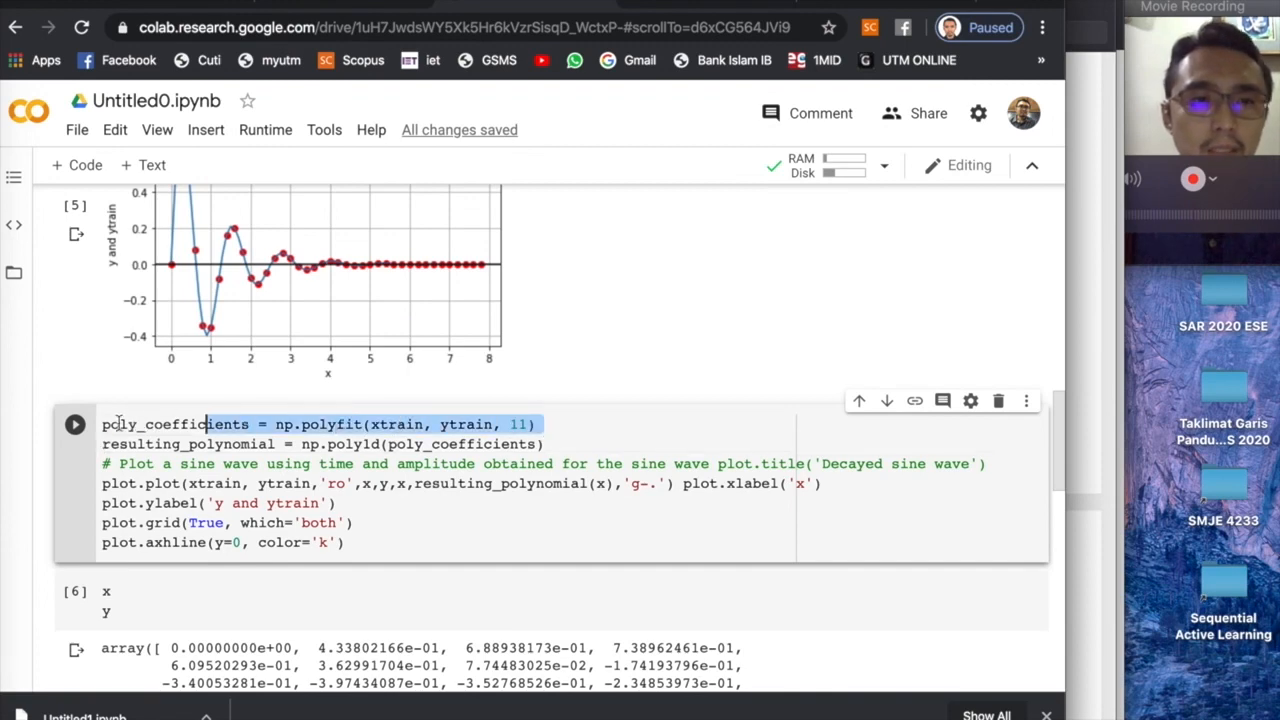
double_click(176, 424)
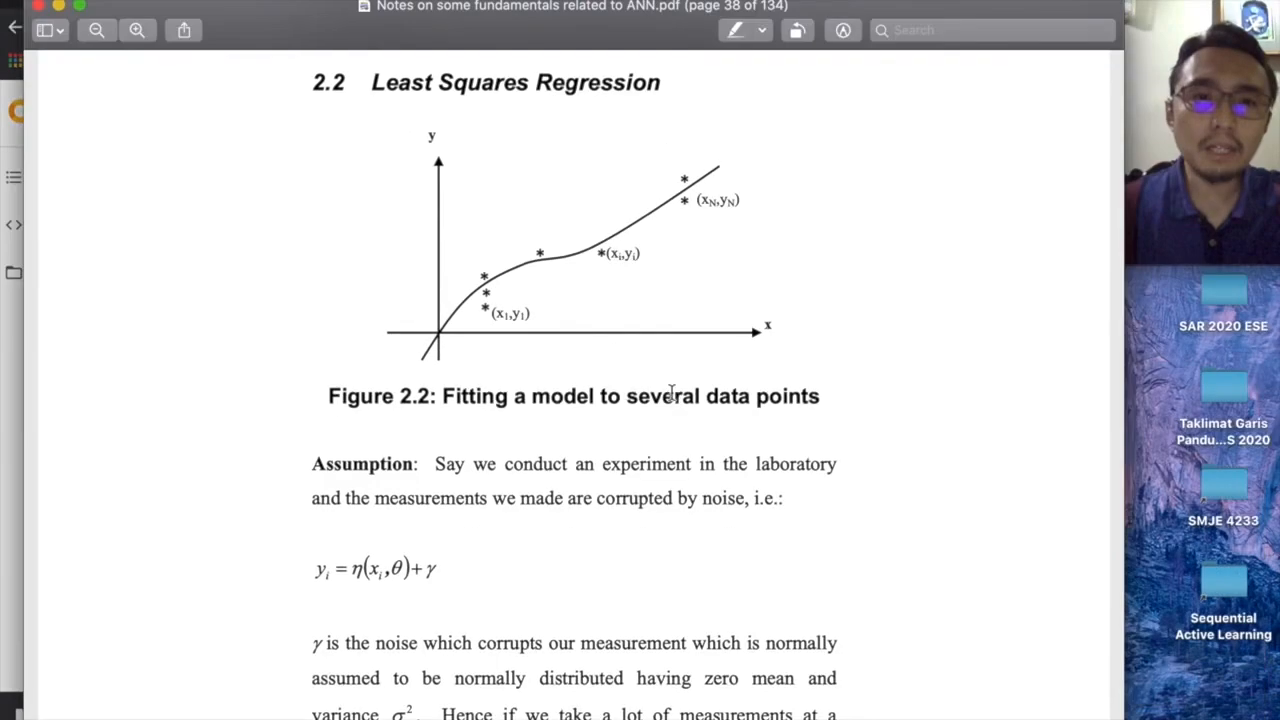
- Scroll the ANN notes from Least Squares Regression to page 39 with polynomial equation 2.10
scroll("down", 3)
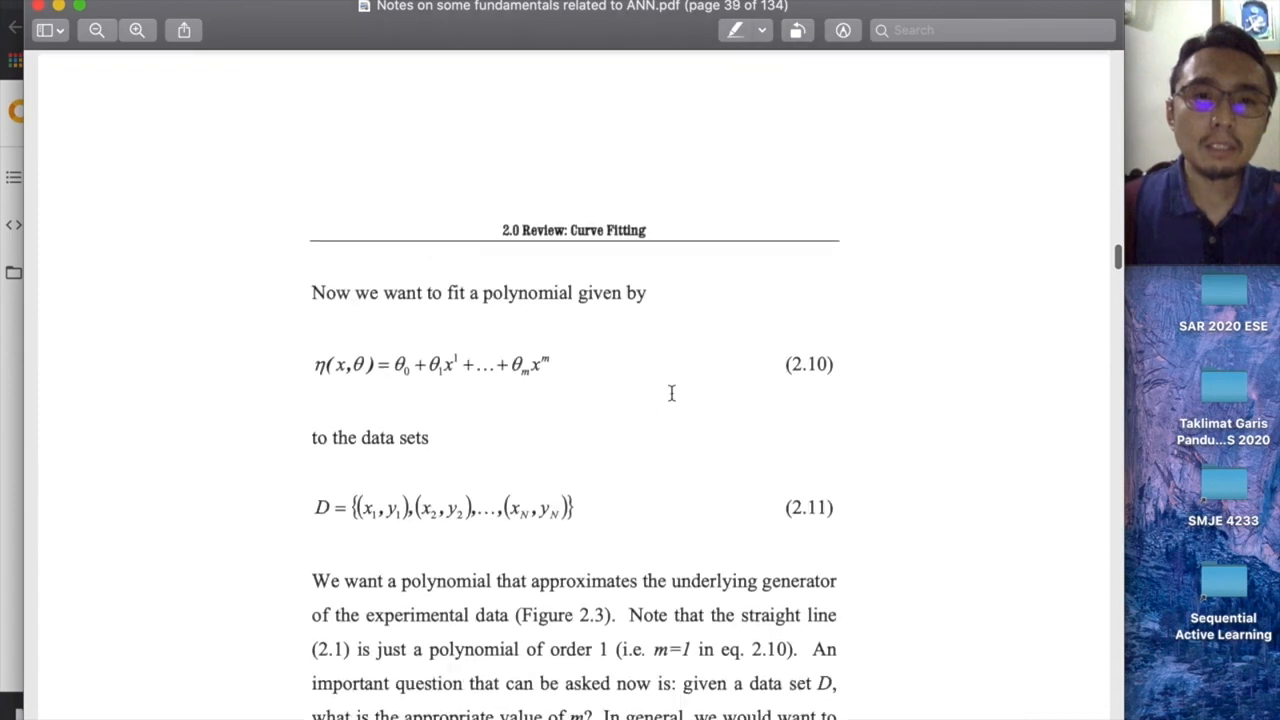
scroll("up", 3)
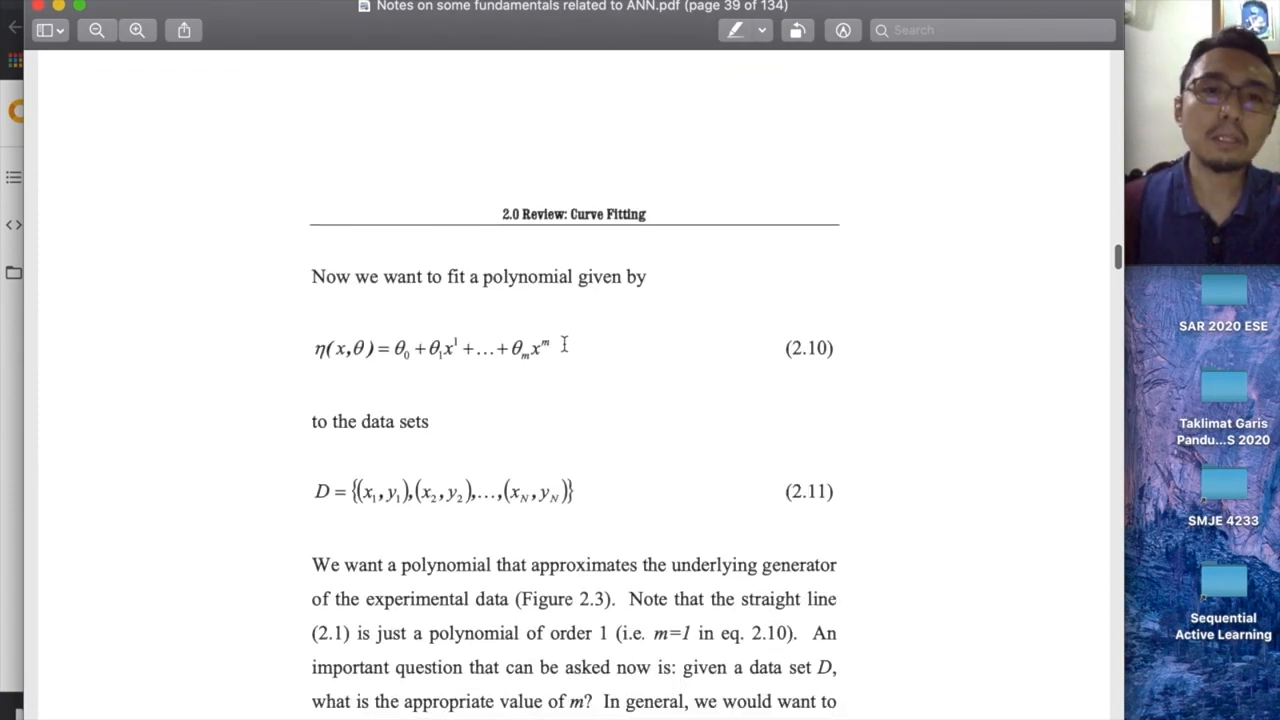
mouse_move(540, 374)
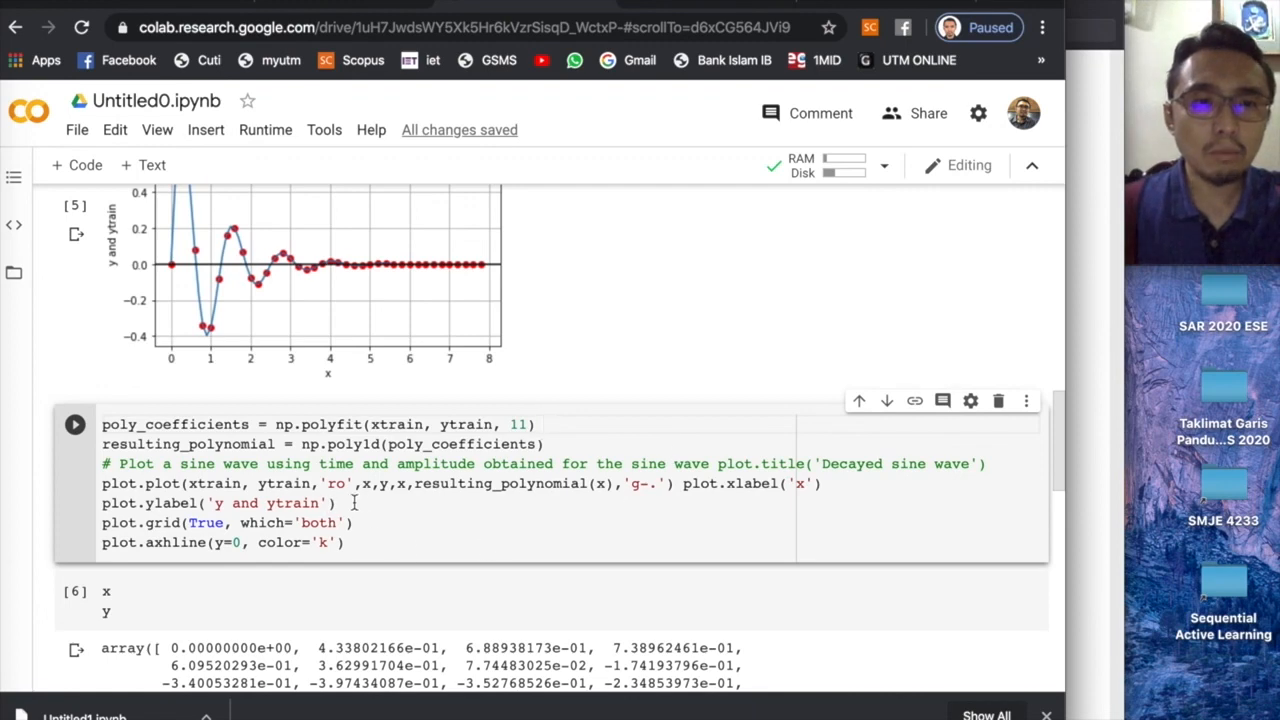
mouse_move(704, 500)
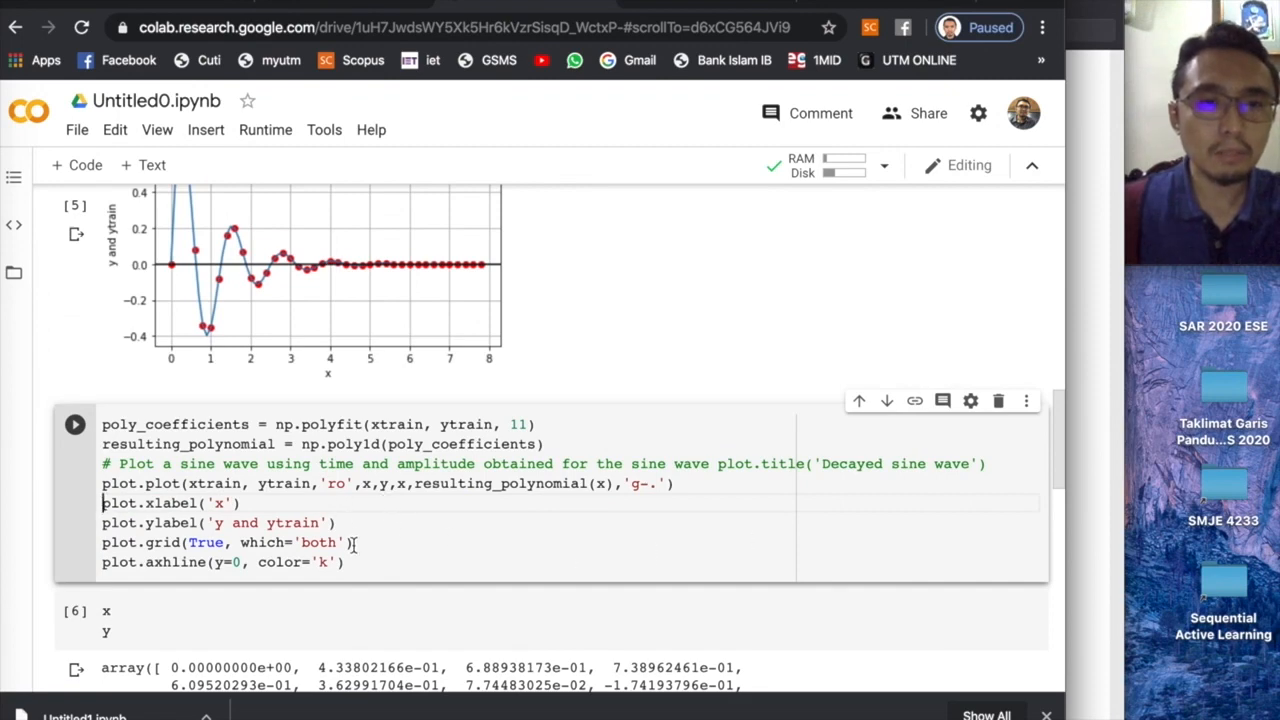
- Run the order-11 polyfit cell twice so the green dashed fit and its title appear over the red points
left_click(74, 424)
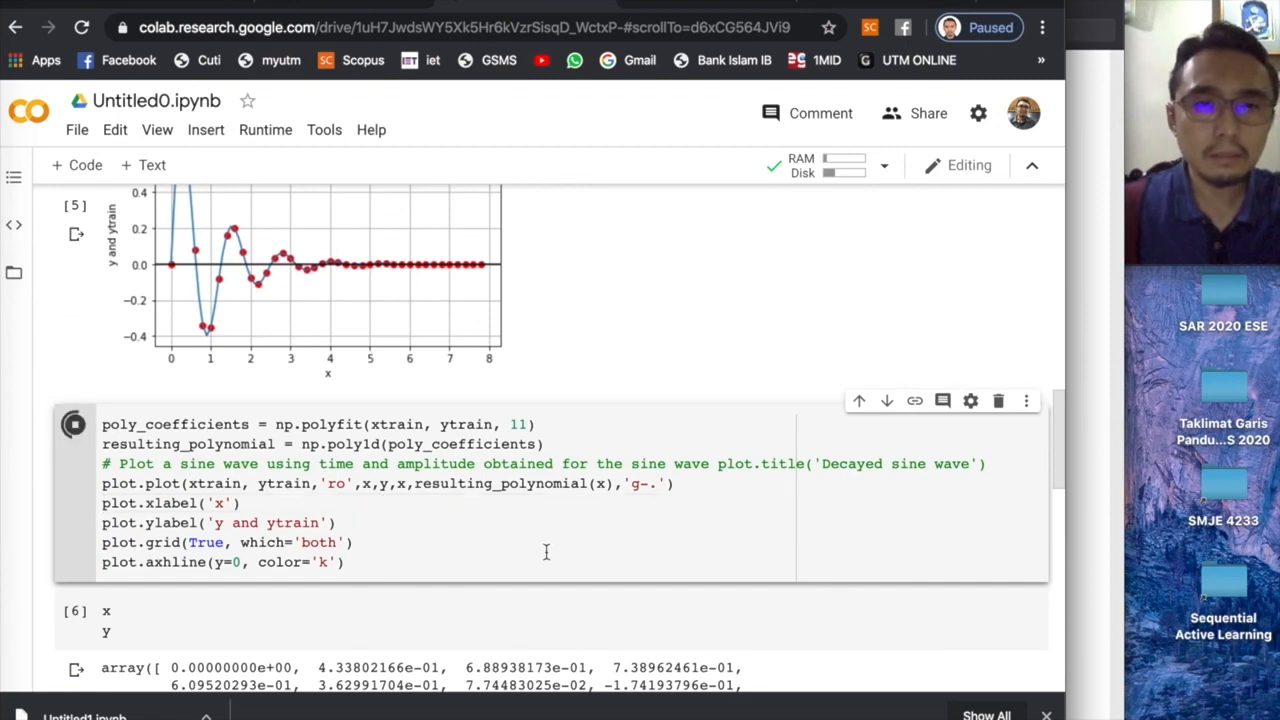
left_click(74, 424)
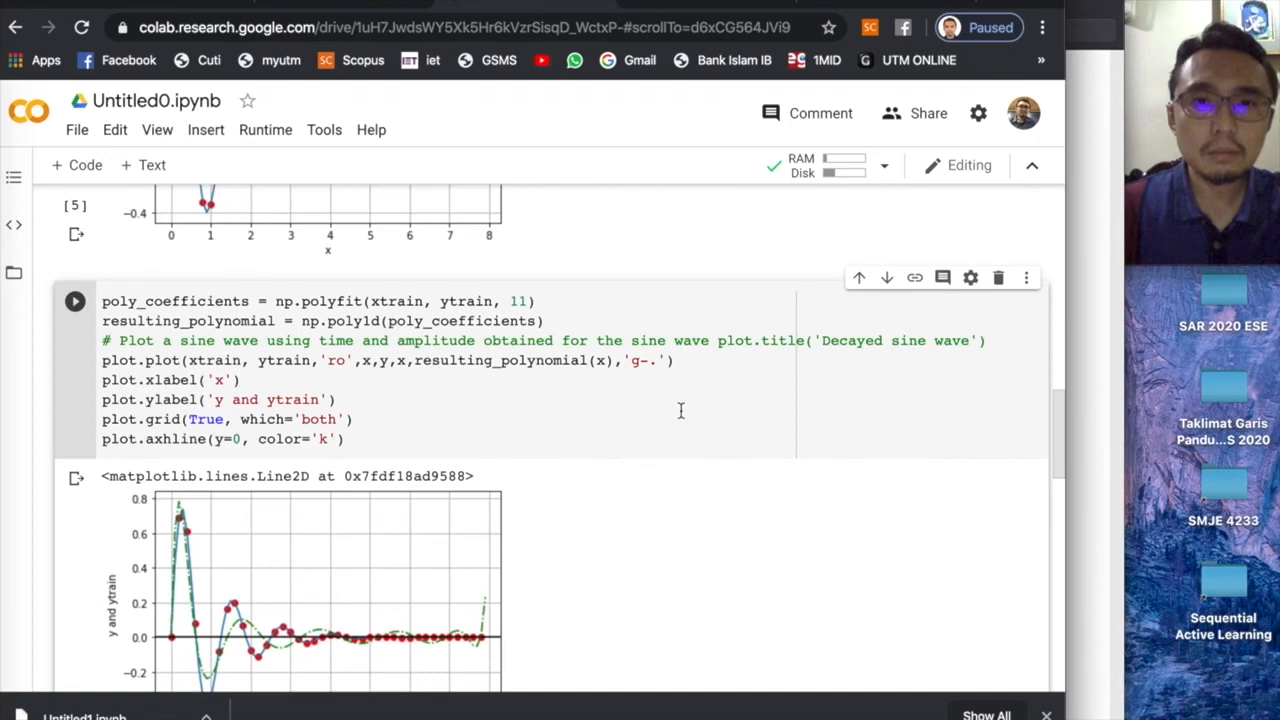
scroll("up", 3)
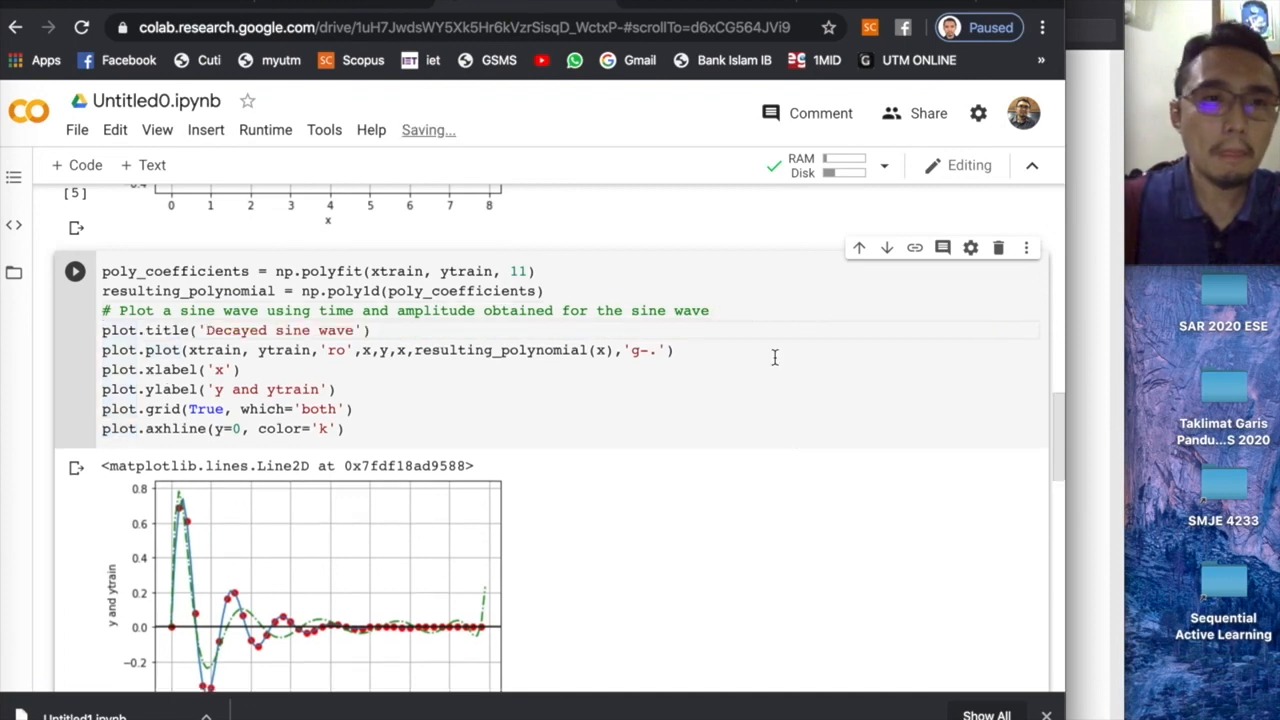
left_click(76, 272)
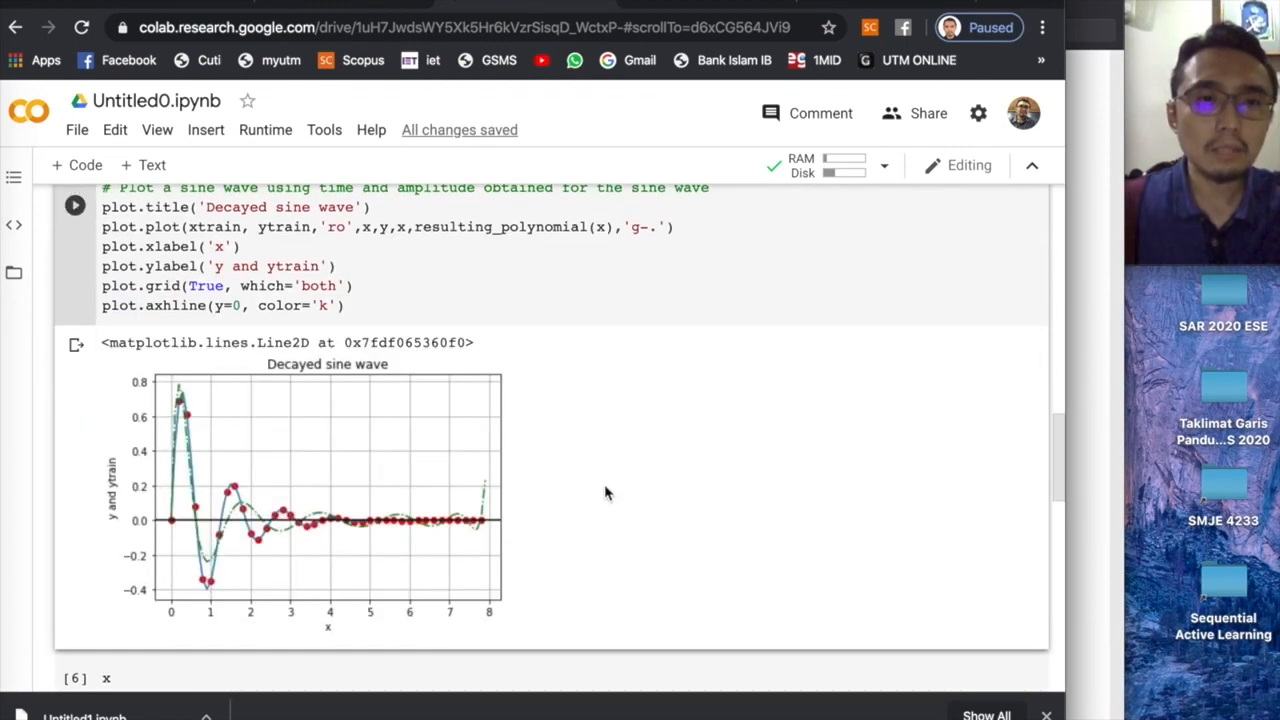
scroll("up", 3)
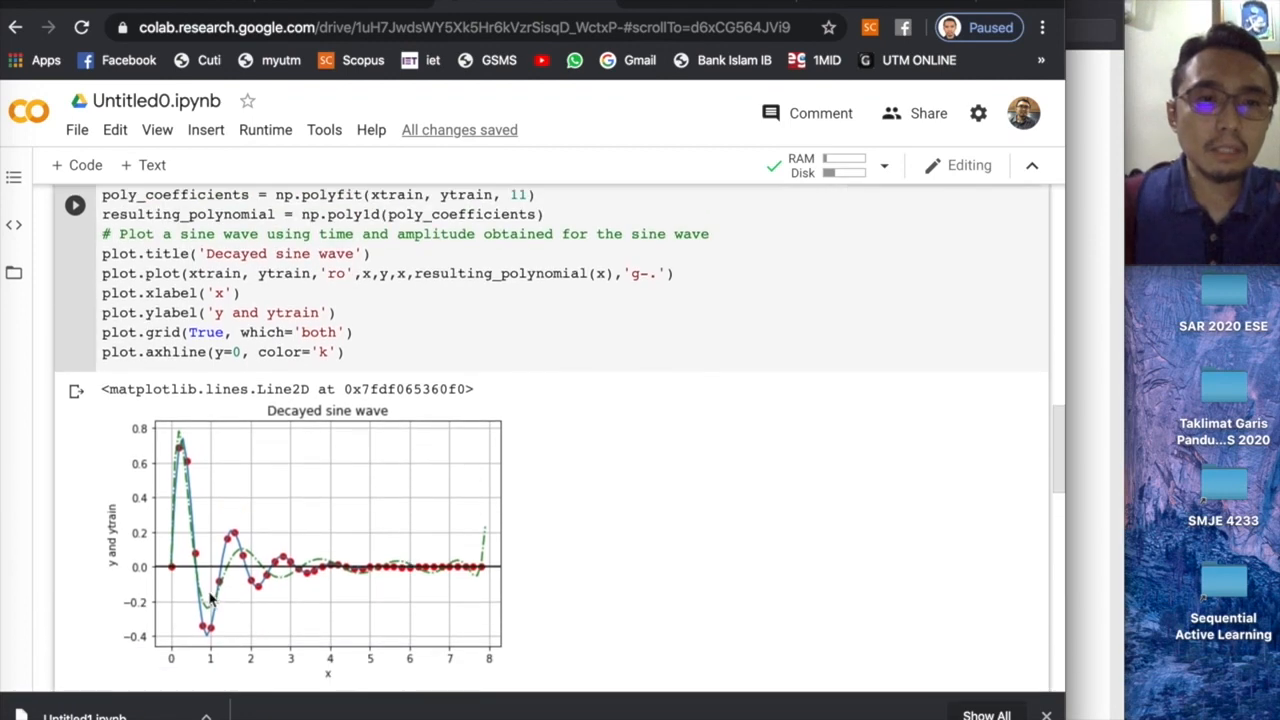
mouse_move(256, 558)
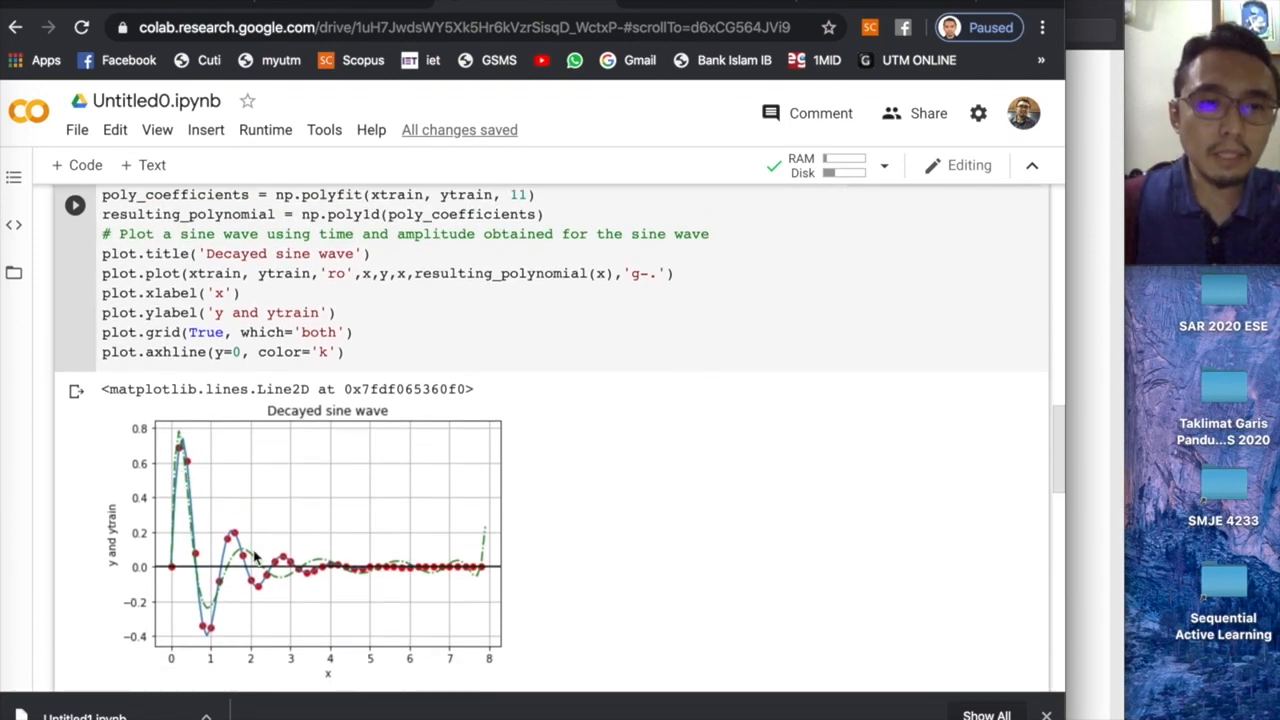
scroll("down", 3)
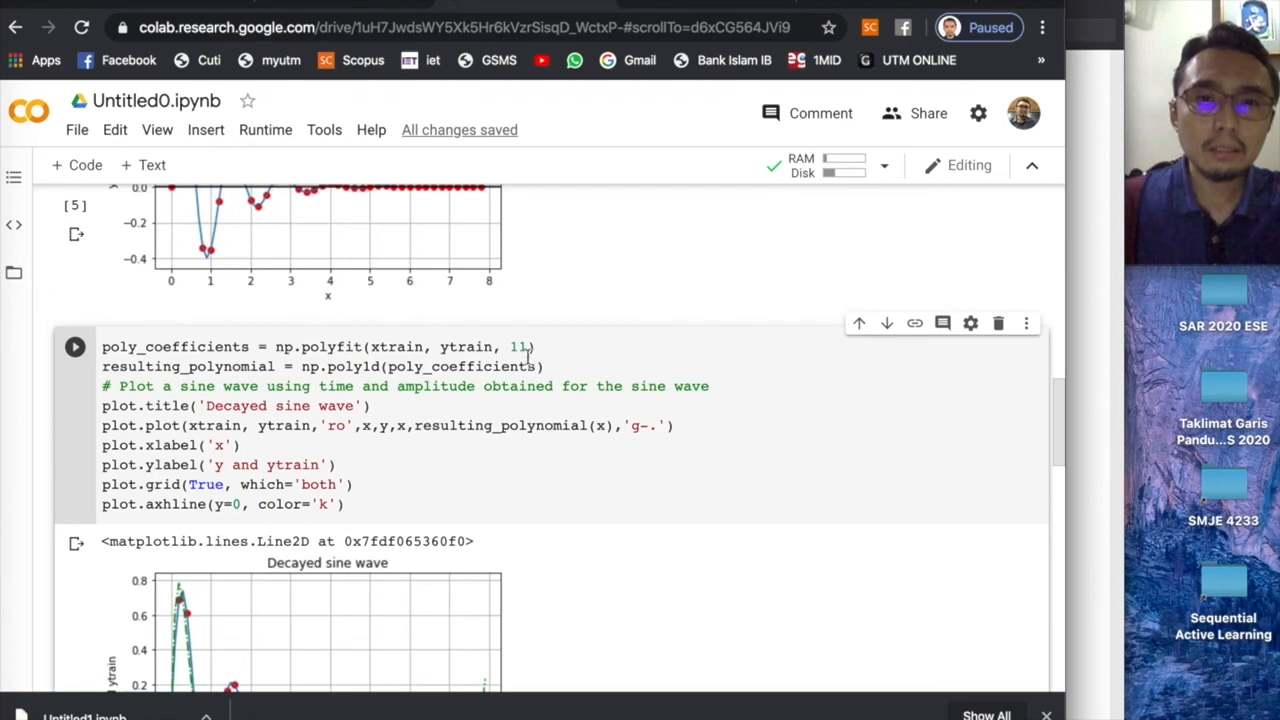
- Change the np.polyfit order from 11 to 4 and rerun to draw the smoother green dashed fit
key("backspace")
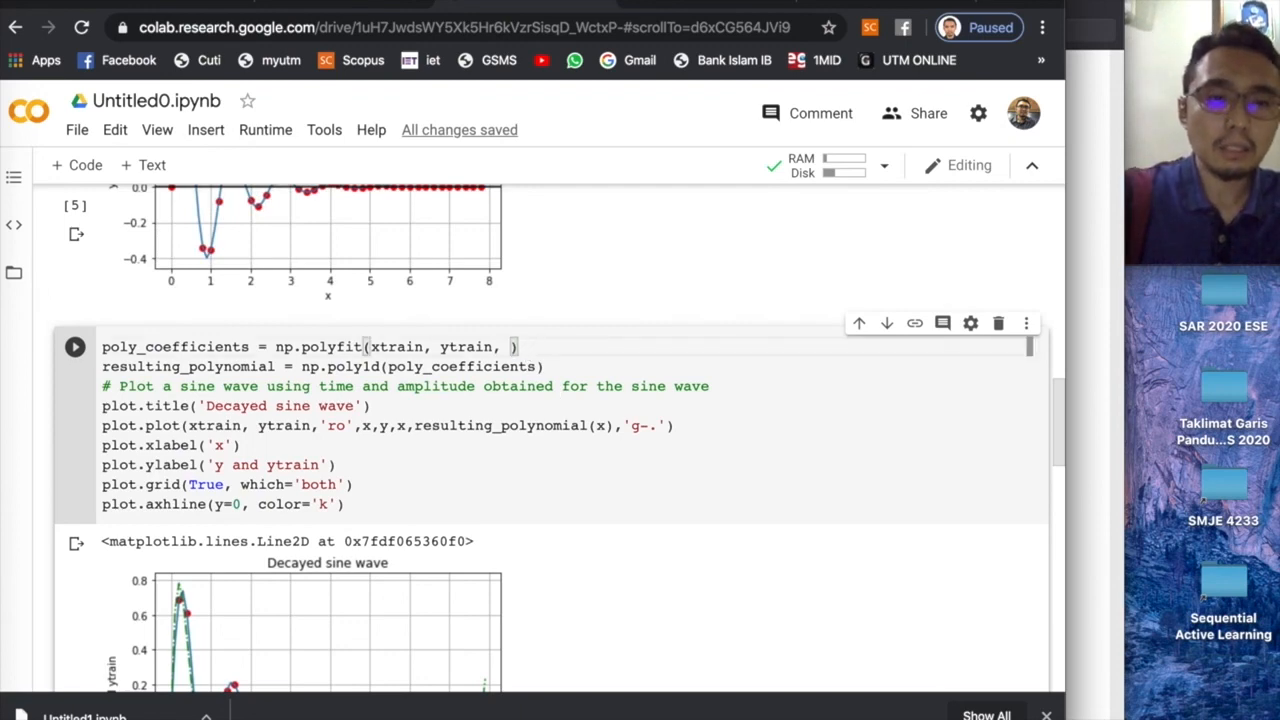
type("4")
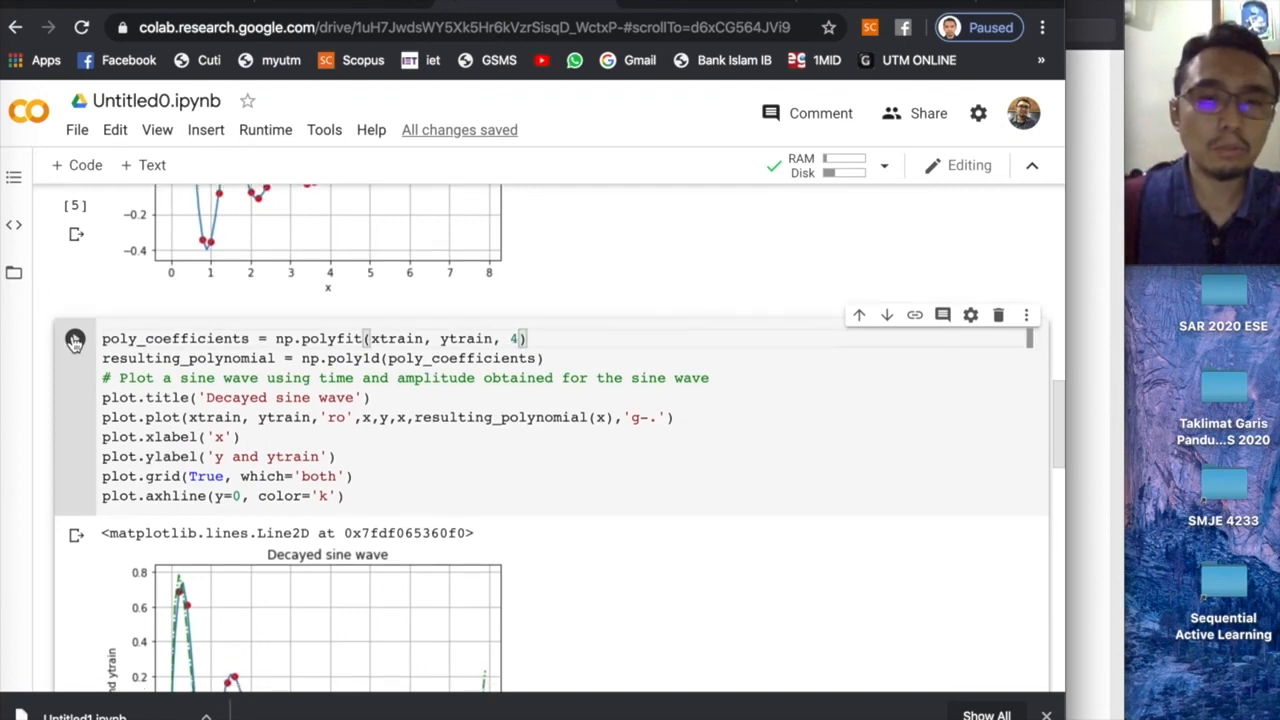
left_click(76, 338)
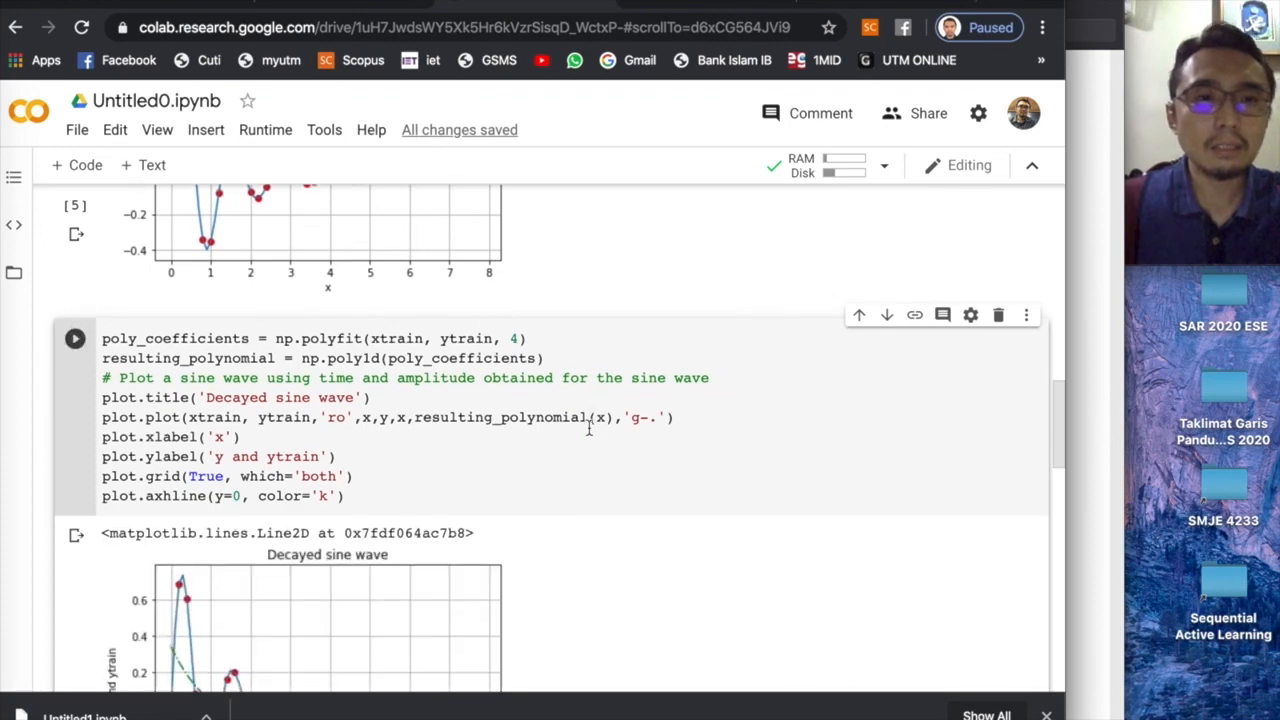
scroll("down", 3)
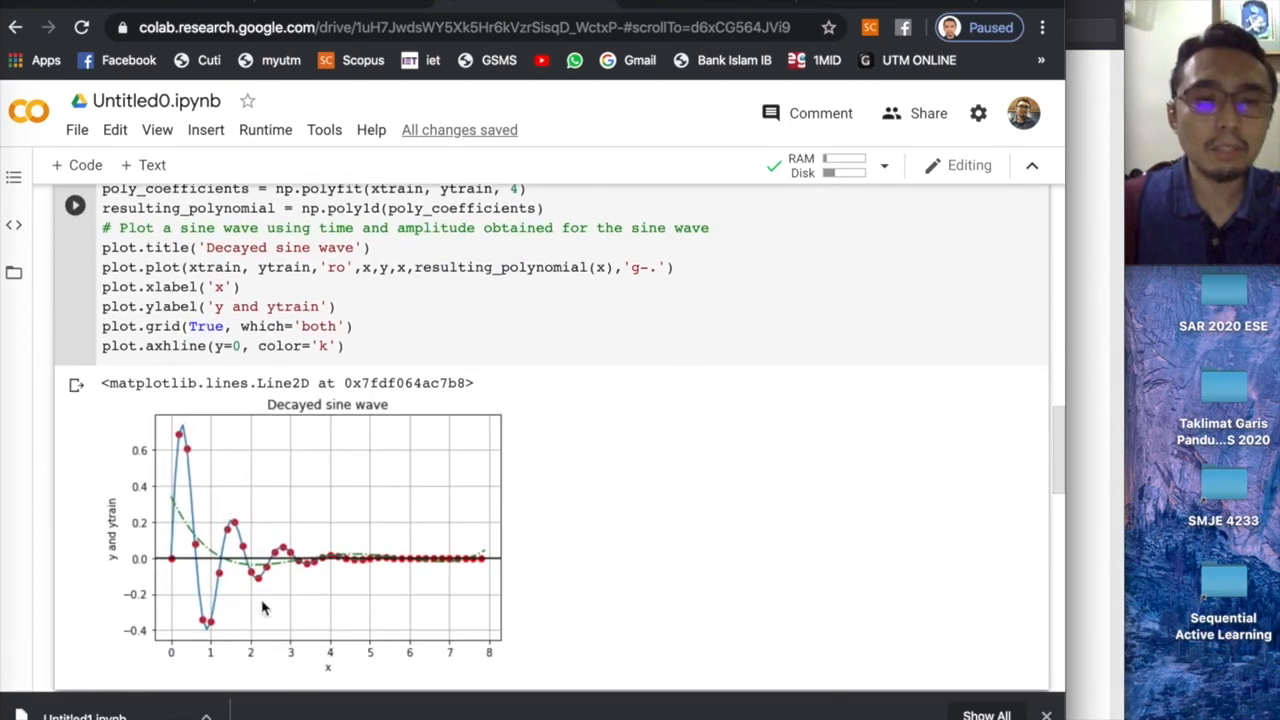
scroll("down", 3)
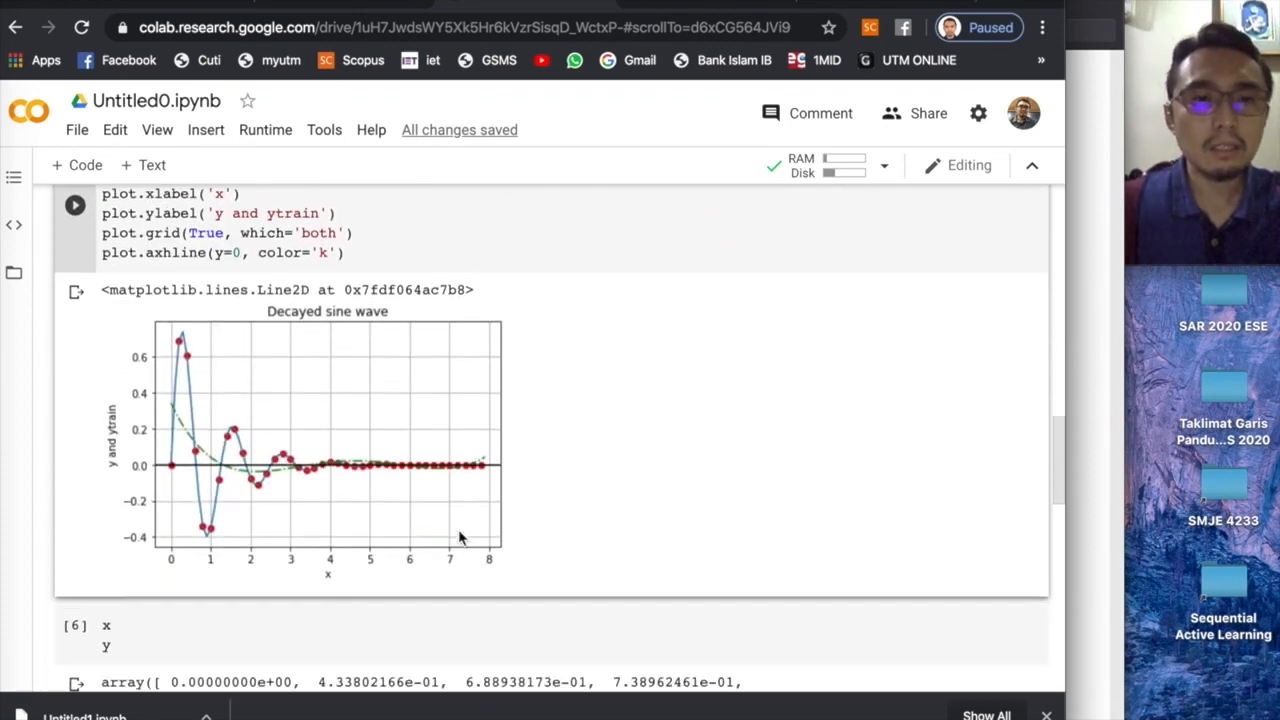
scroll("up", 3)
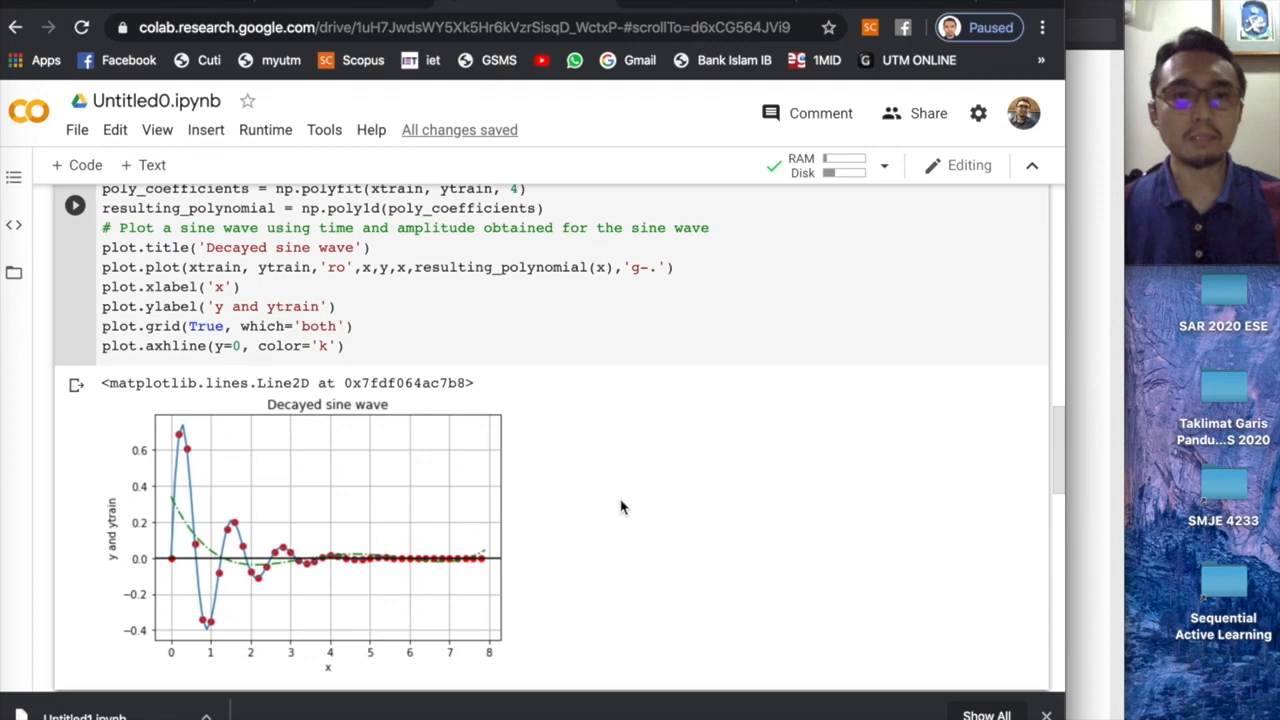
scroll("up", 3)
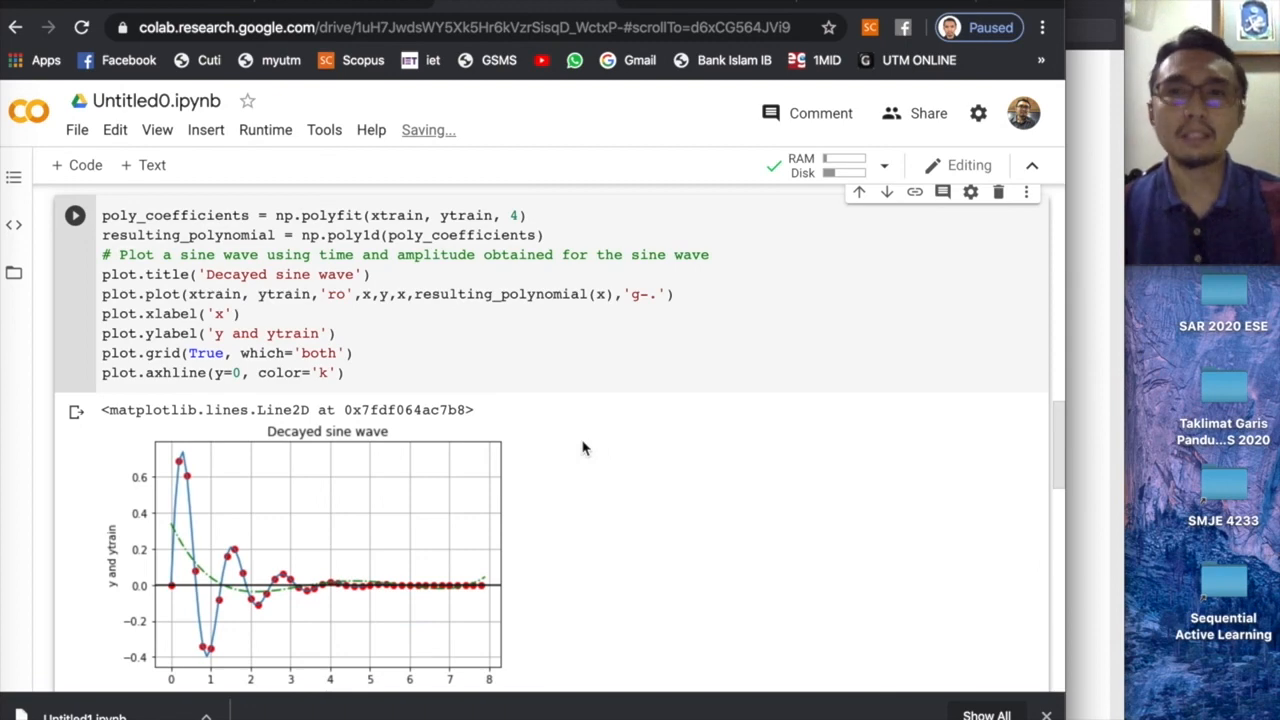
mouse_move(642, 408)
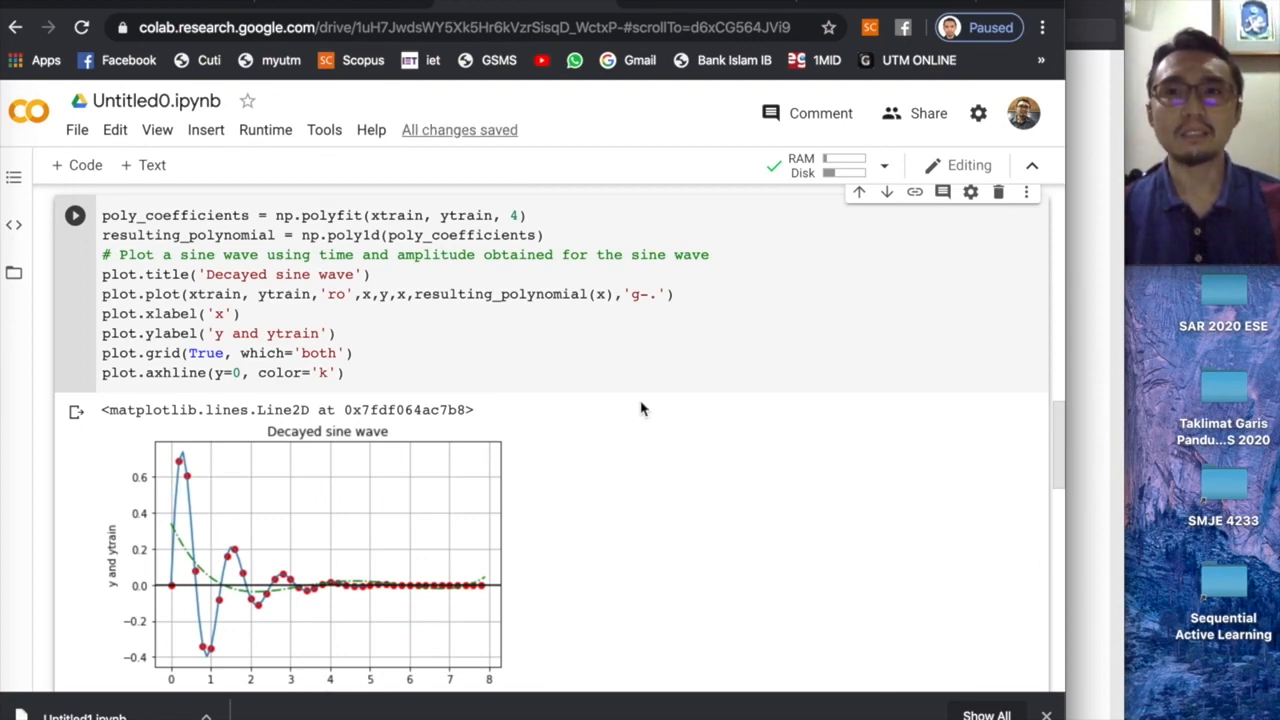
mouse_move(858, 212)
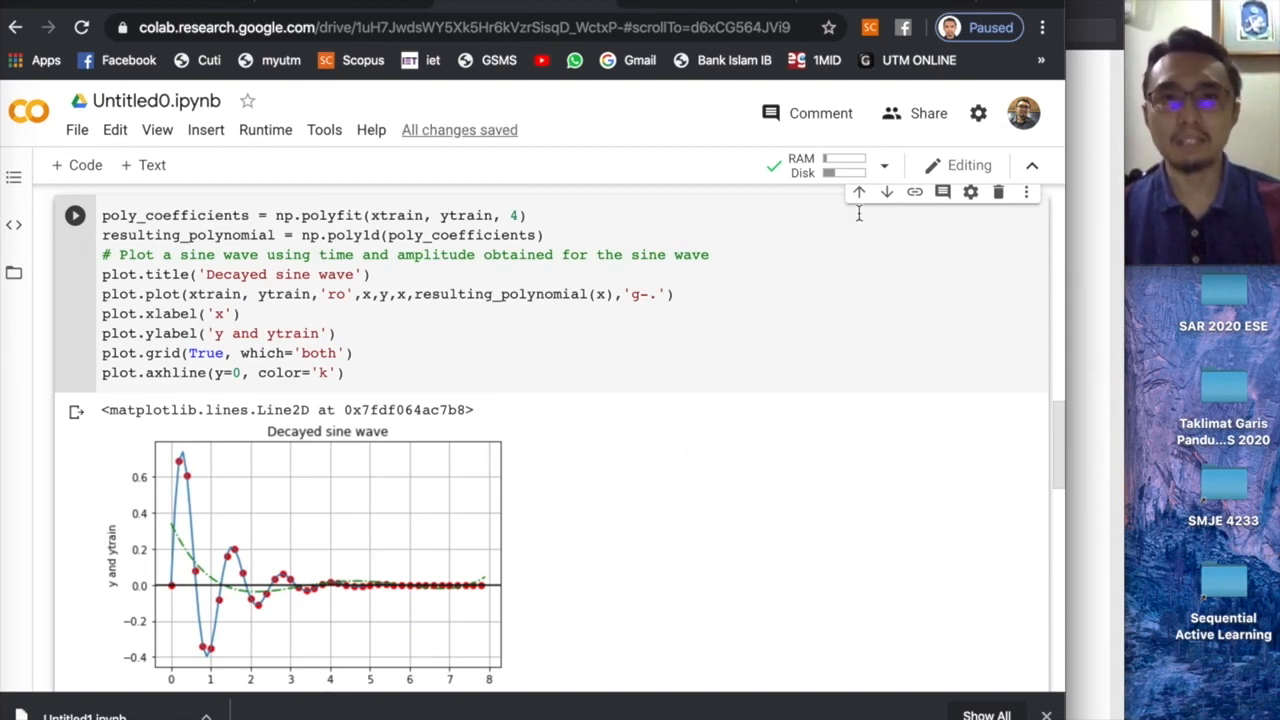